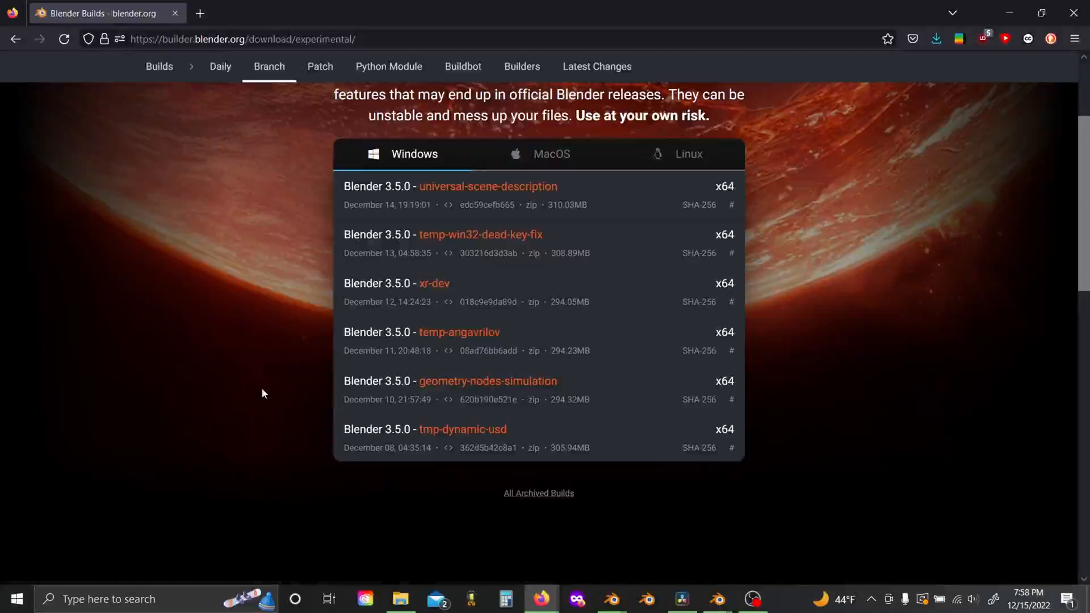
mouse_move(464, 394)
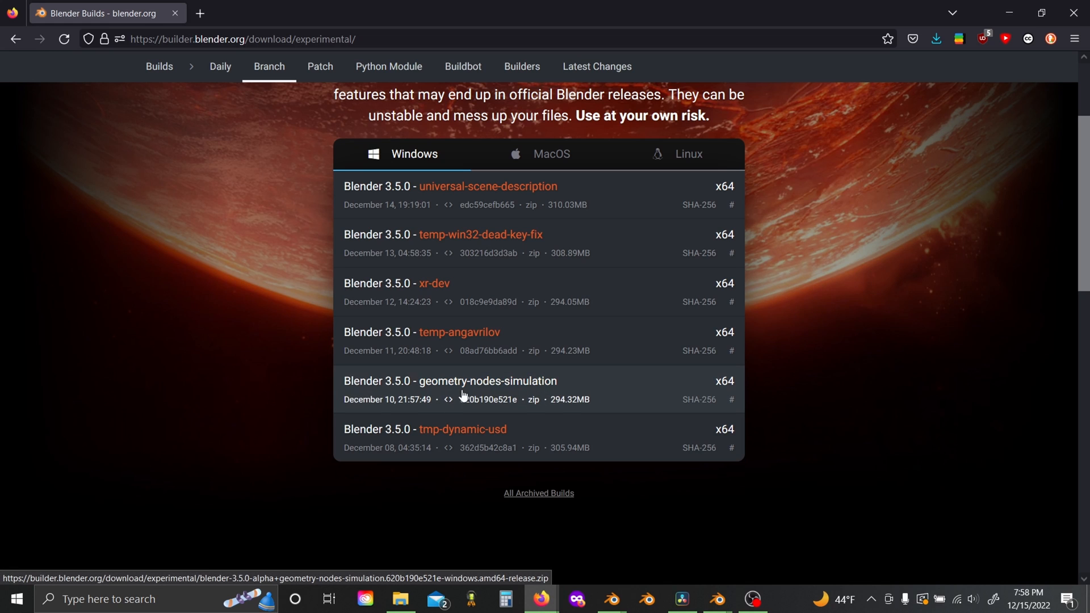
Step: Replace the default cube with a new cylinder mesh
left_click(611, 604)
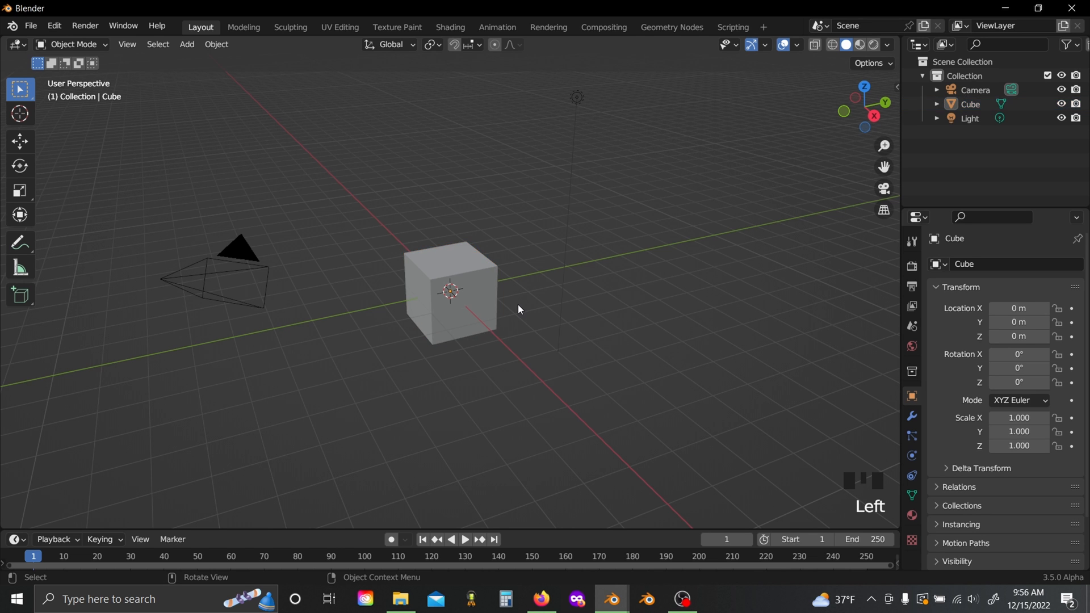
left_click(478, 308)
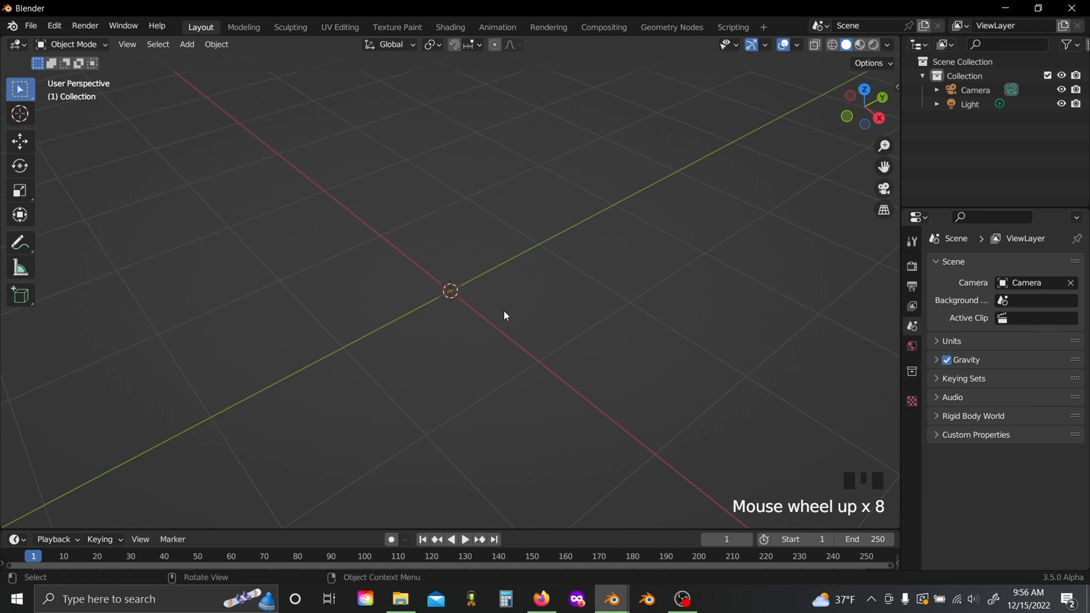
key("shift+a")
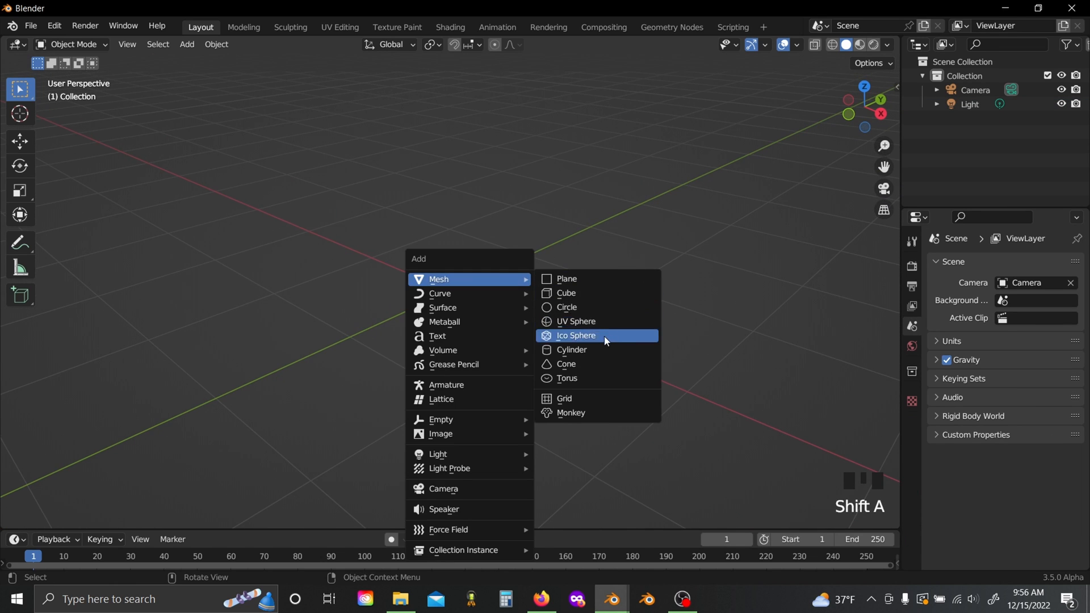
left_click(571, 352)
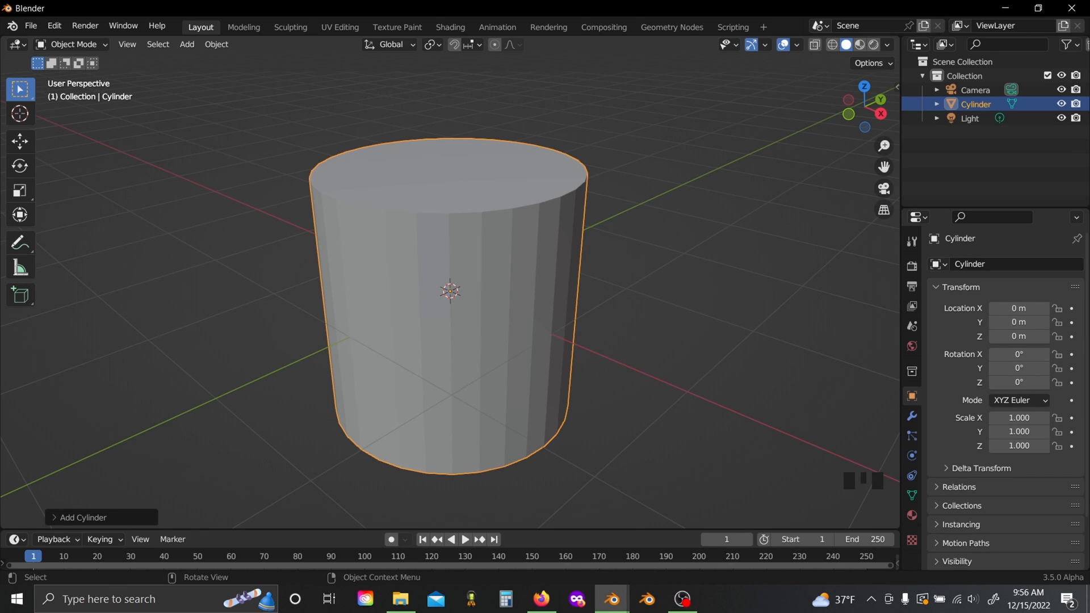
Step: Rotate the cylinder 90° onto its side and flatten it along its length into a thin ring
key("r")
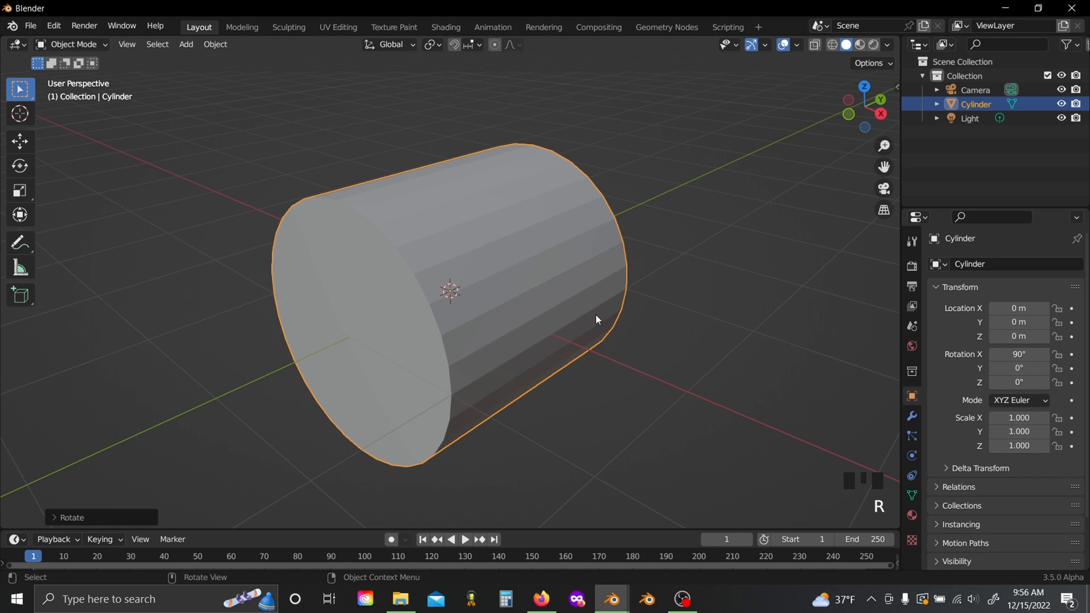
key("Tab")
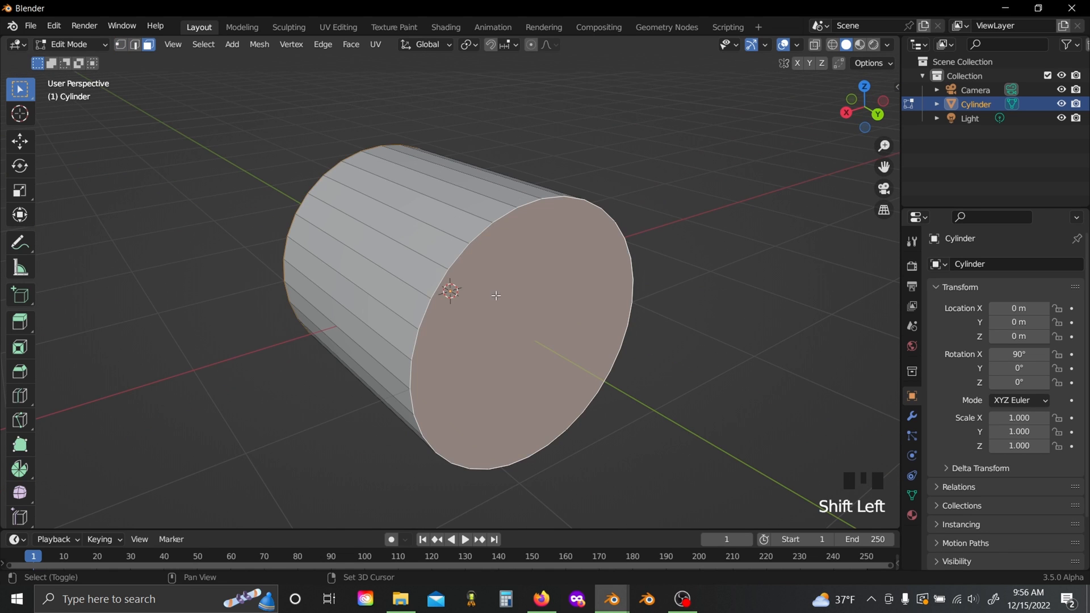
left_click_drag(496, 295, 547, 316)
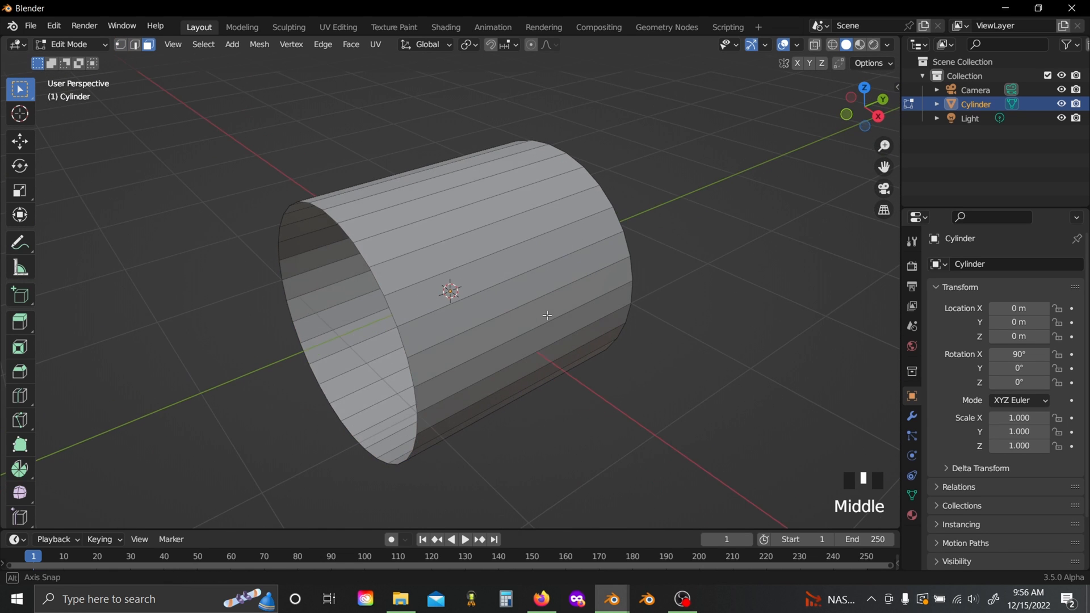
key("s")
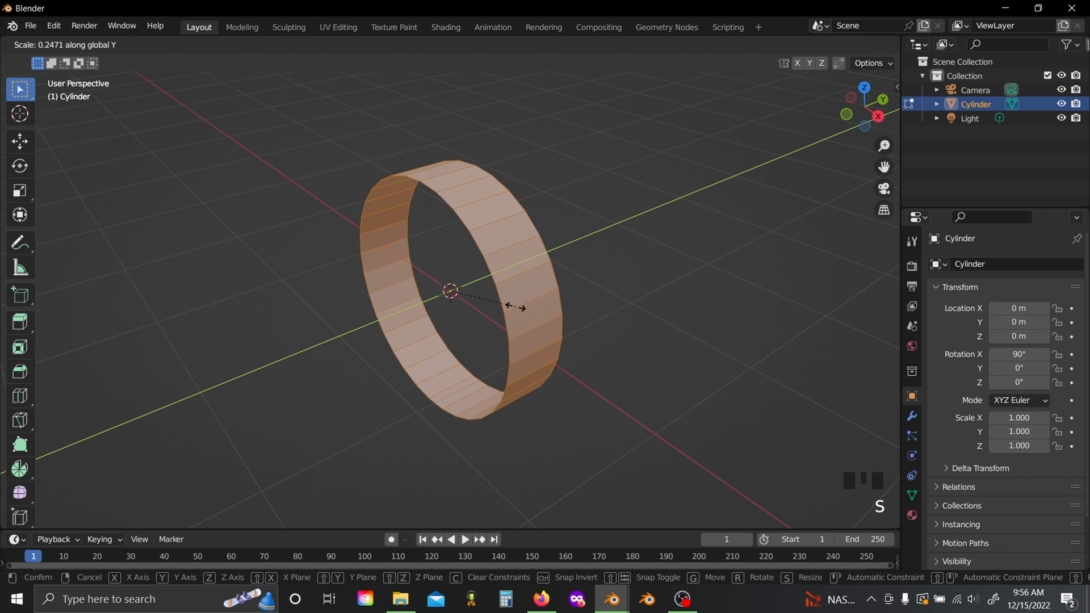
Step: Add a Subdivision Surface modifier to the ring, then remove it again
left_click(956, 264)
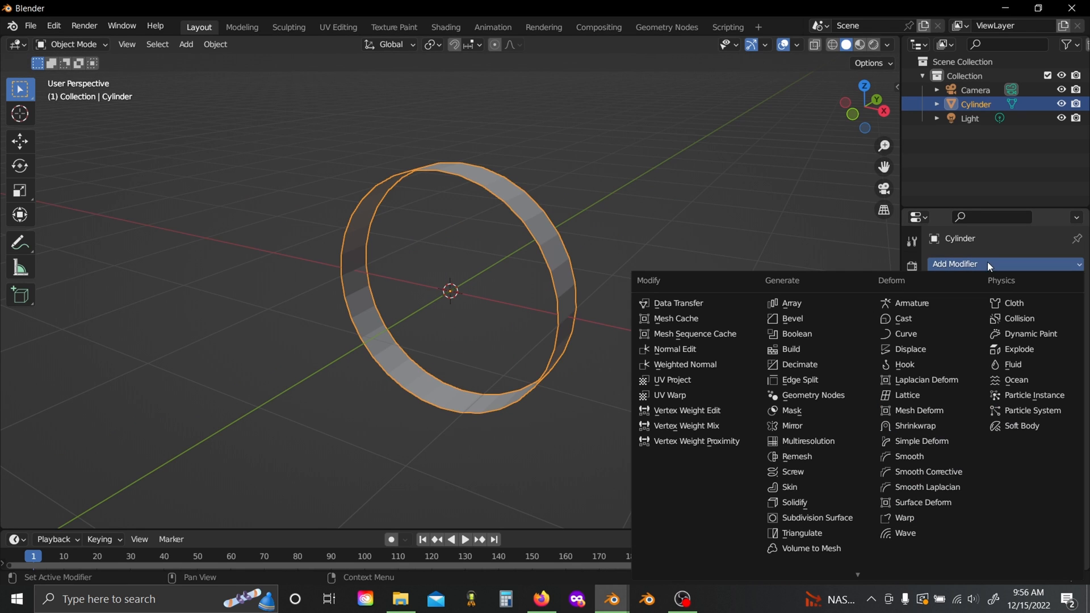
mouse_move(817, 518)
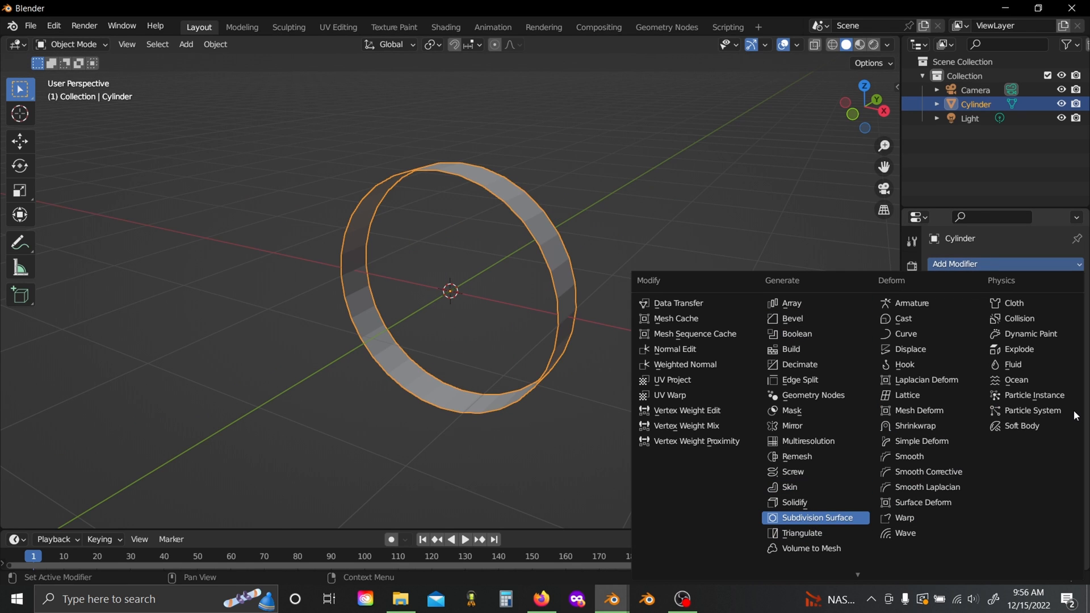
left_click(816, 518)
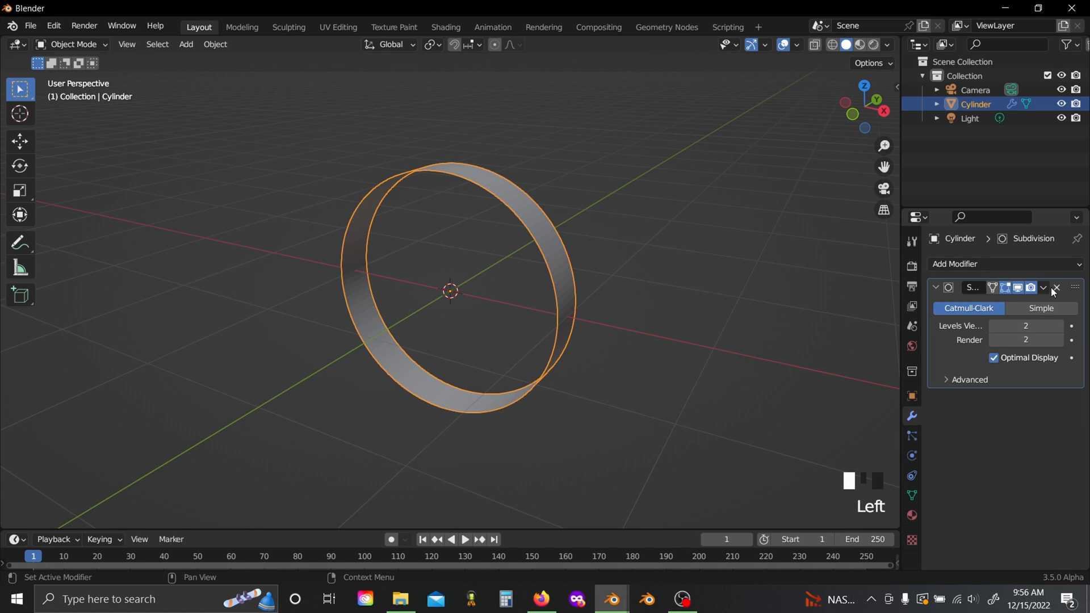
left_click(1054, 287)
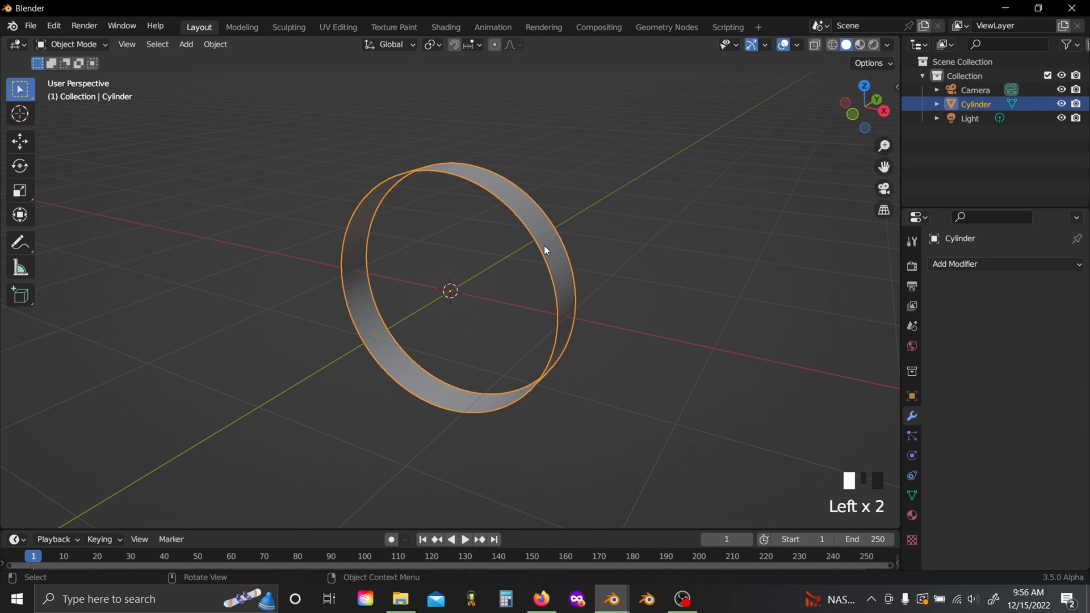
Step: Save the scene as Particle Trails Tut.001.blend
key("ctrl+s")
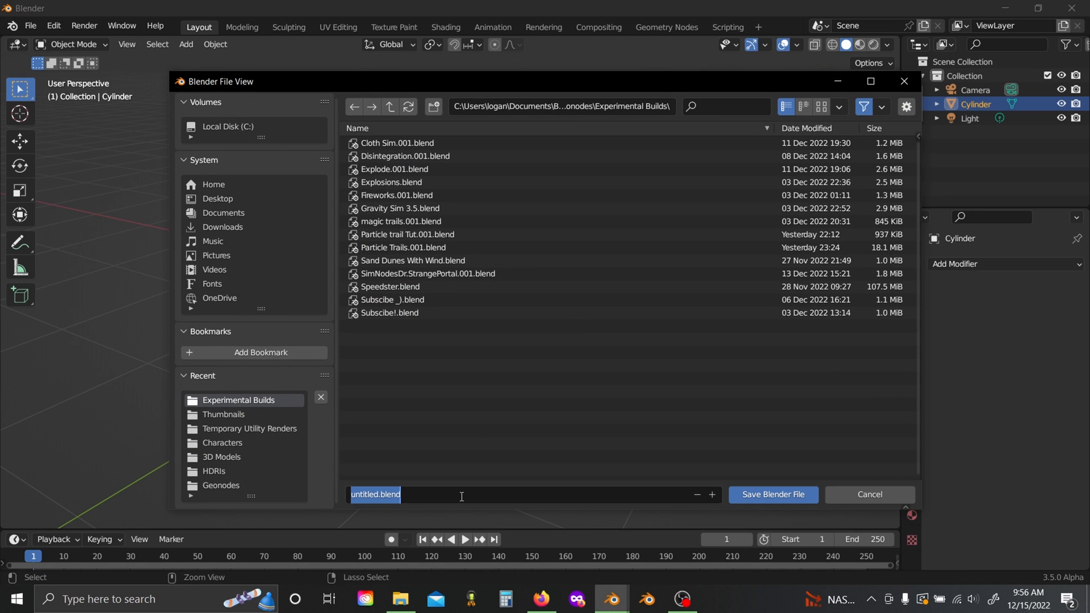
left_click(771, 494)
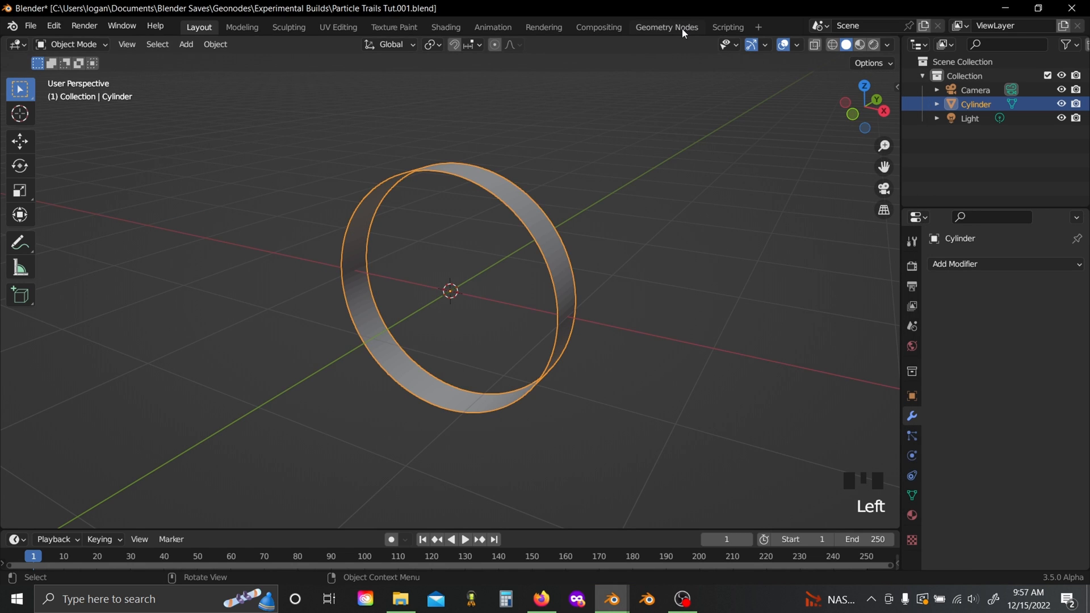
Step: Create a new Geometry Nodes tree on the cylinder with a Distribute Points on Faces node
left_click(666, 28)
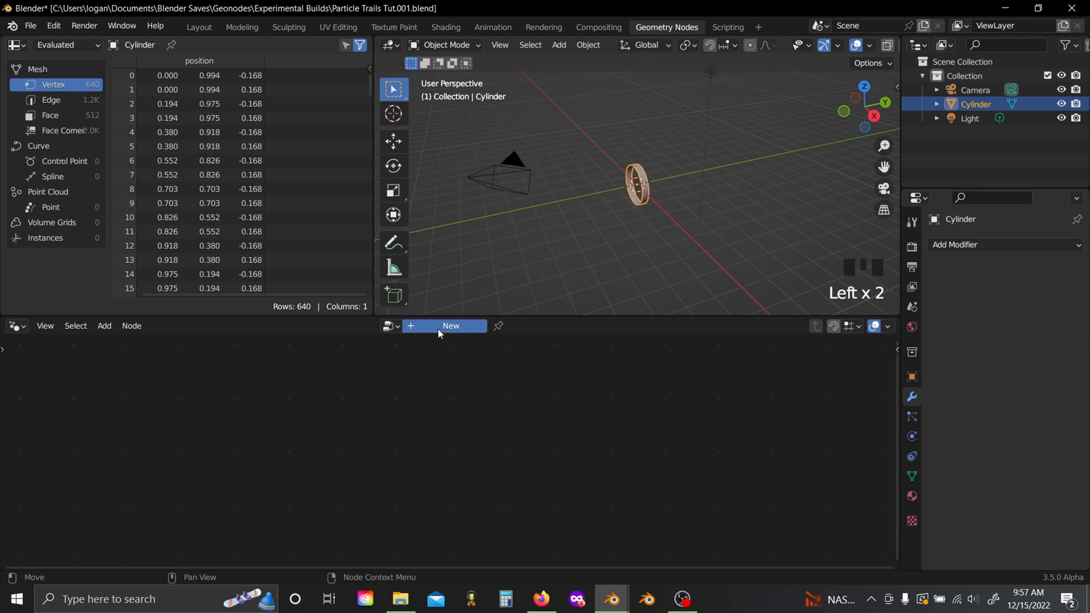
left_click(450, 328)
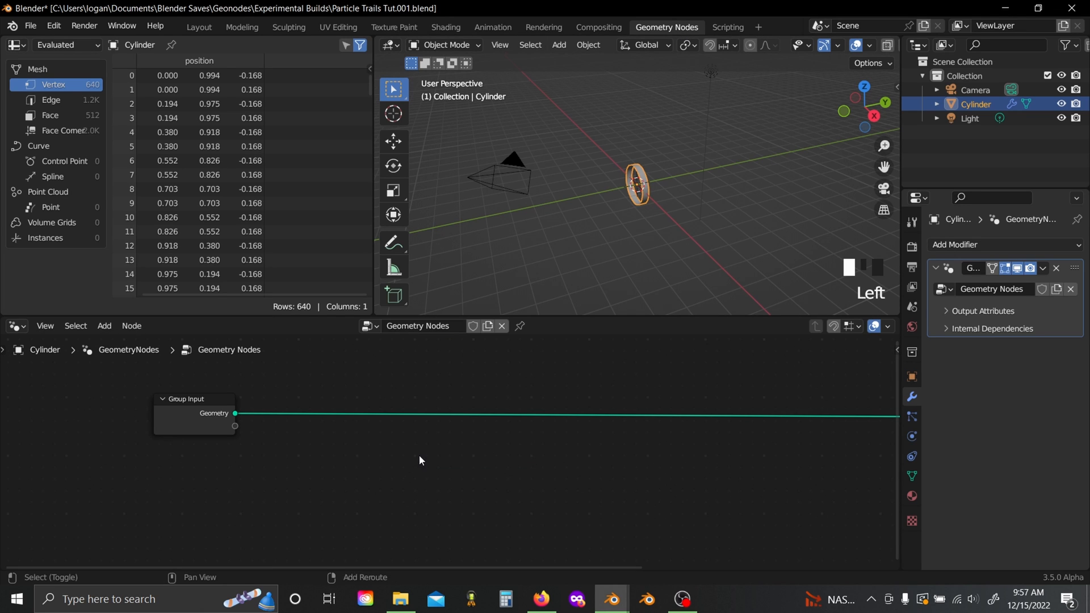
type("dis")
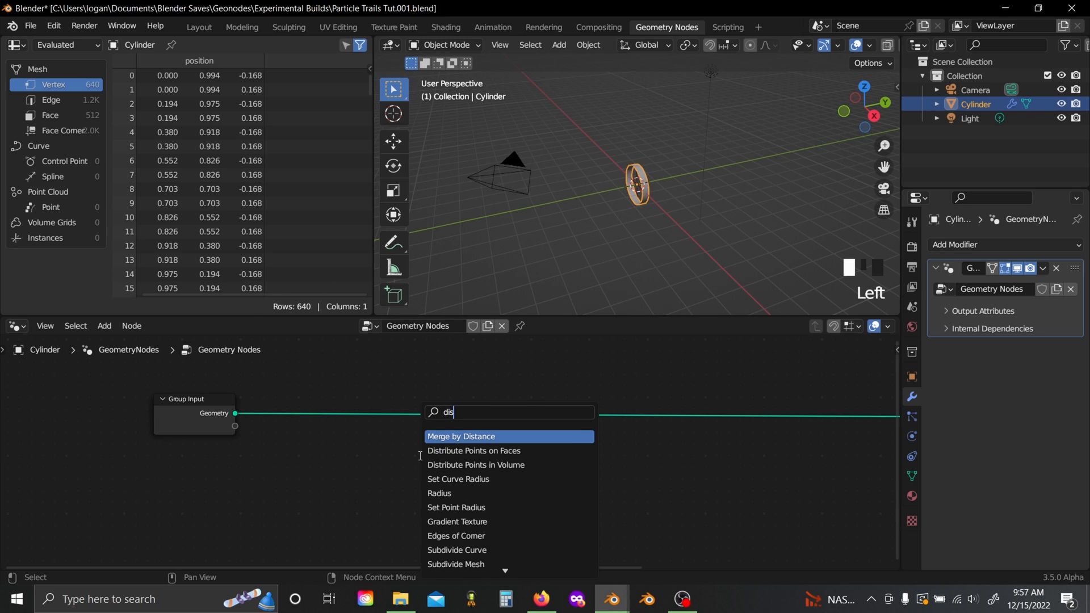
left_click(473, 451)
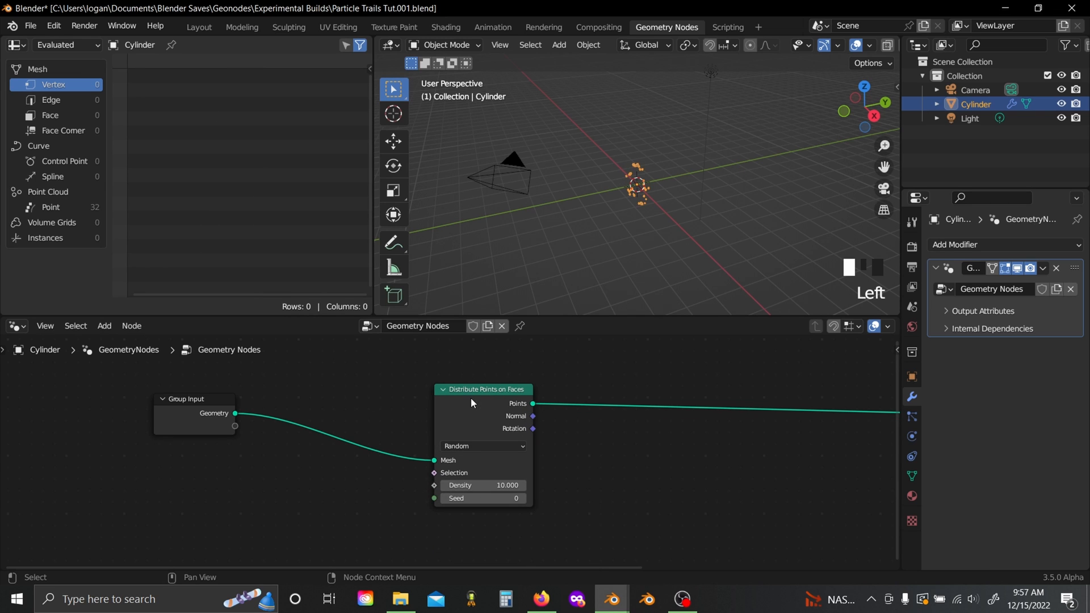
Step: Add a Scene Time node to drive the distribution seed
type("sce")
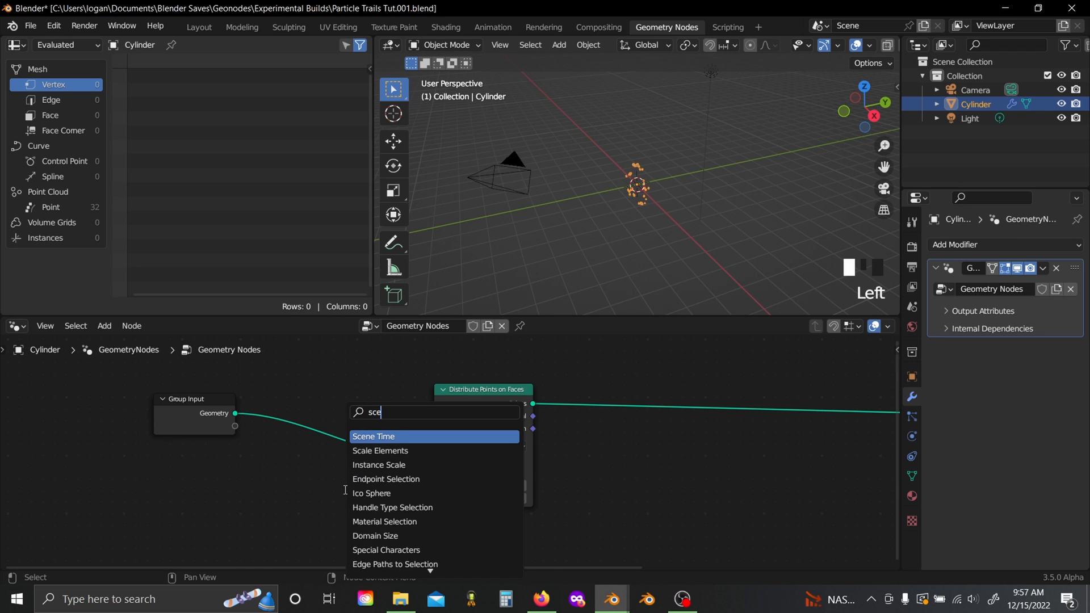
left_click(374, 436)
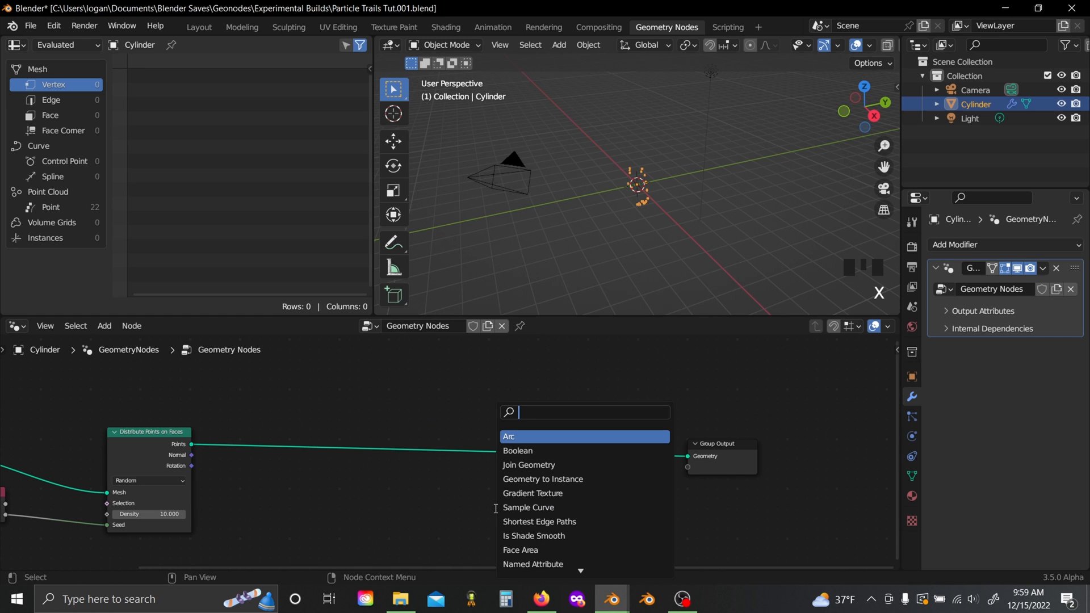
Step: Add a Simulation Zone with a Join Geometry node merging the scattered points into it
type("sim")
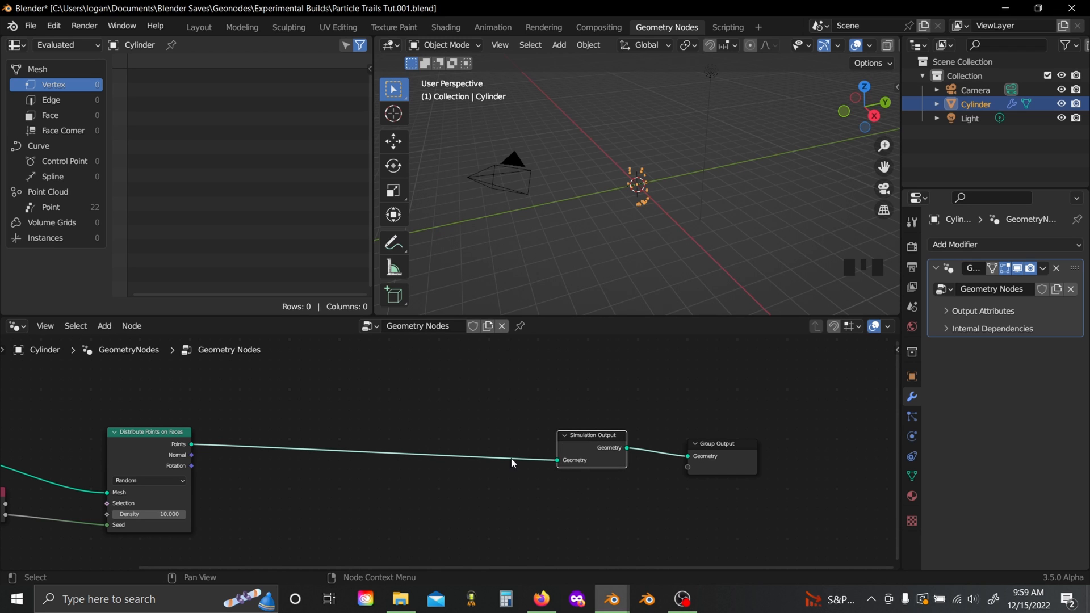
type("s")
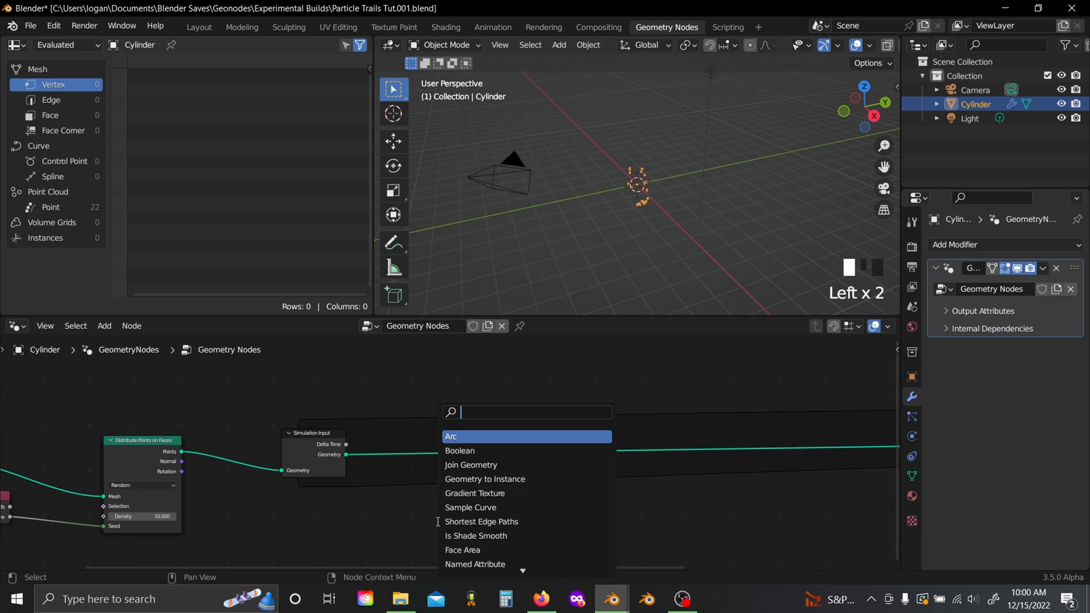
left_click(470, 464)
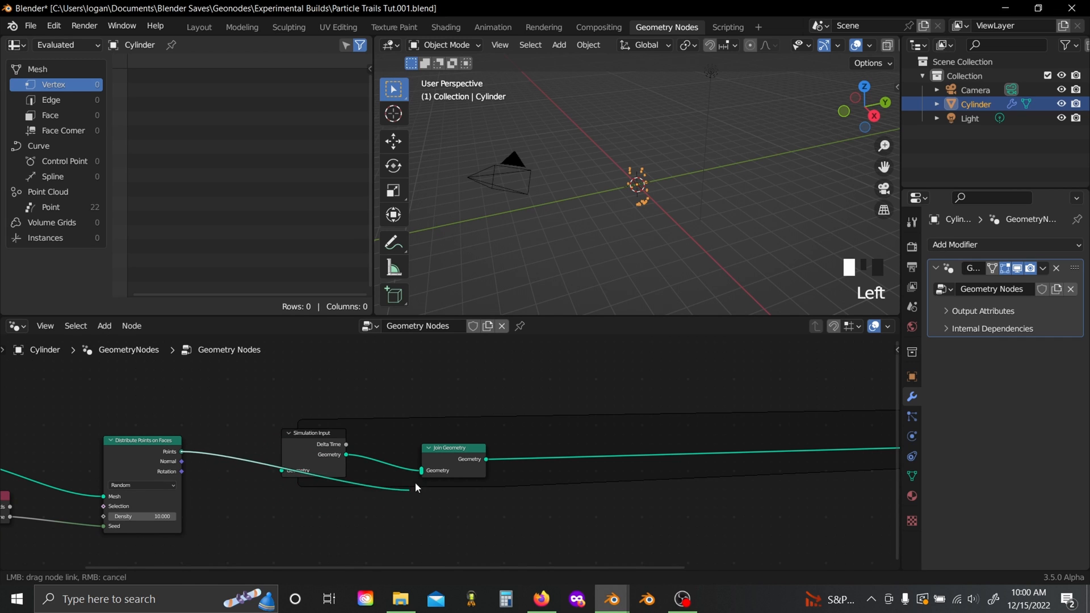
left_click_drag(311, 433, 287, 374)
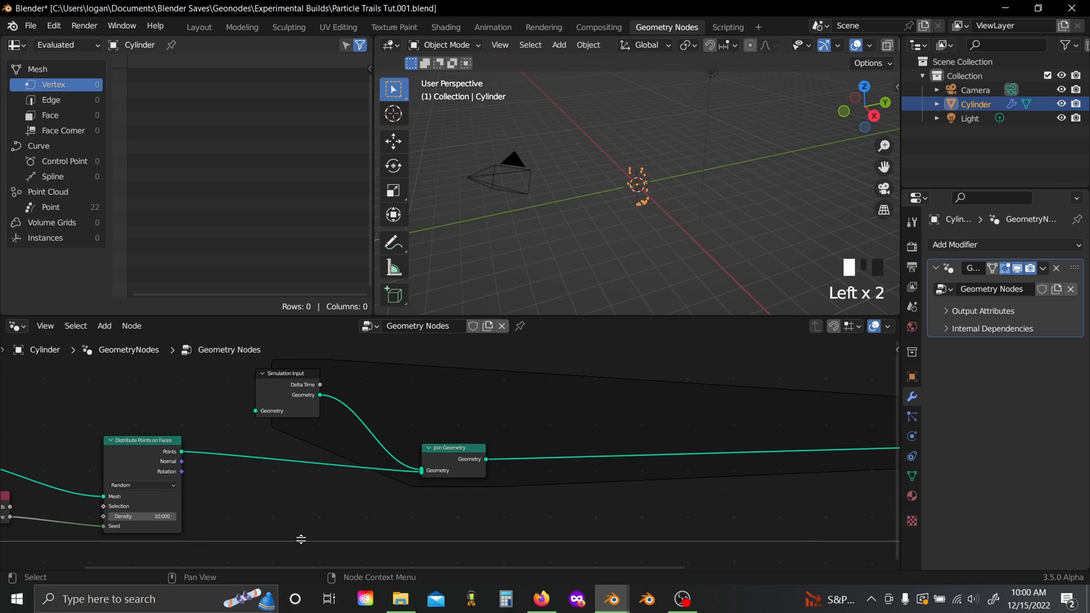
Step: Show a timeline and play the simulation so points accumulate around the ring
left_click(14, 550)
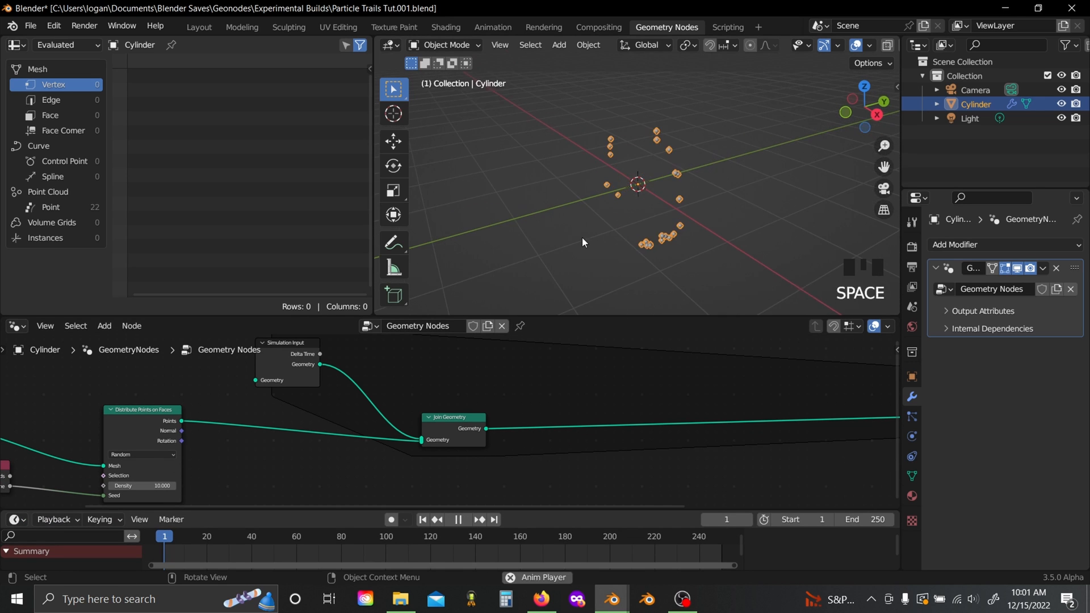
key("space")
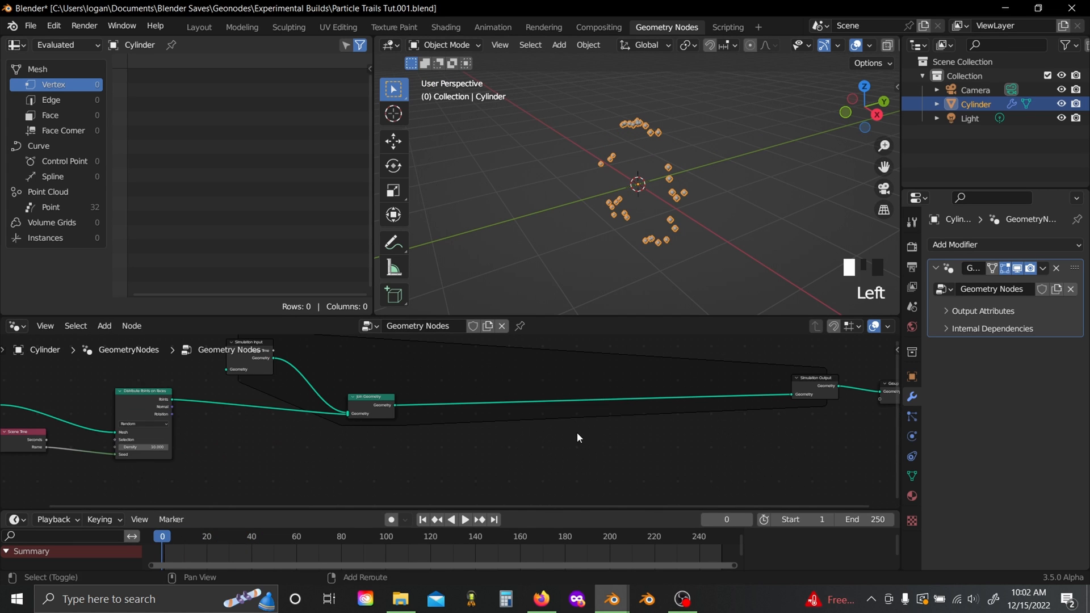
Step: Add Set Position and a Named Attribute node reading the Vel attribute
type("set")
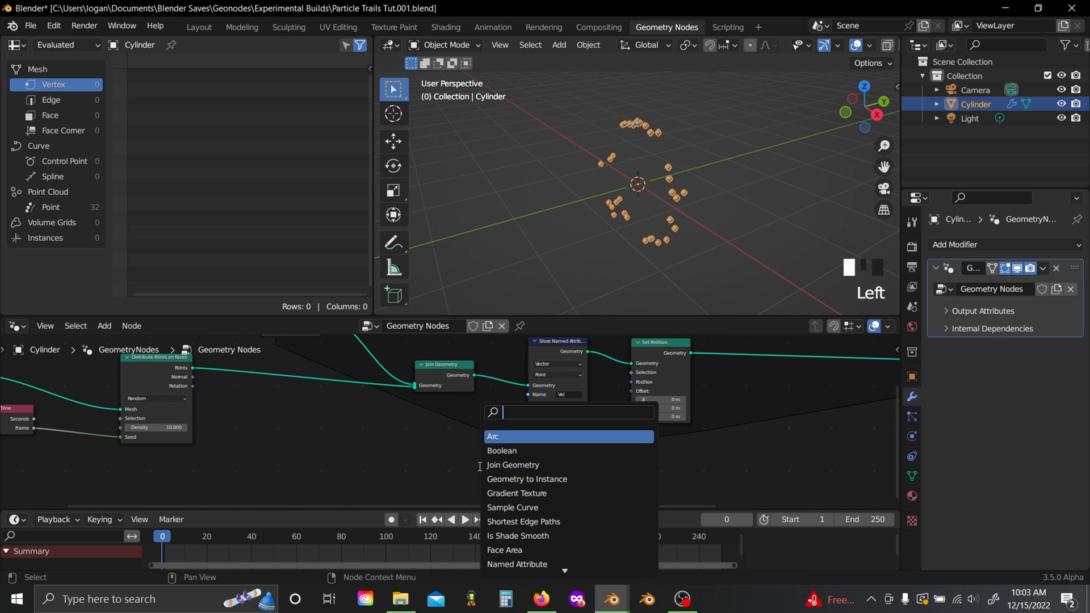
left_click(517, 564)
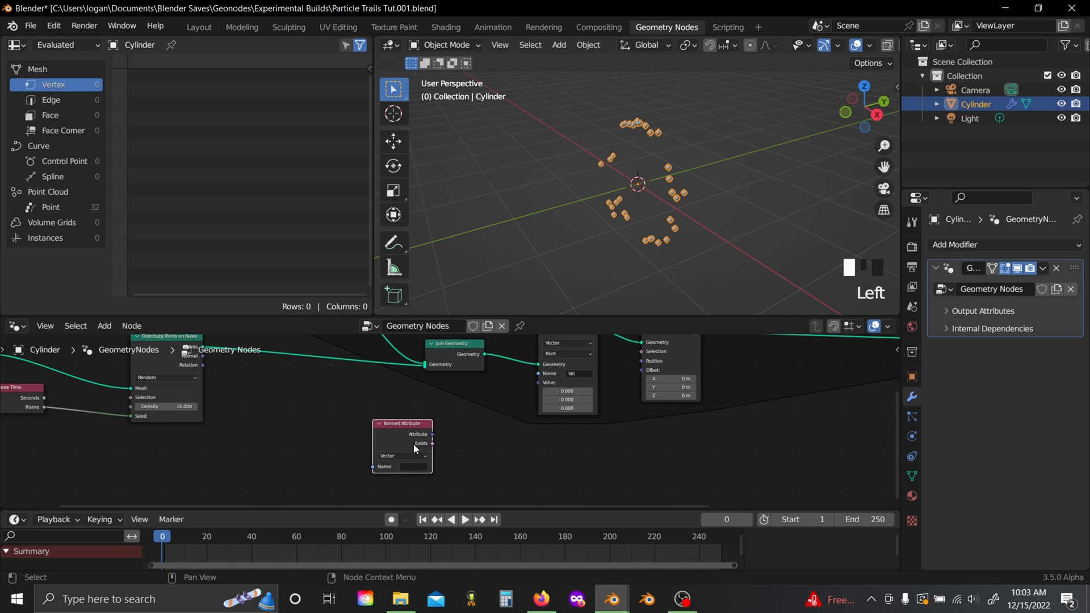
left_click(410, 467)
type("Vel")
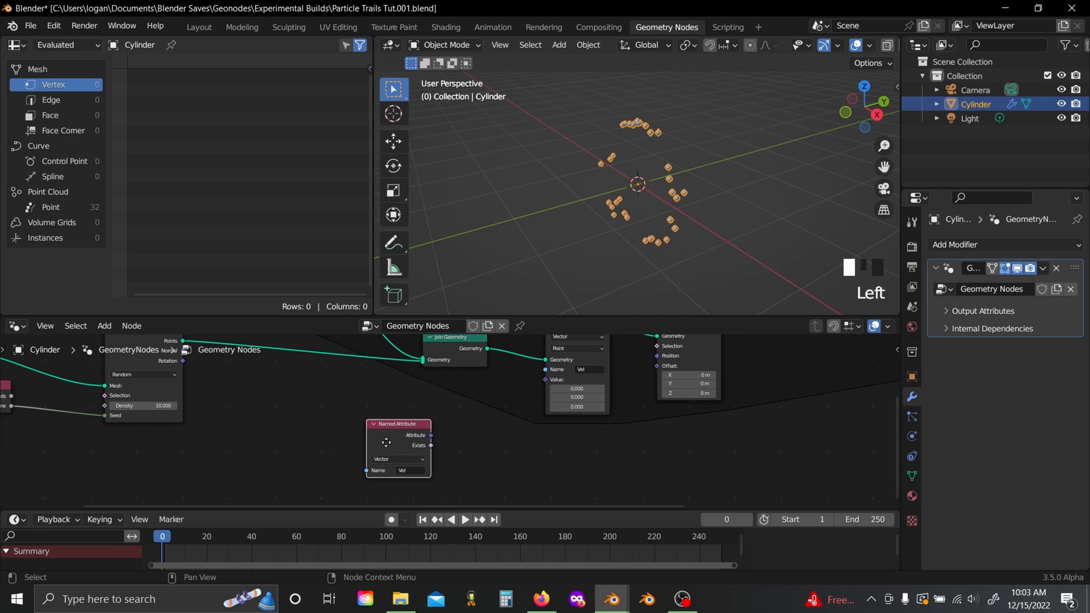
Step: Add a Vector Math node to combine the velocity with the normals
type("vec")
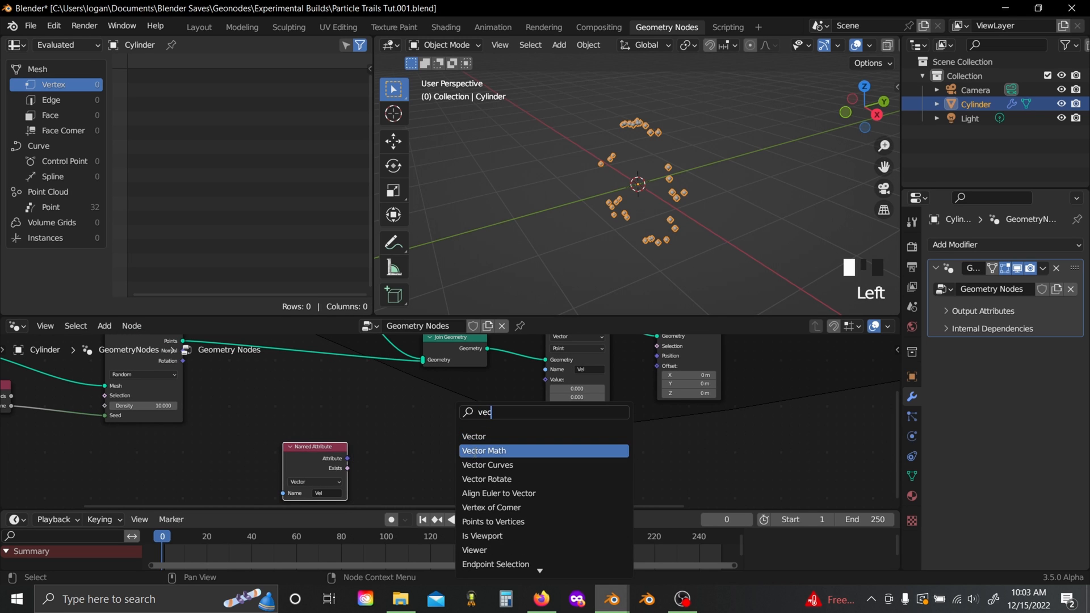
left_click(484, 450)
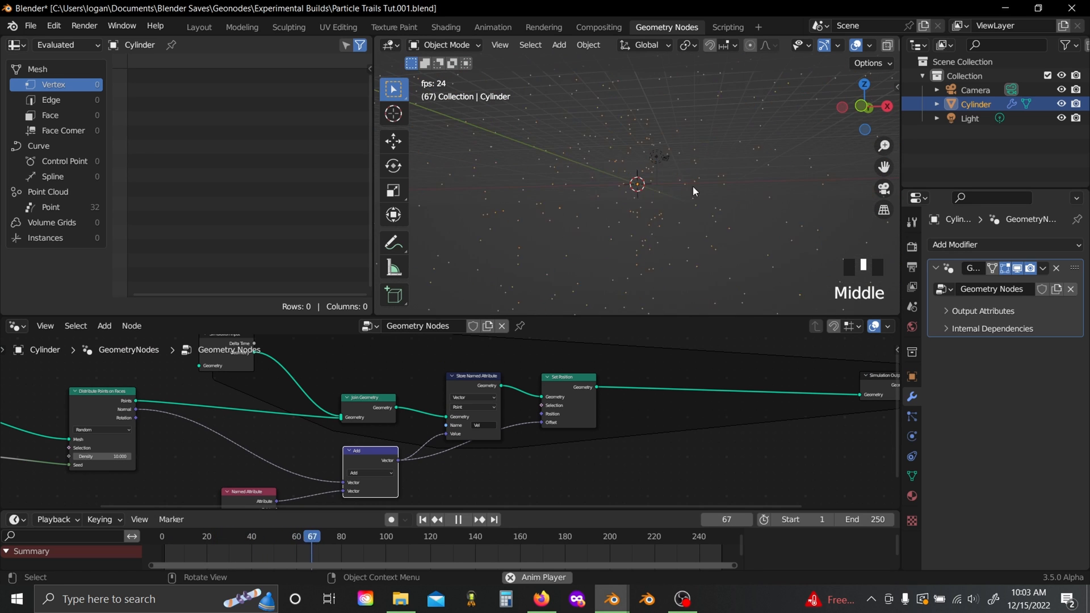
Step: Stop playback and return to the first frame after scaling velocity to 0.140
key("space")
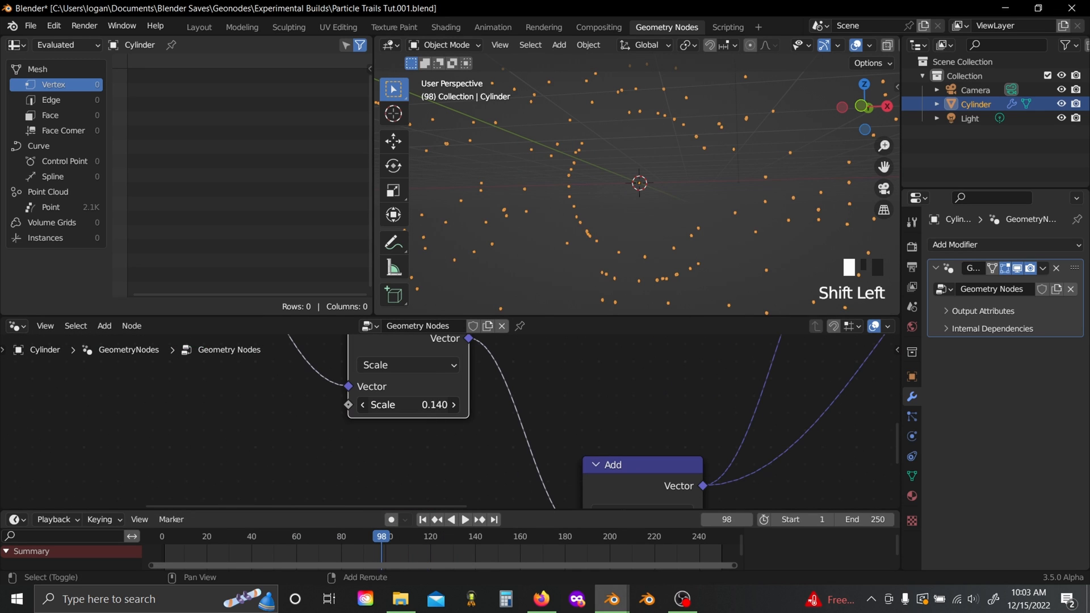
key("space")
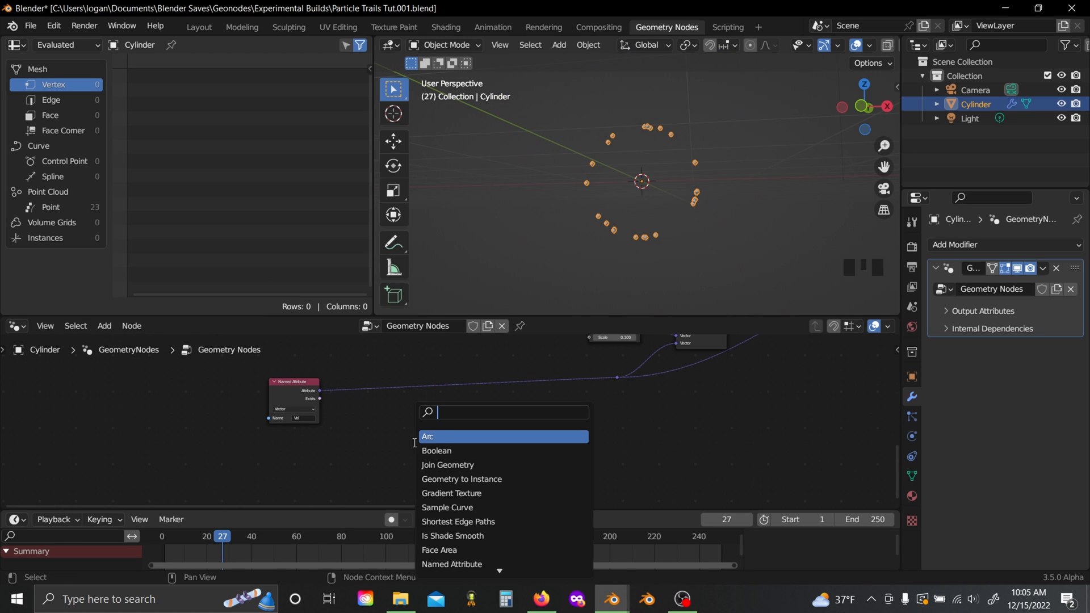
Step: Add a Noise Texture whose colour is offset by -0.5 through a Vector Math Add node
type("nois")
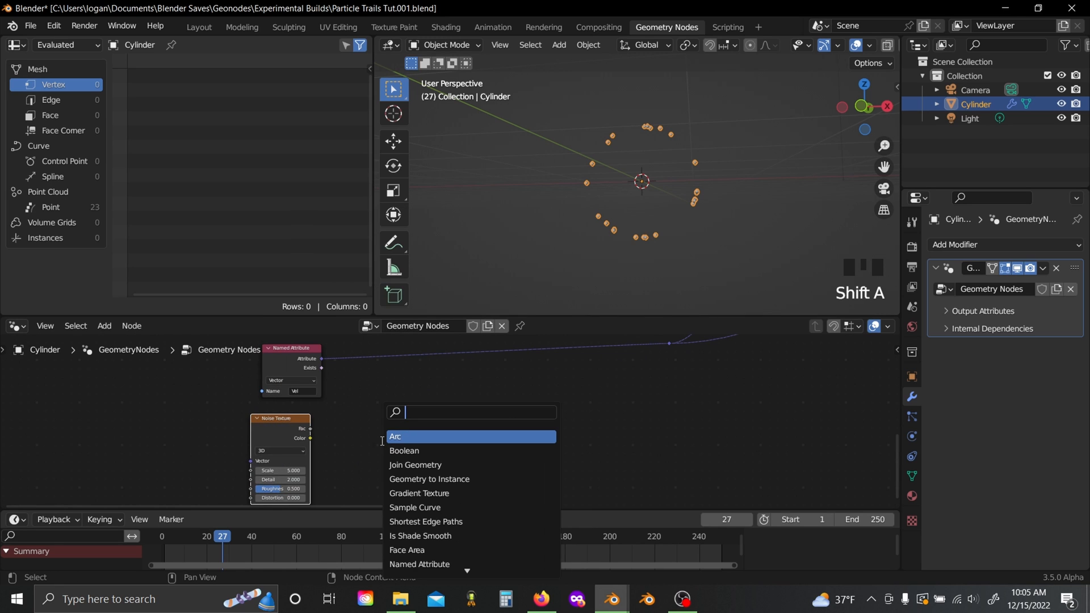
left_click(395, 436)
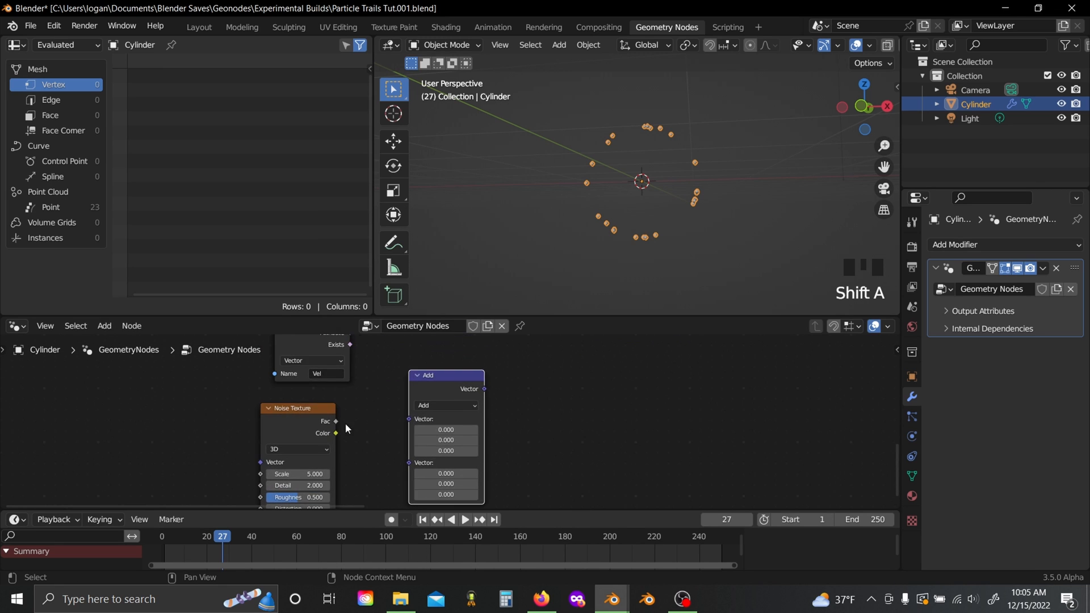
left_click_drag(335, 420, 409, 419)
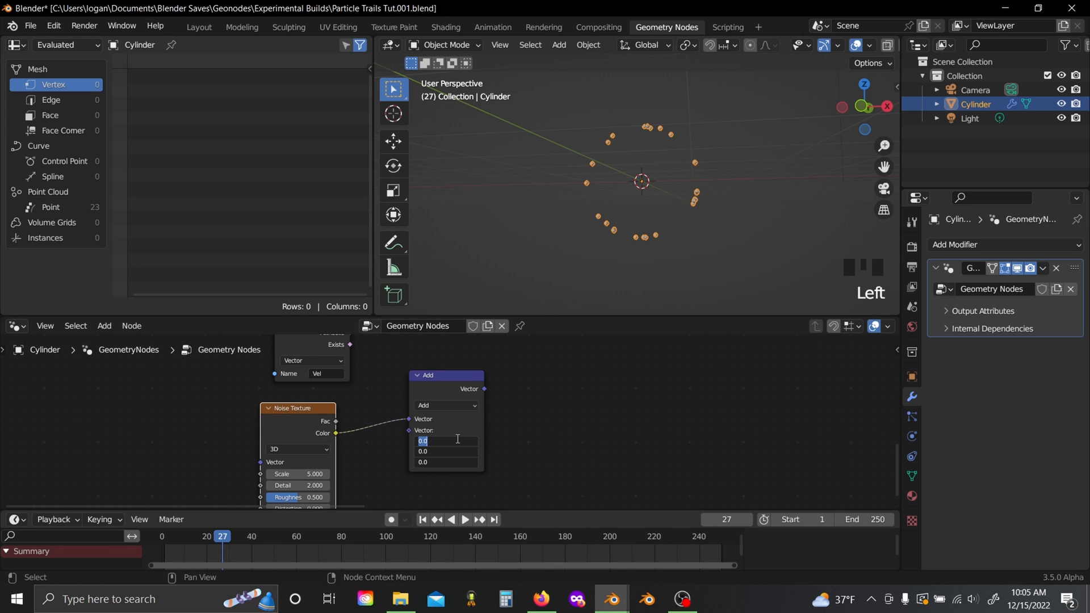
type("-.5")
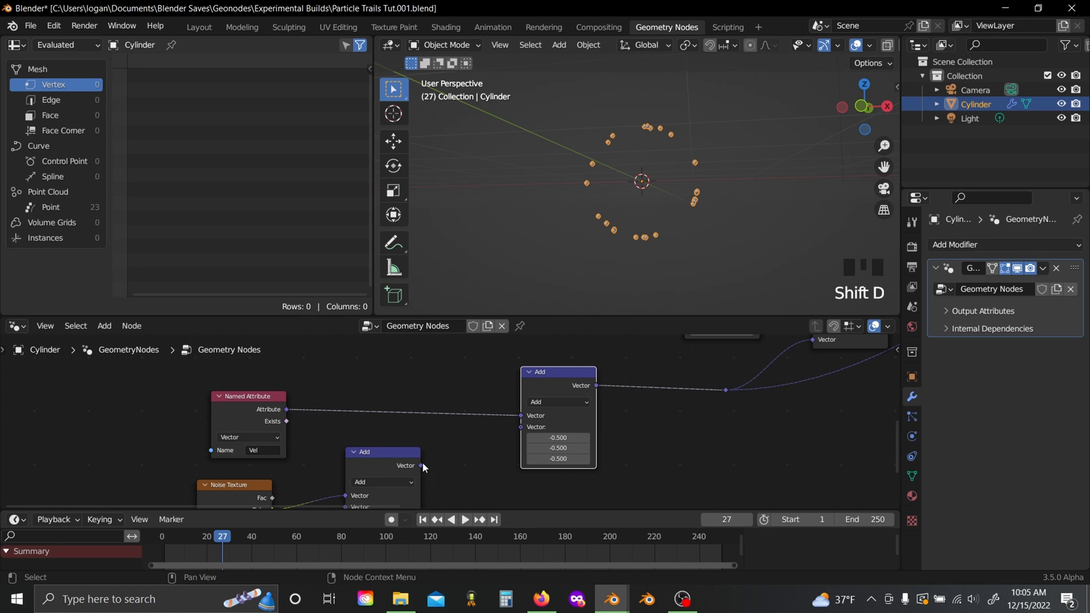
Step: Scale the centred noise and feed it into the velocity Add, then play to watch points spread
left_click_drag(422, 467, 528, 429)
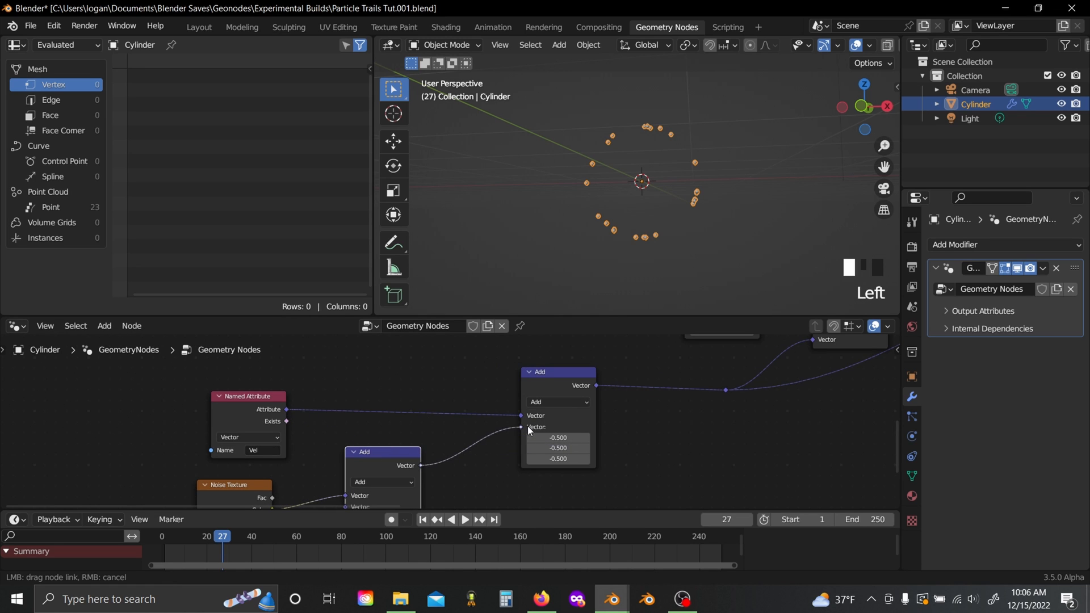
left_click(556, 422)
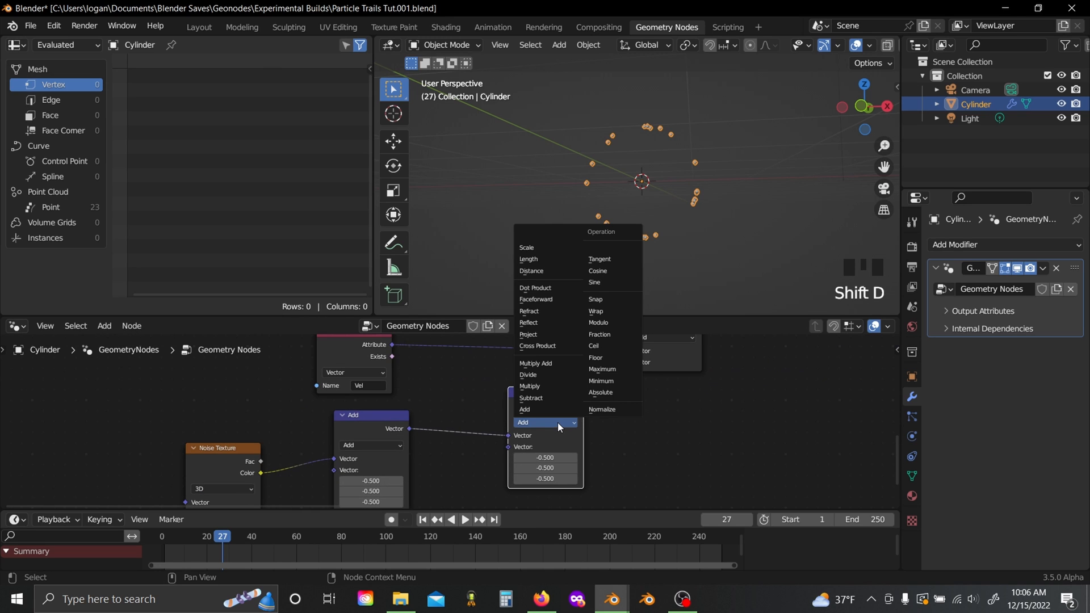
left_click(526, 247)
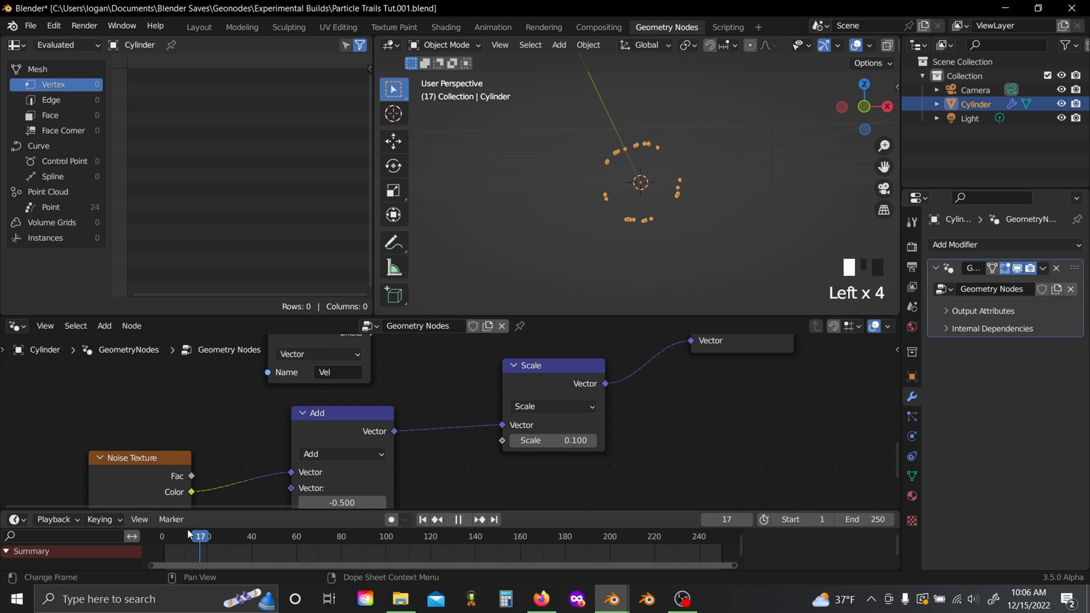
key("space")
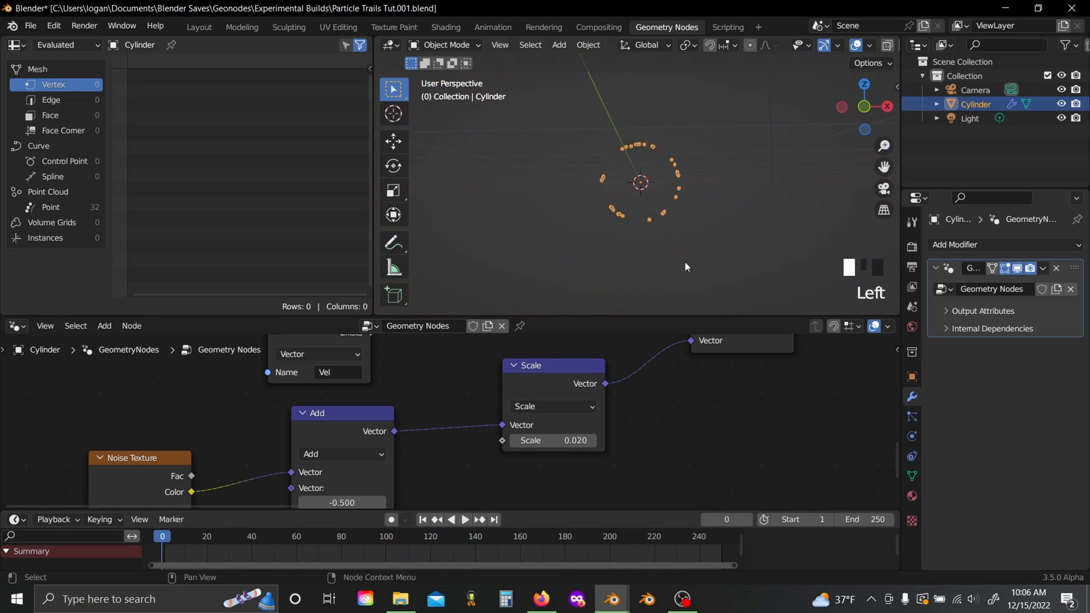
key("space")
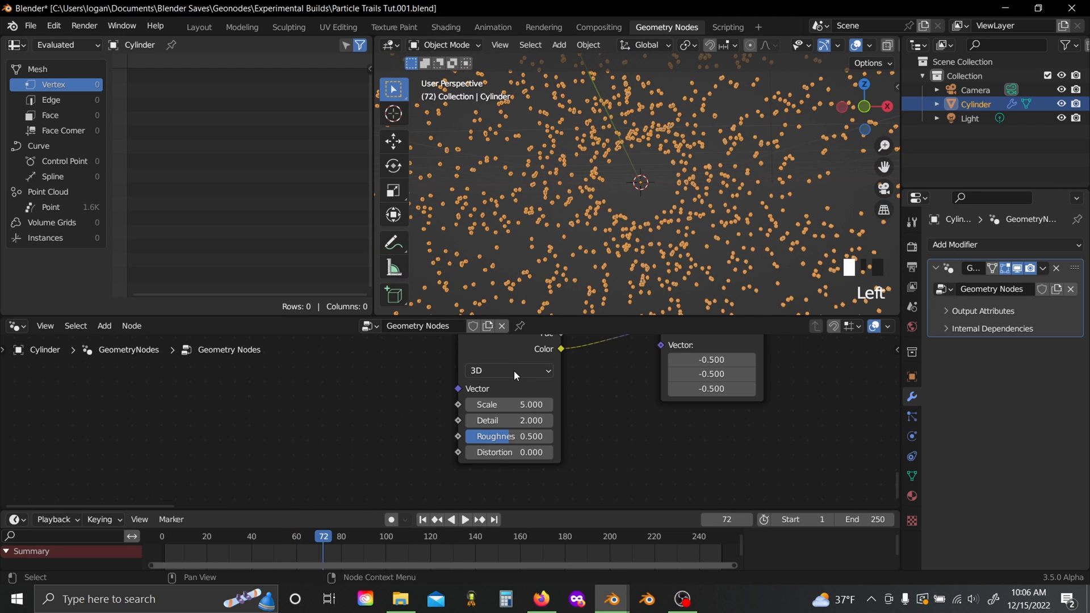
Step: Make the noise 4D with W driven by scene seconds divided by 2, and play
left_click(104, 326)
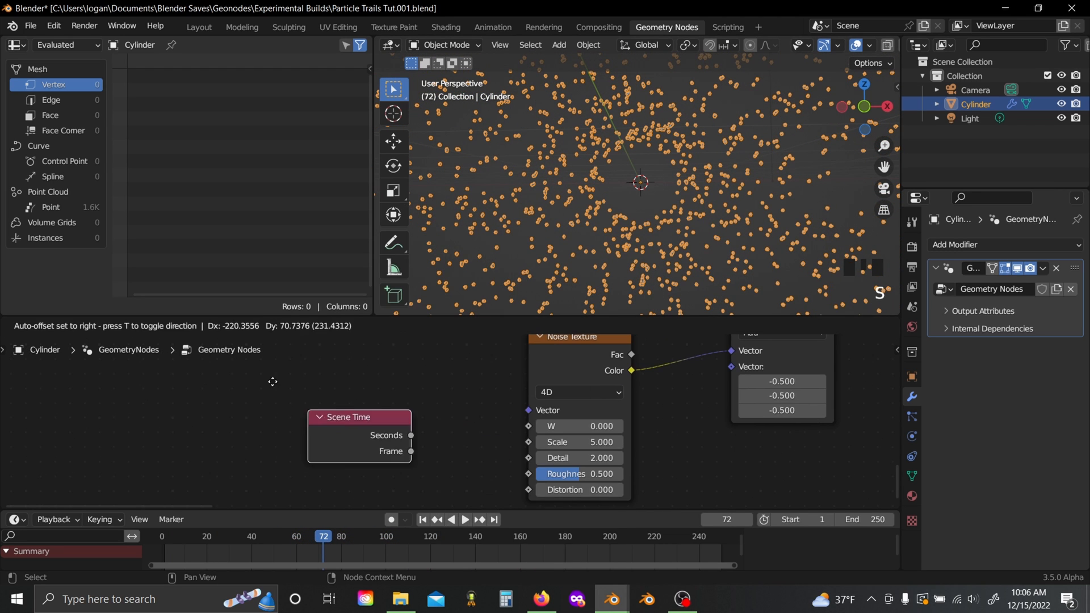
left_click_drag(359, 417, 211, 395)
type("2")
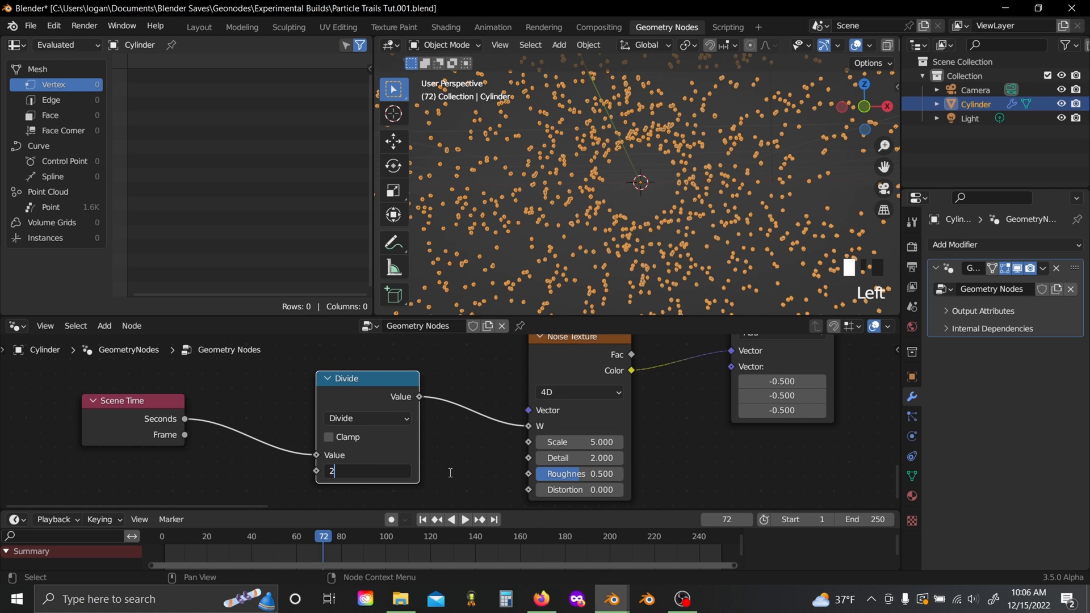
key("space")
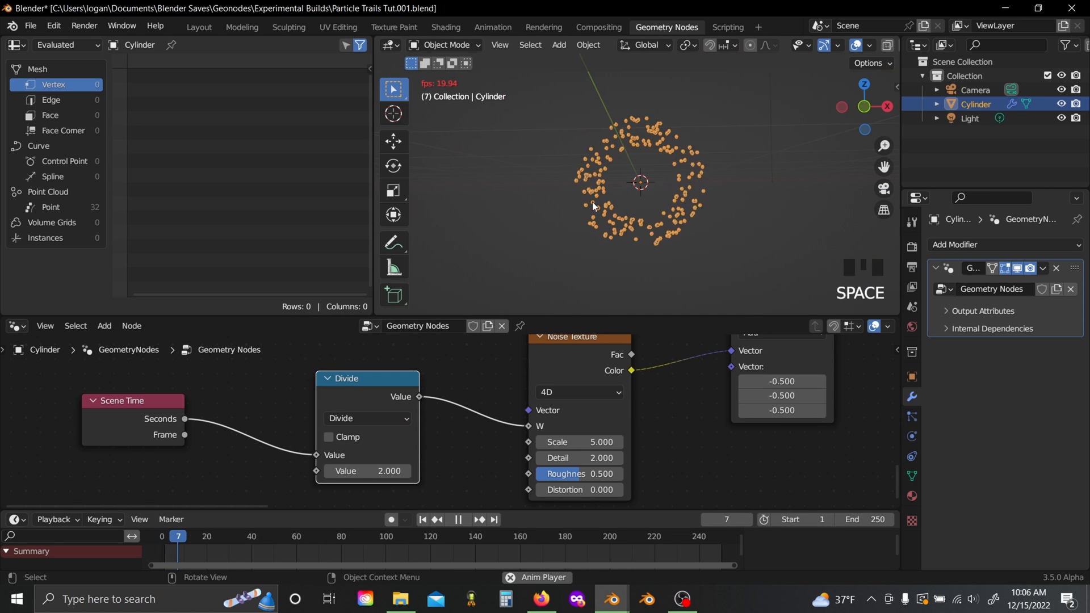
left_click(458, 523)
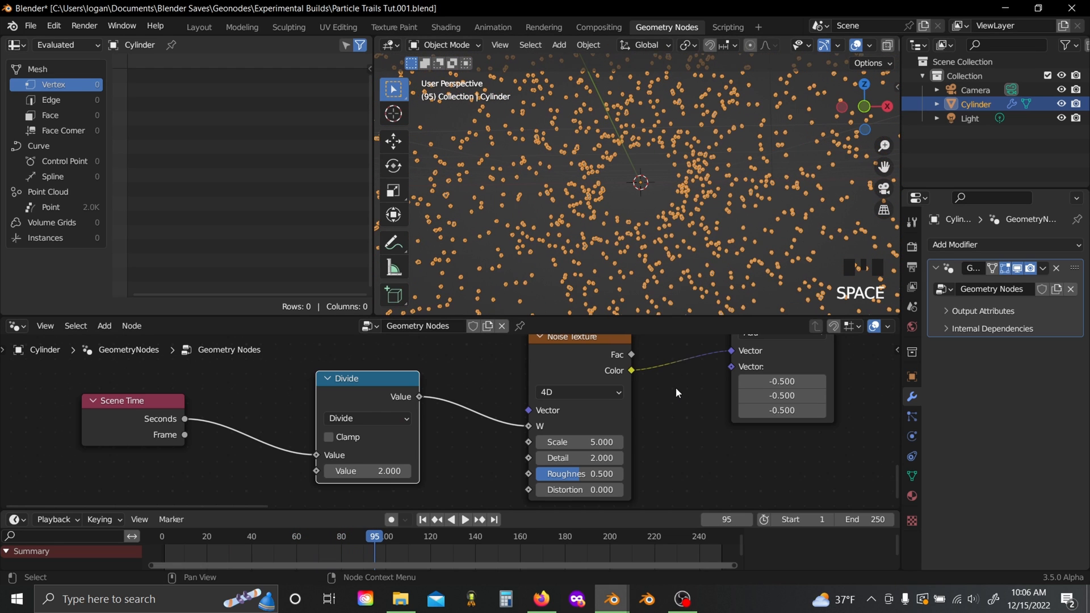
scroll("down", 3)
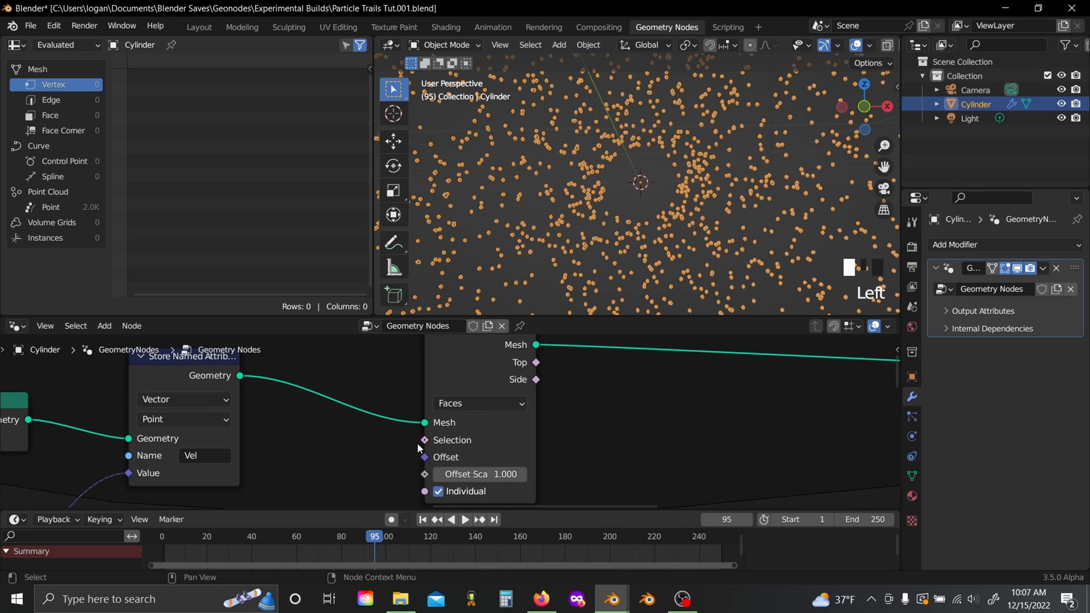
Step: Convert points to vertices and extrude them with Extrude Mesh set to Vertices
left_click(478, 404)
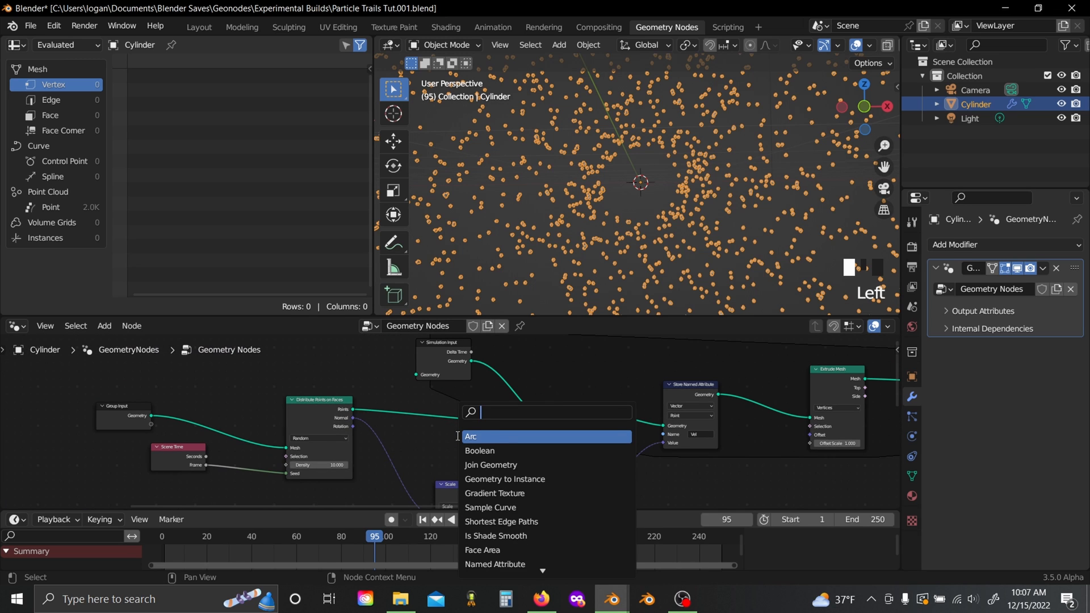
type("points to")
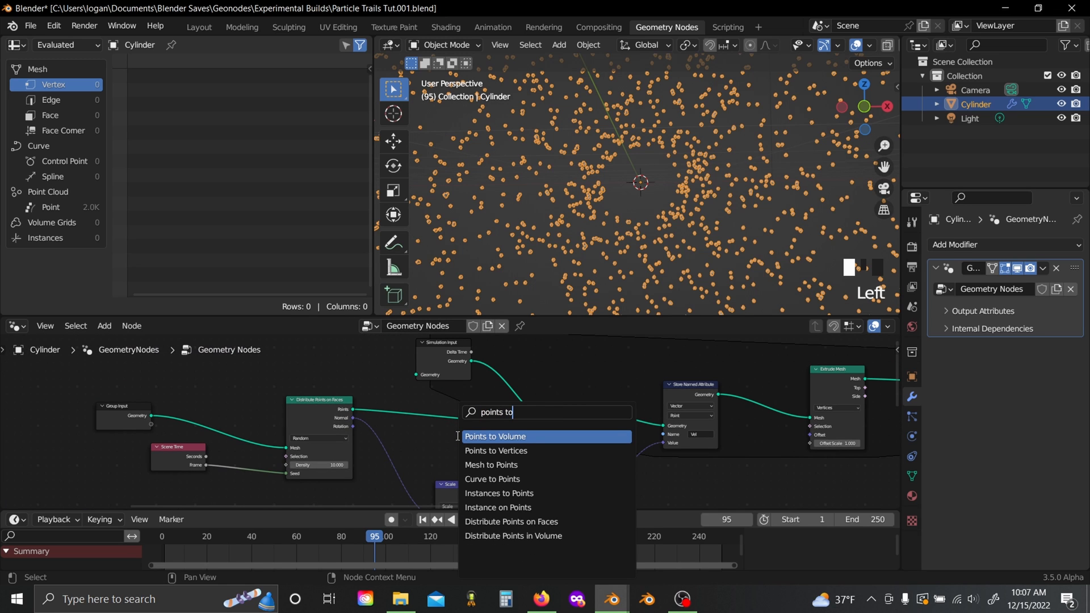
left_click(496, 451)
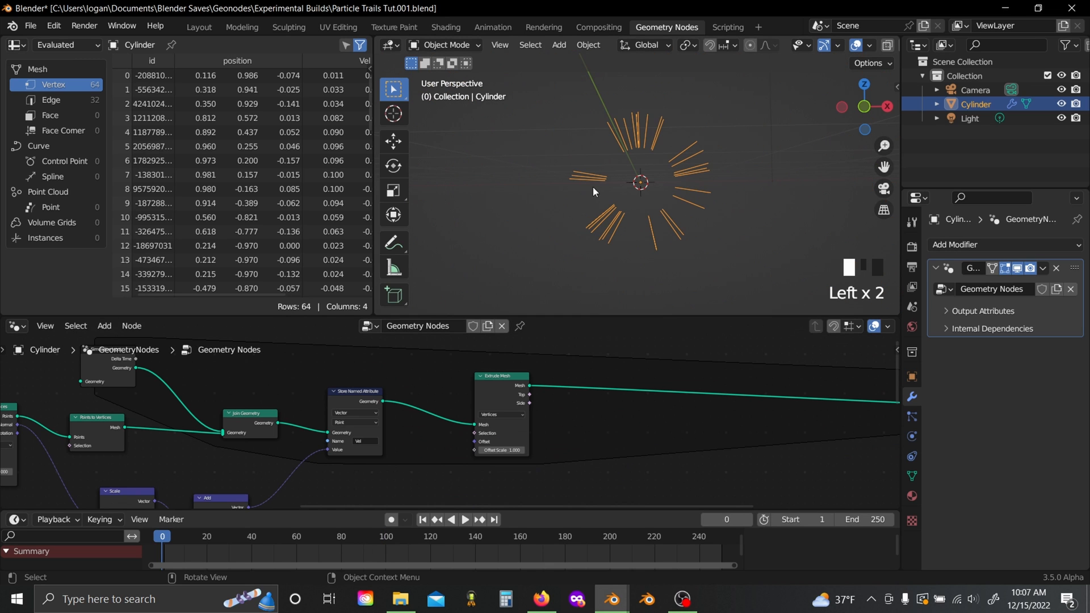
mouse_move(600, 192)
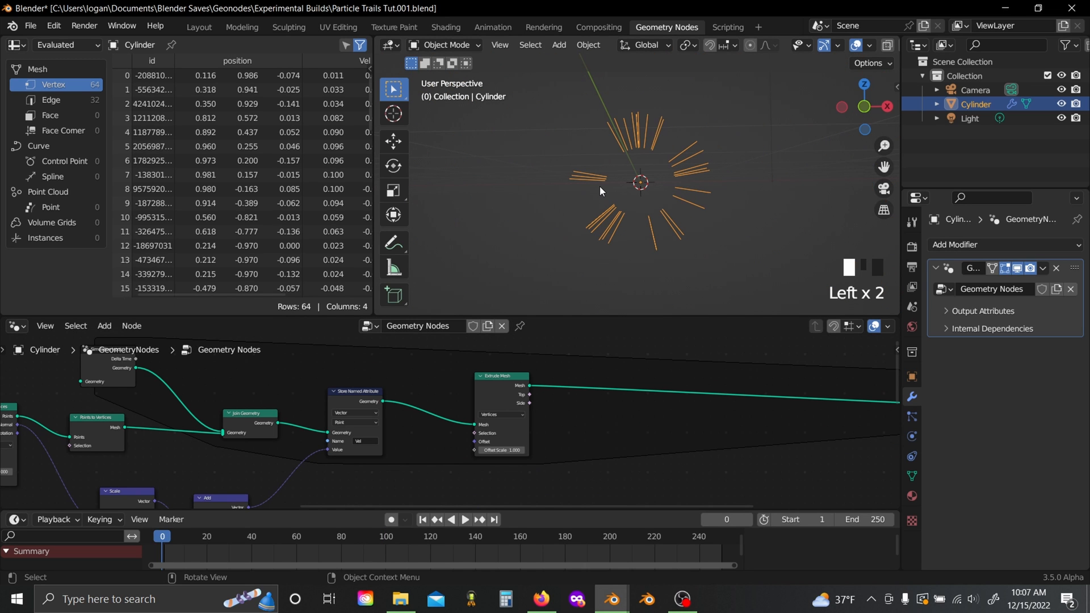
Step: Play the simulation and orbit to view the radial trails from the side
key("space")
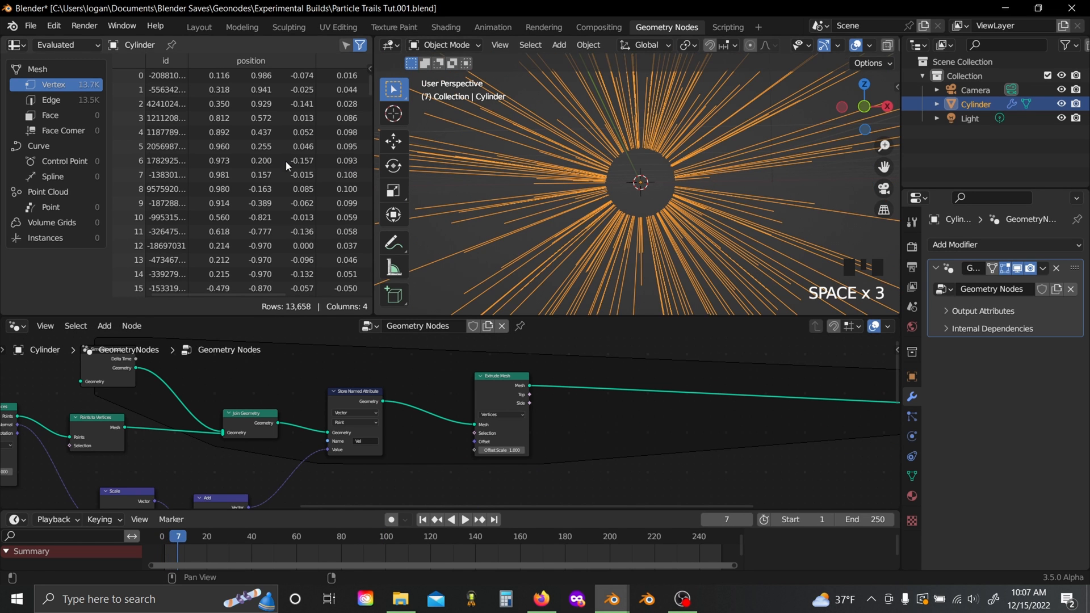
left_click_drag(639, 167, 702, 166)
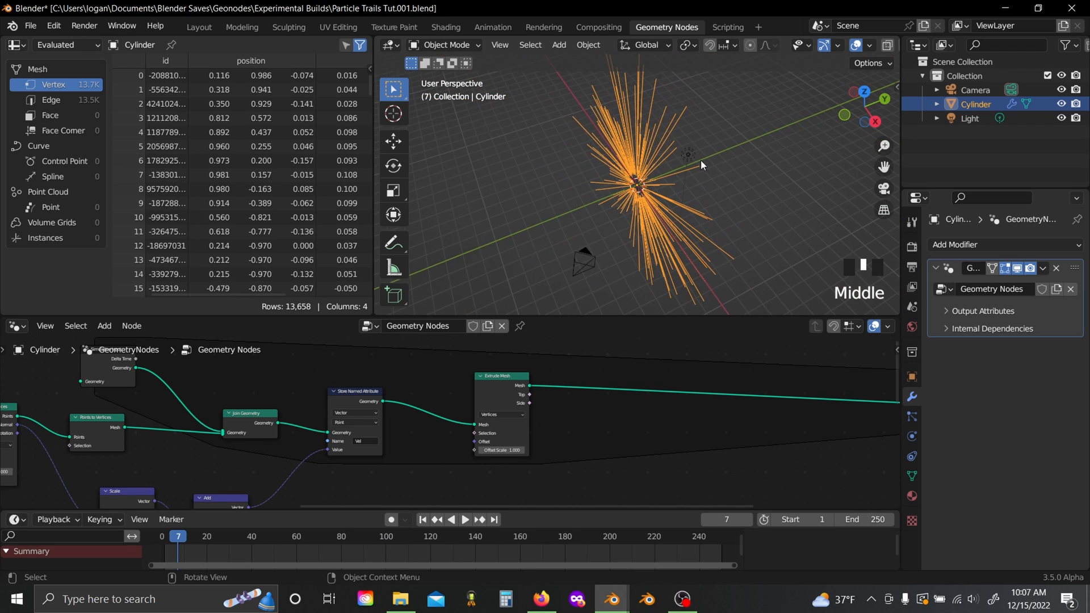
scroll("up", 3)
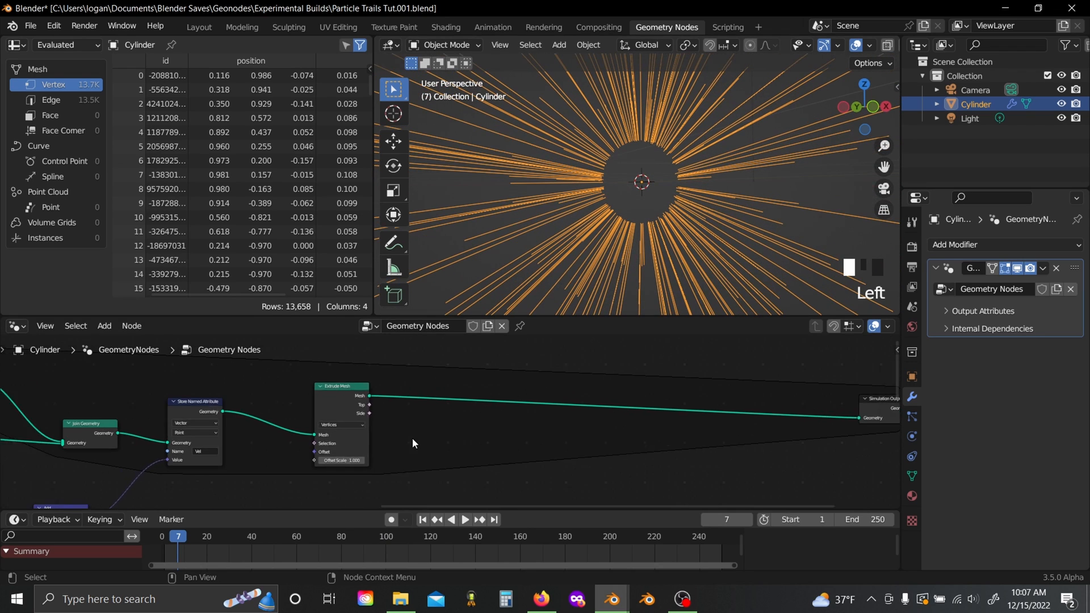
Step: Store the Extrude Top selection as a Boolean attribute named Top via a duplicated Store Named Attribute
key("shift+d")
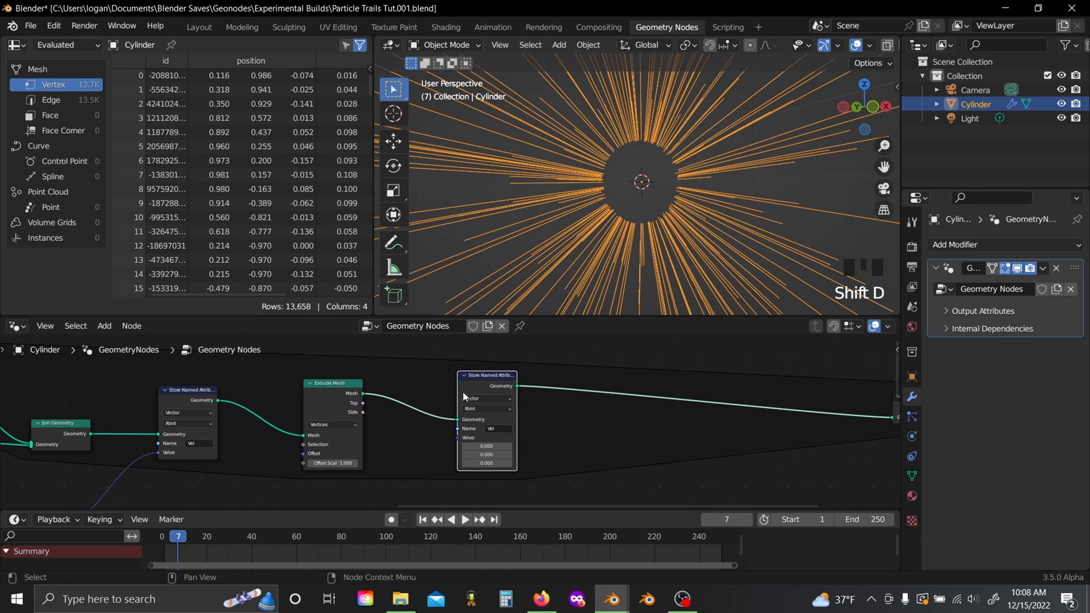
left_click(489, 389)
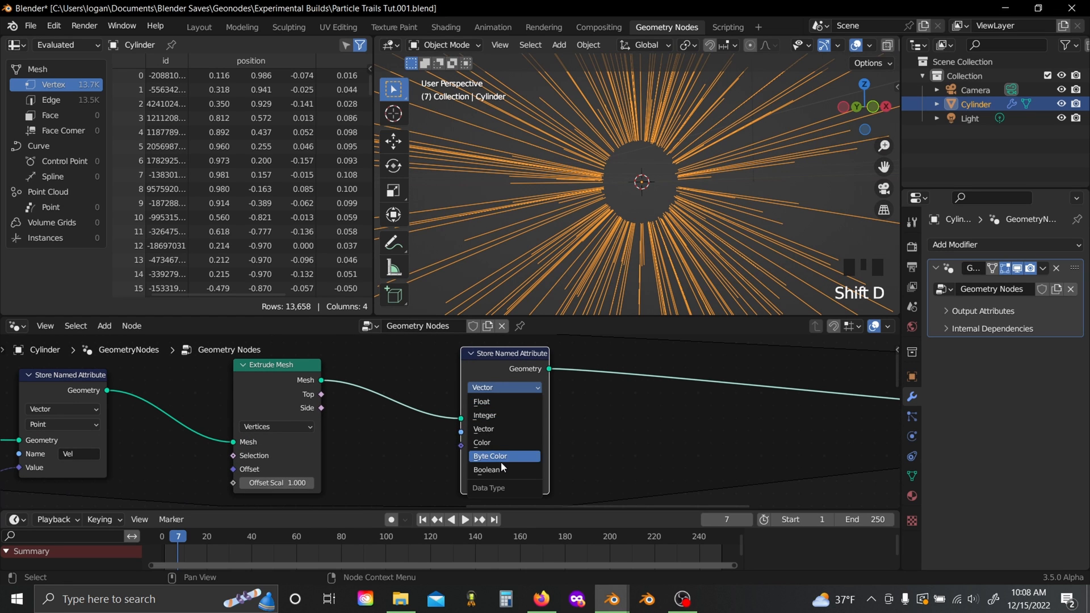
left_click(487, 469)
type("att")
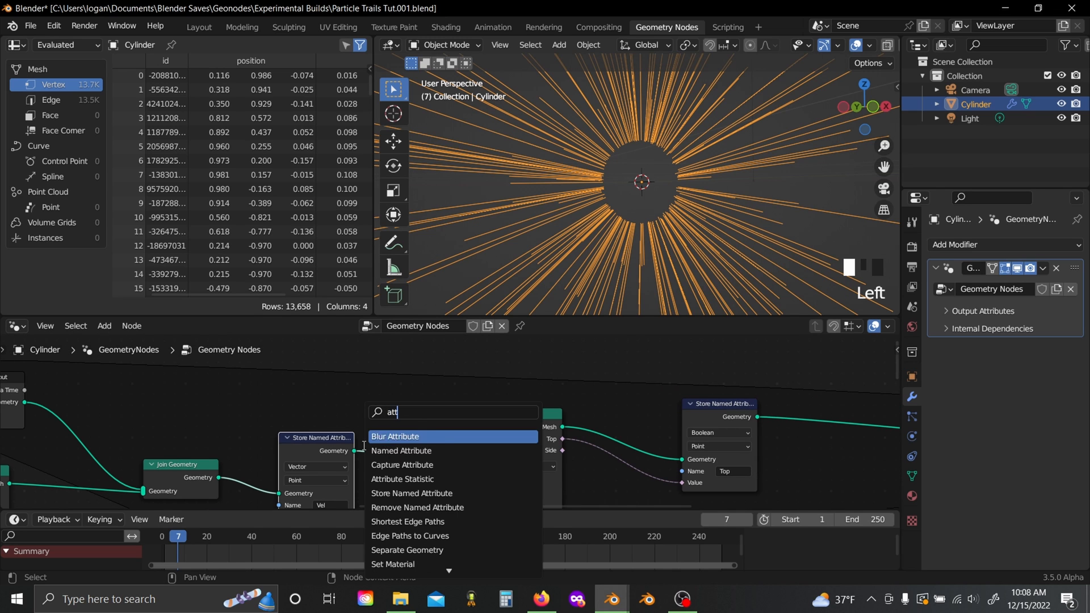
Step: Read the Top attribute back with a Boolean Named Attribute node
left_click(401, 451)
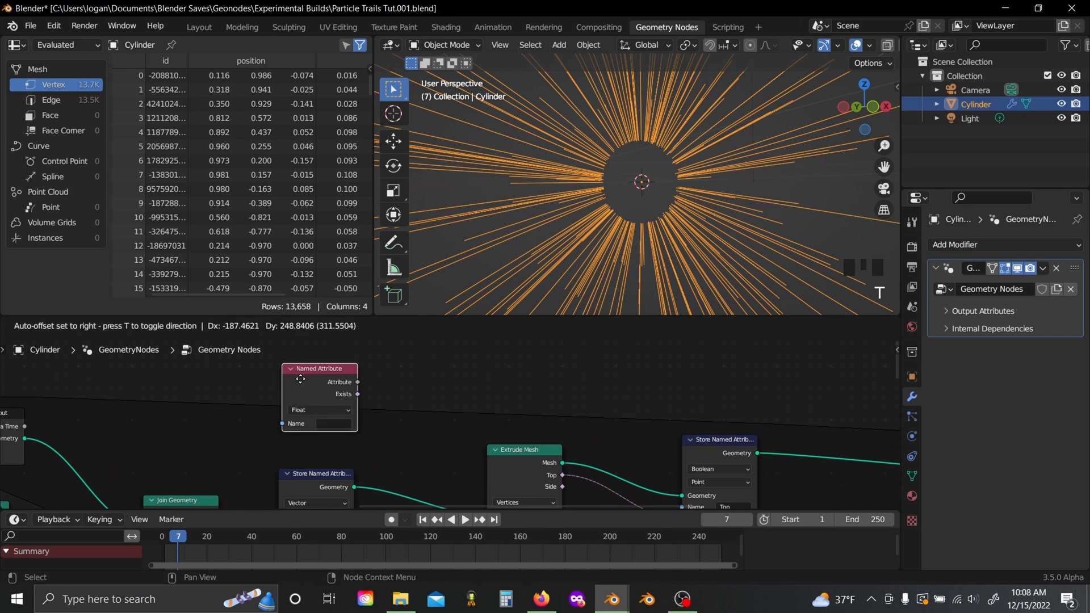
left_click(318, 414)
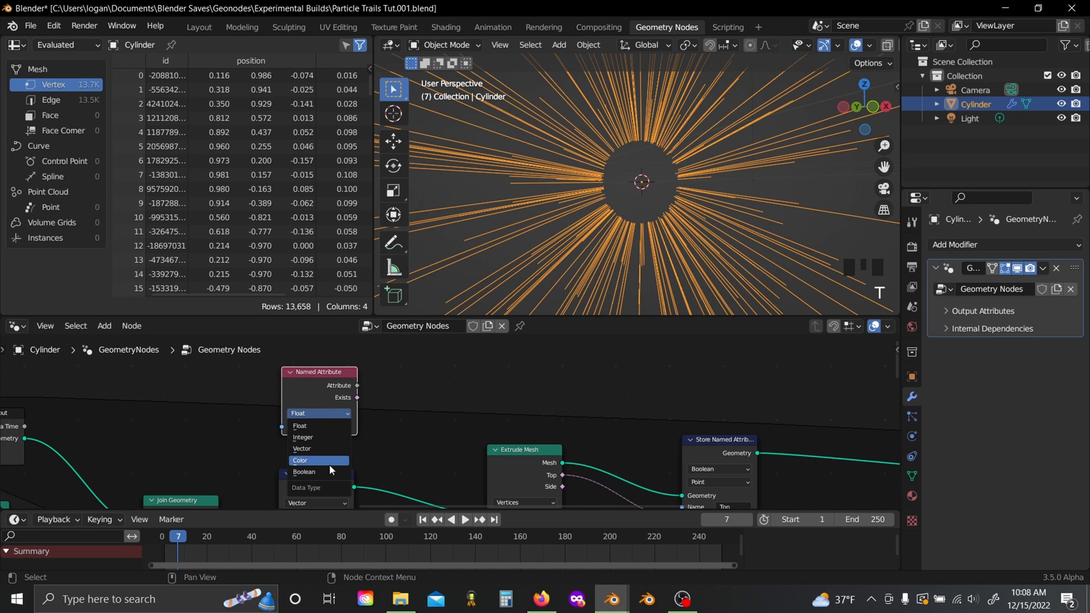
left_click(305, 472)
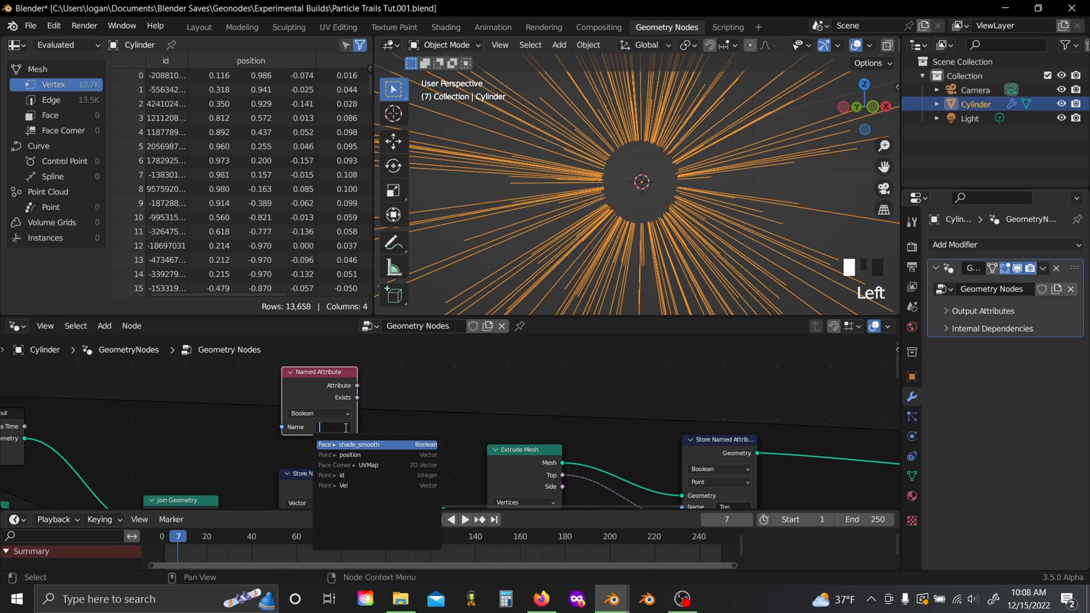
type("Top")
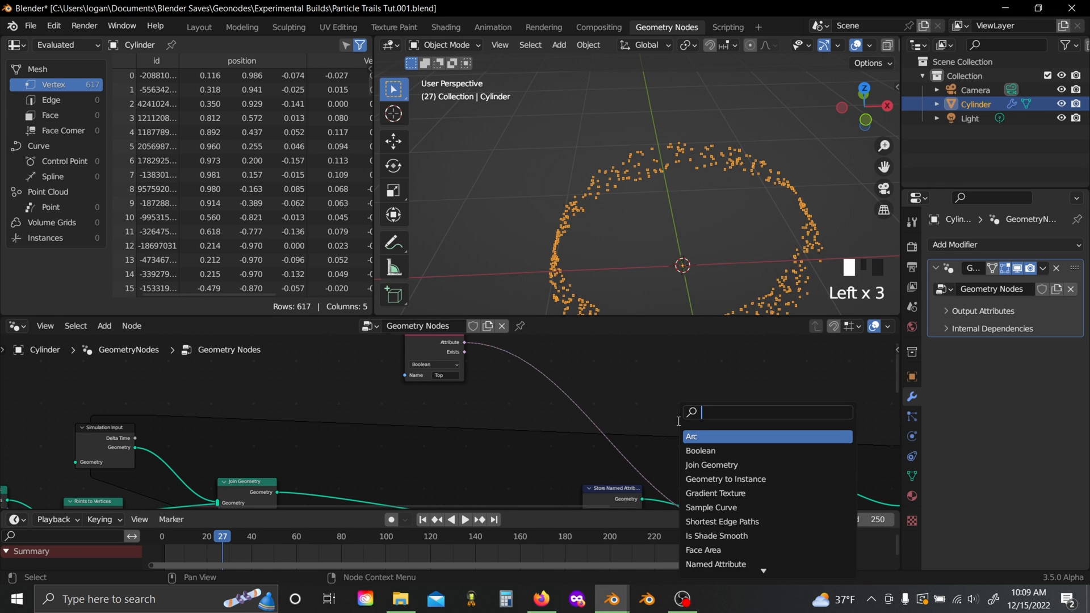
Step: Add a boolean math node after Top and an integer Equal comparison beside Edges of Vertex
left_click(700, 451)
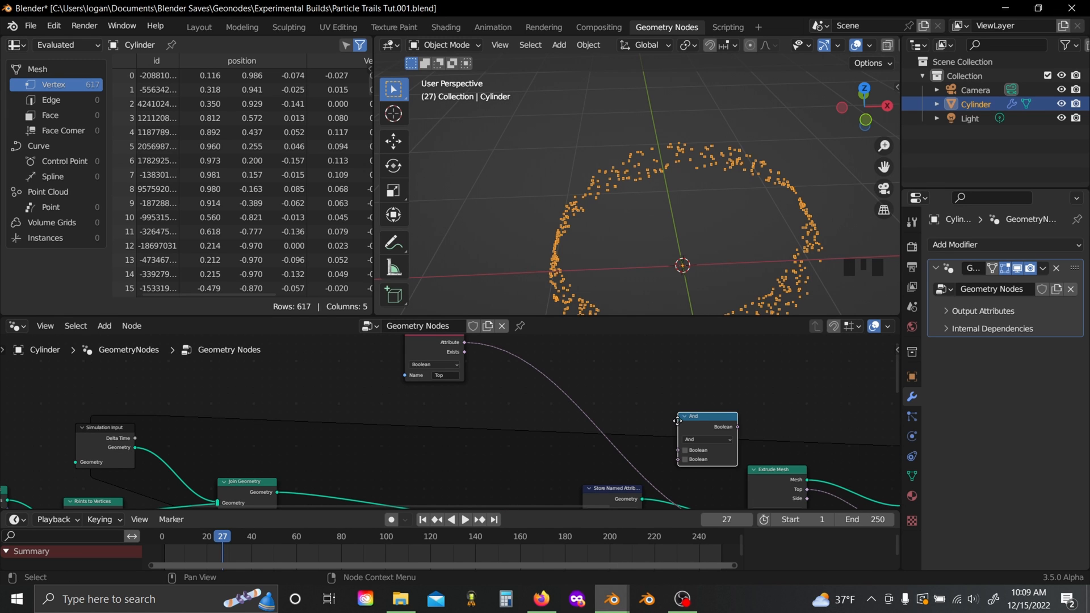
left_click_drag(705, 417, 552, 367)
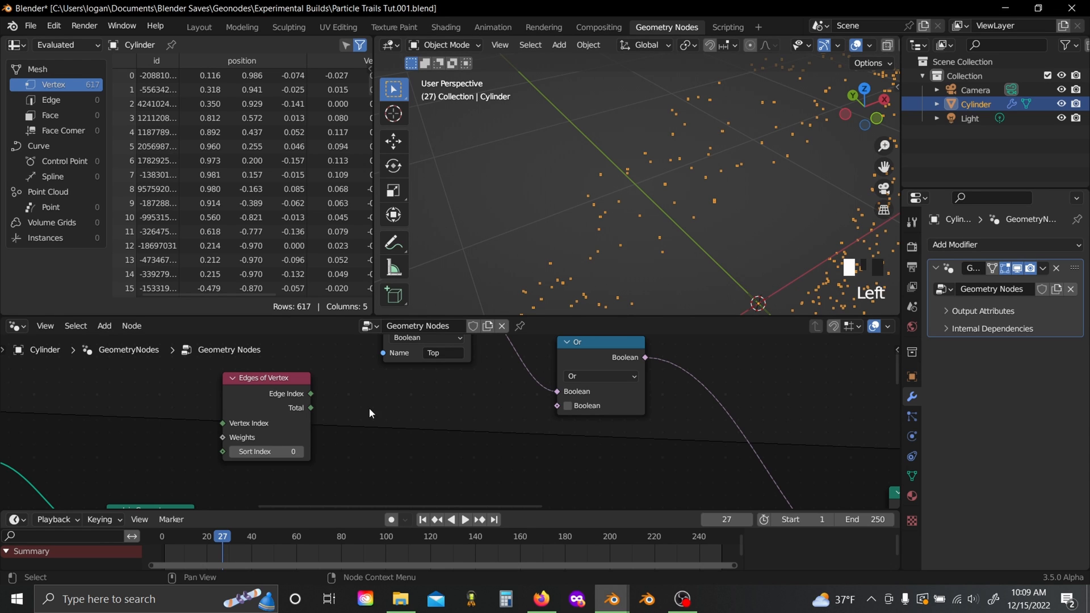
left_click_drag(311, 407, 352, 410)
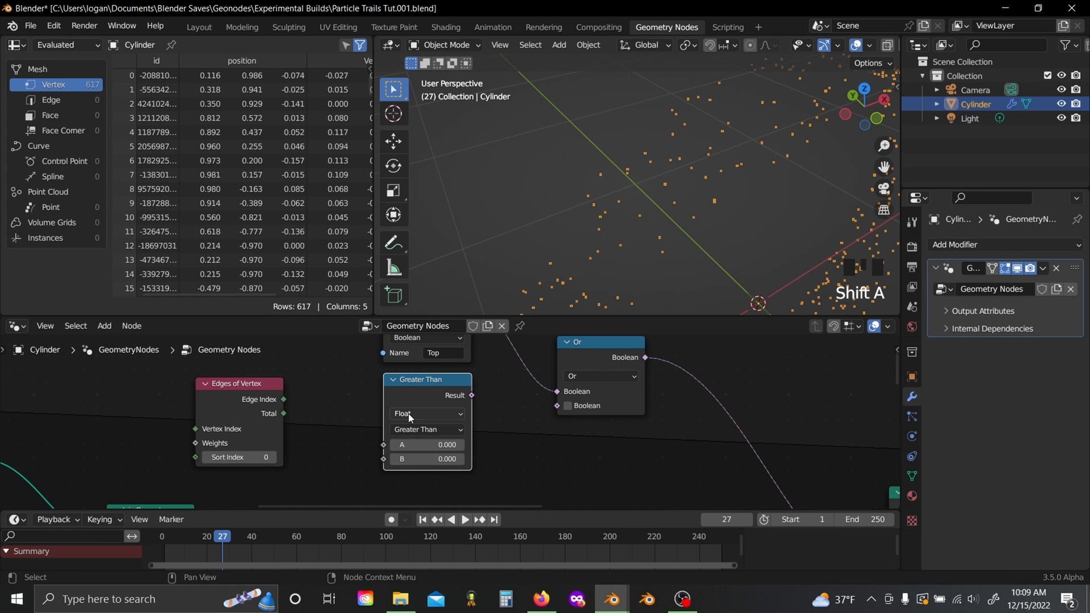
left_click(427, 430)
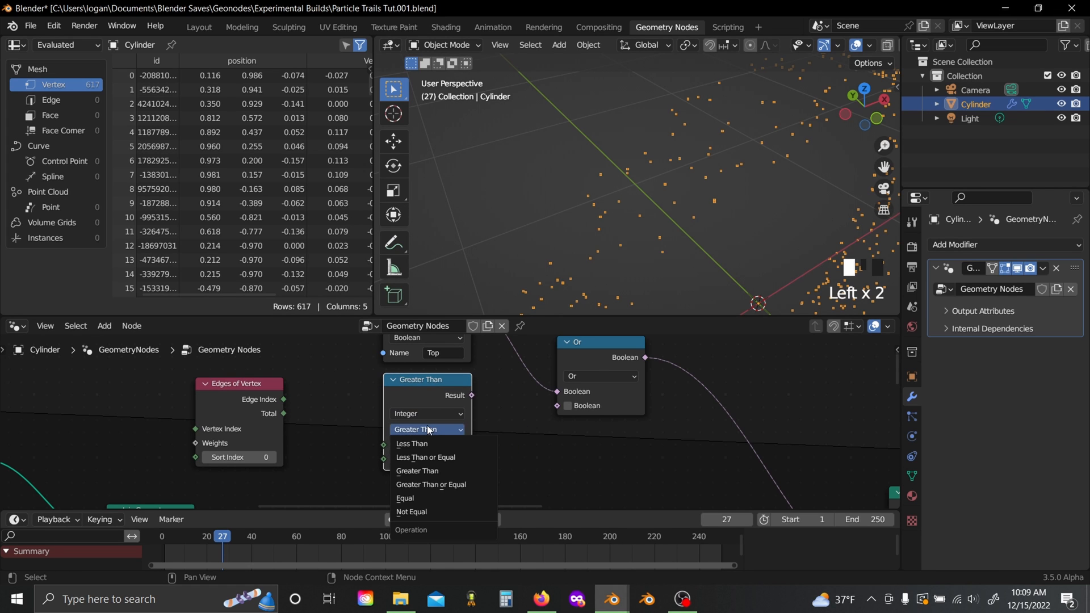
left_click(406, 498)
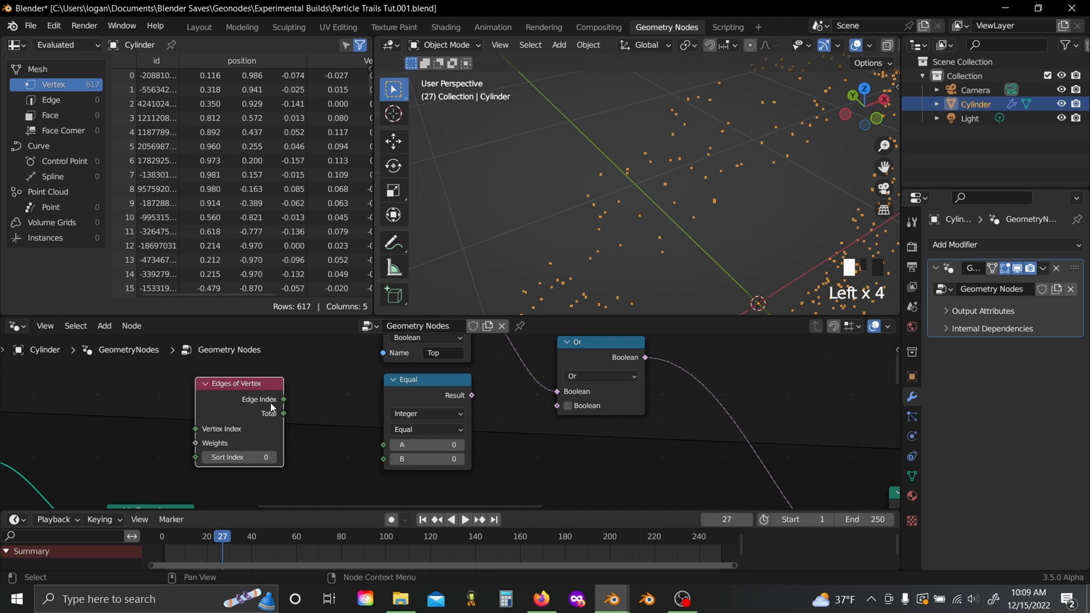
Step: Feed the vertex edge Total into the Equal test, route its result into the Or node, and play
left_click_drag(283, 414, 396, 442)
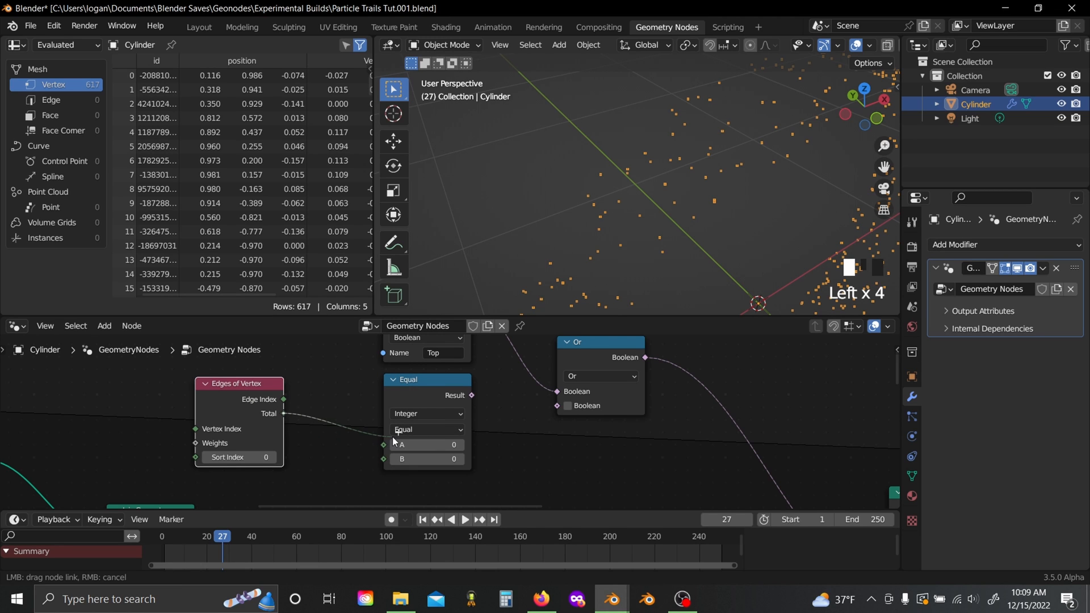
left_click_drag(284, 414, 382, 445)
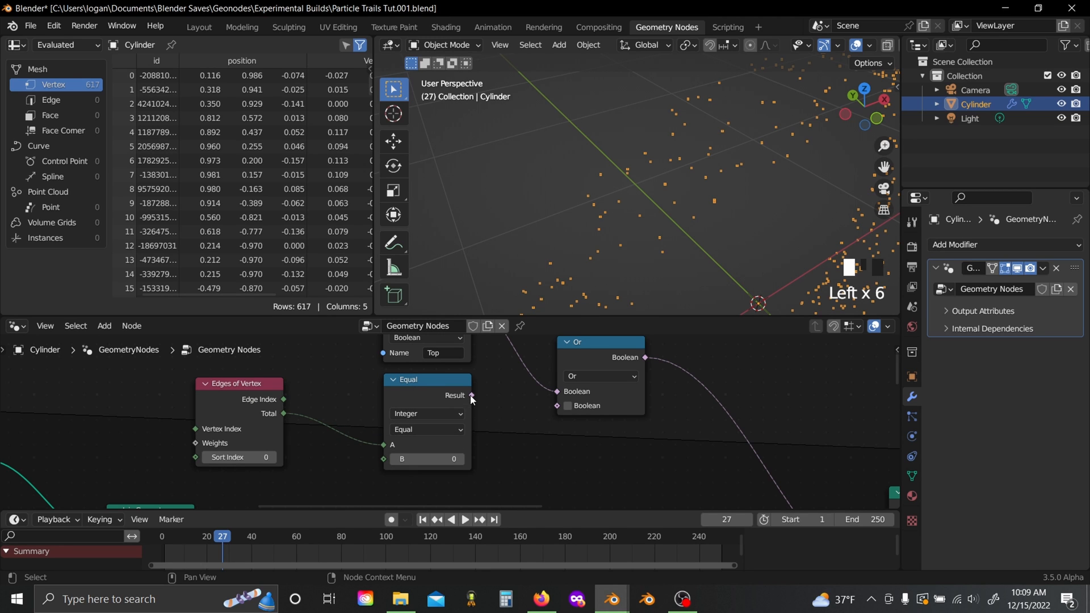
left_click_drag(472, 395, 555, 406)
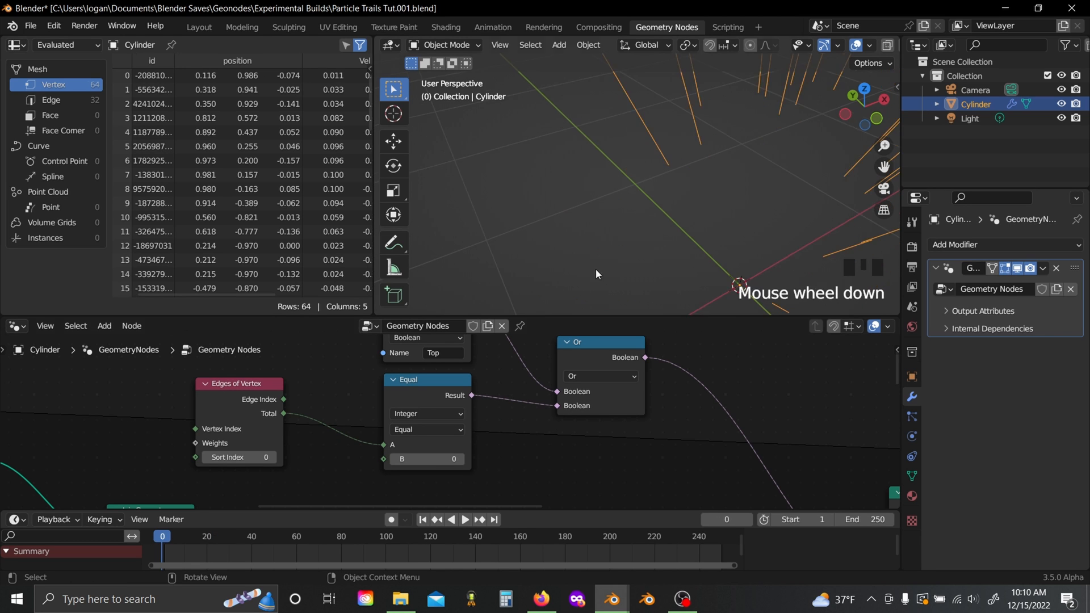
left_click(464, 518)
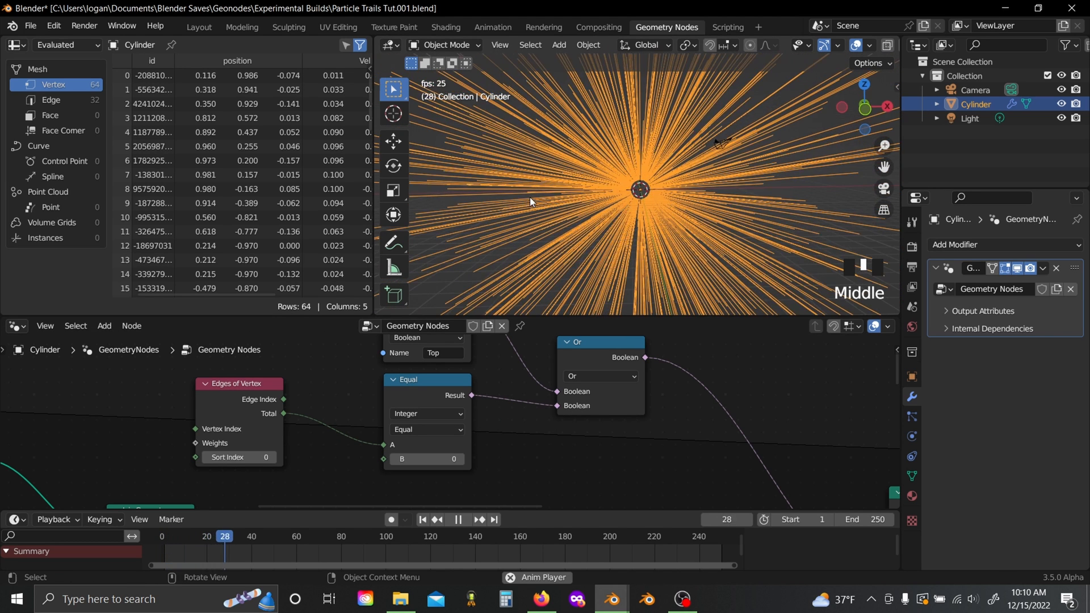
Step: Zoom the viewport and node editor while the simulation plays to frame 50's dense radial trails
scroll("down", 3)
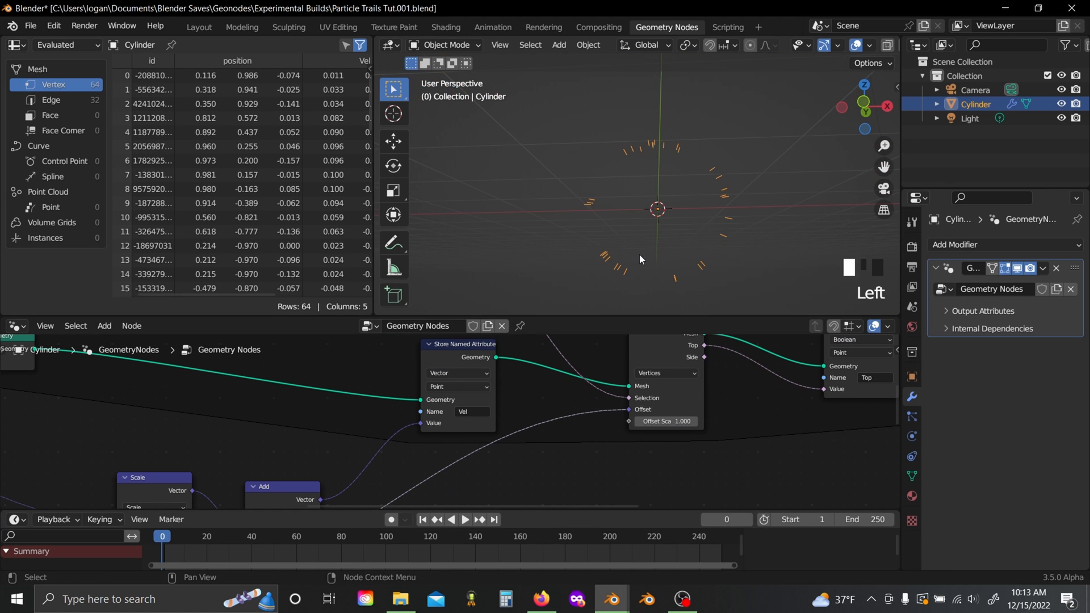
scroll("down", 3)
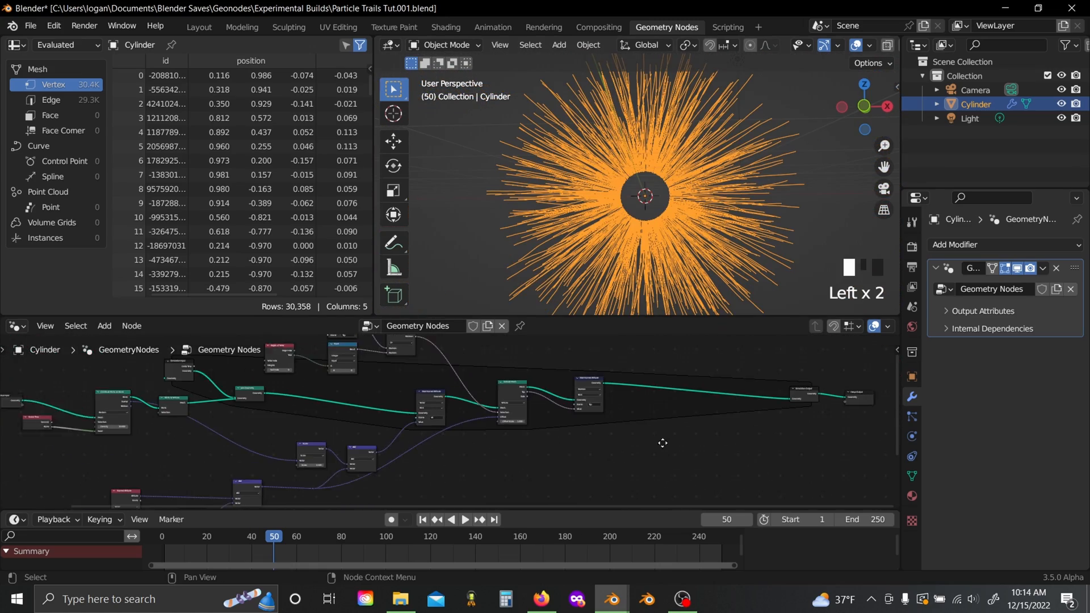
scroll("up", 3)
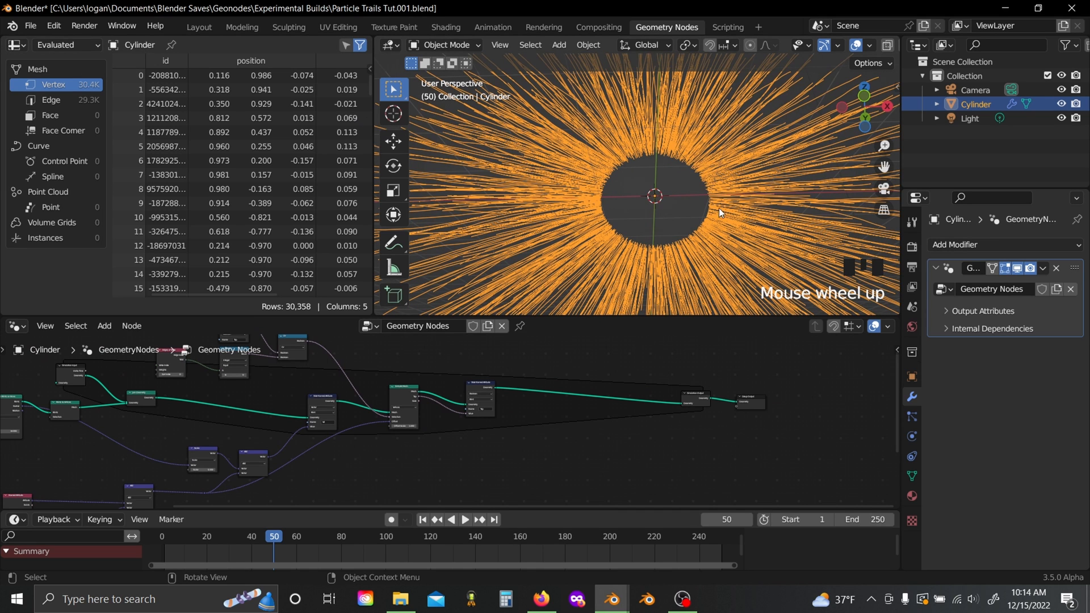
mouse_move(524, 278)
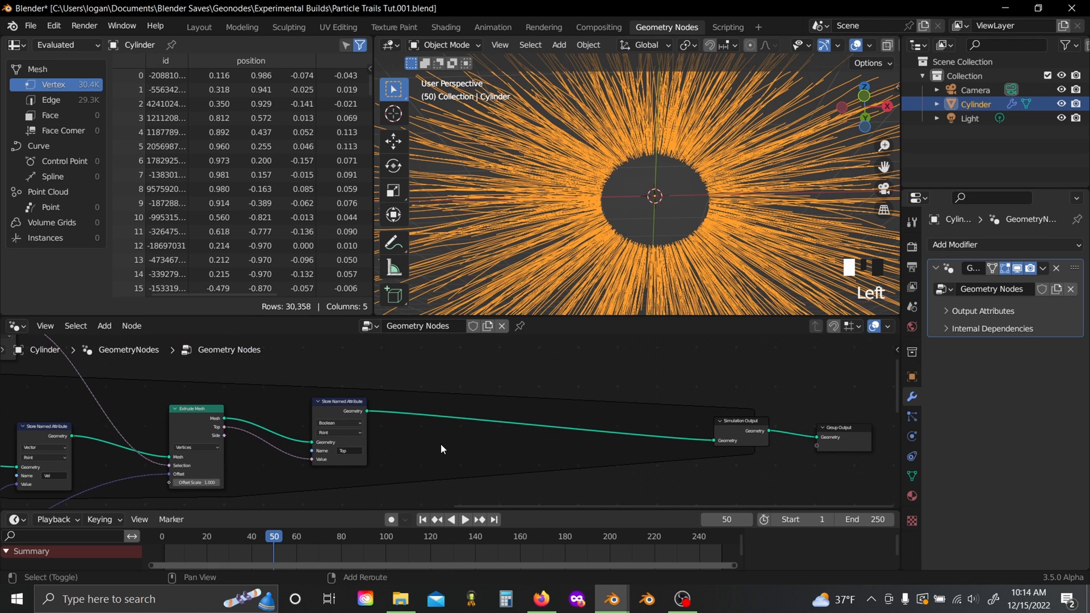
Step: Insert a Set ID node into the chain and place a Scene Time node below it
type("set")
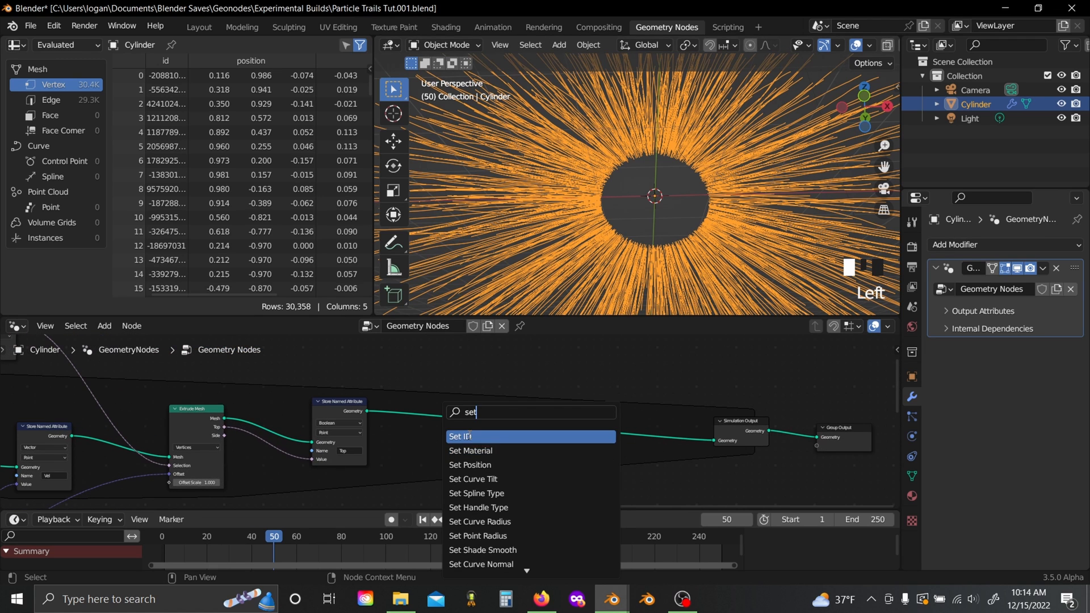
left_click(460, 436)
type("sce")
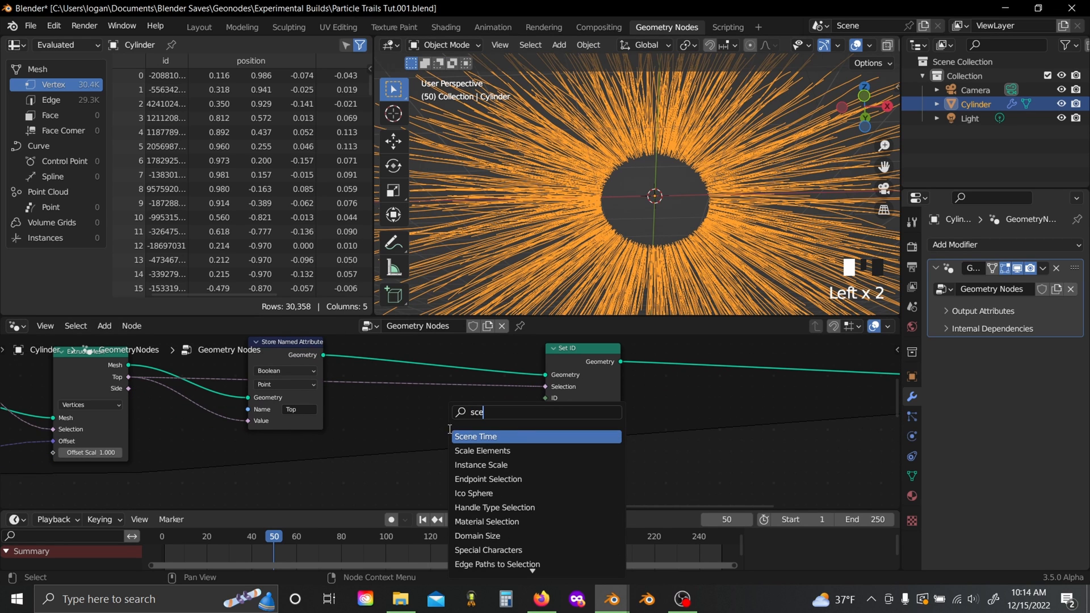
left_click(476, 436)
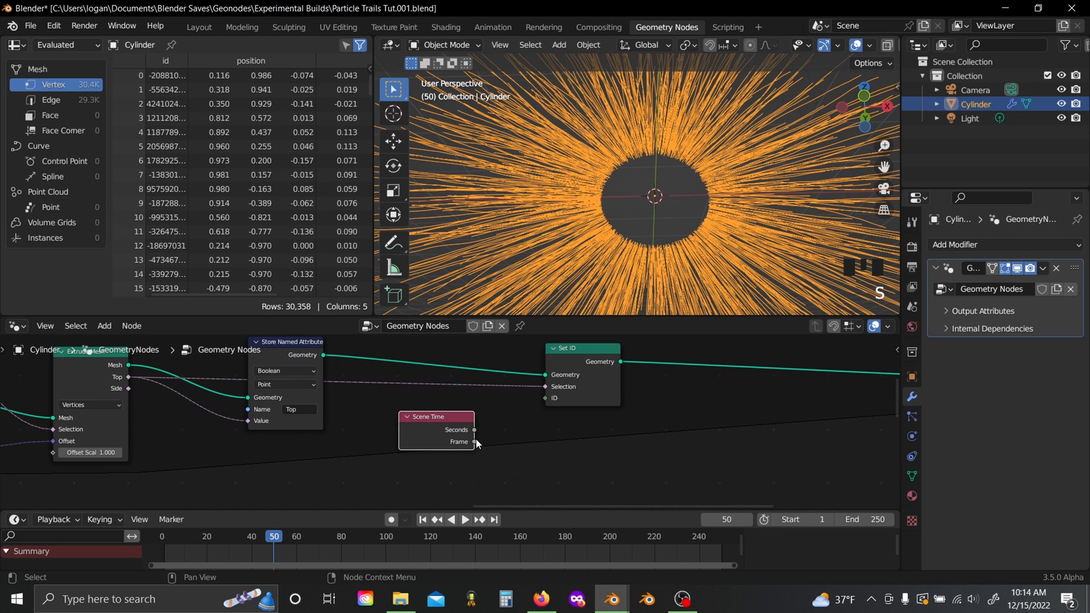
left_click(104, 326)
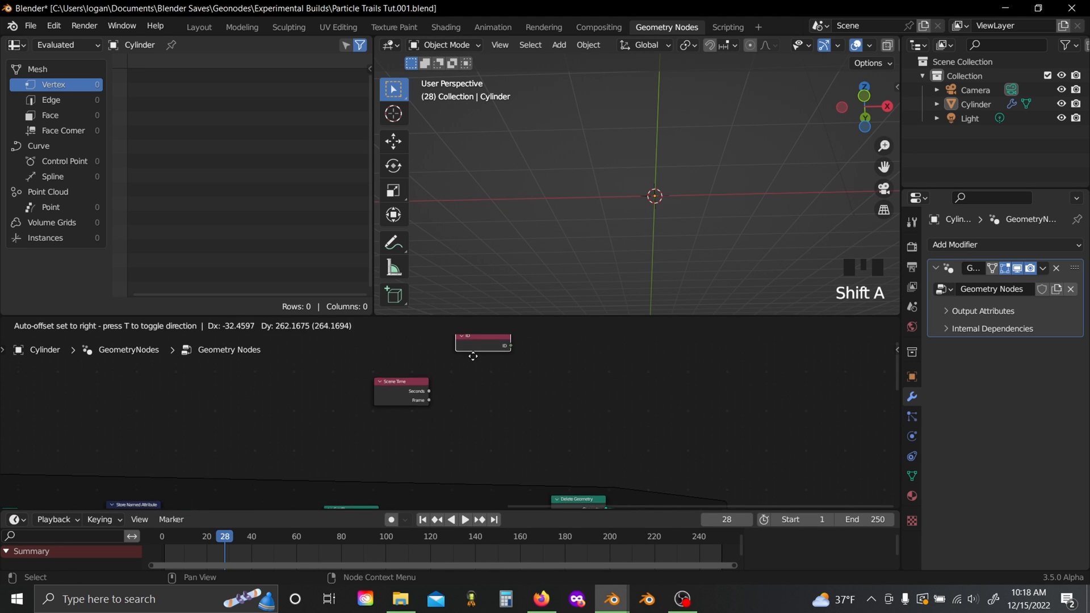
Step: Add a Compare node and link the scene frame into it for the ID test
type("com")
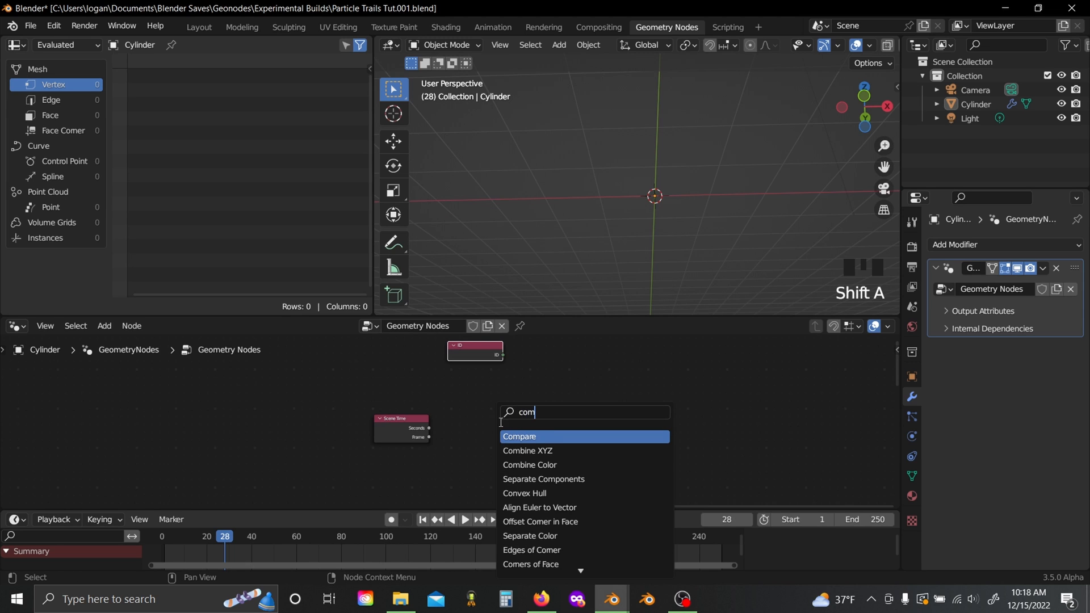
left_click(519, 436)
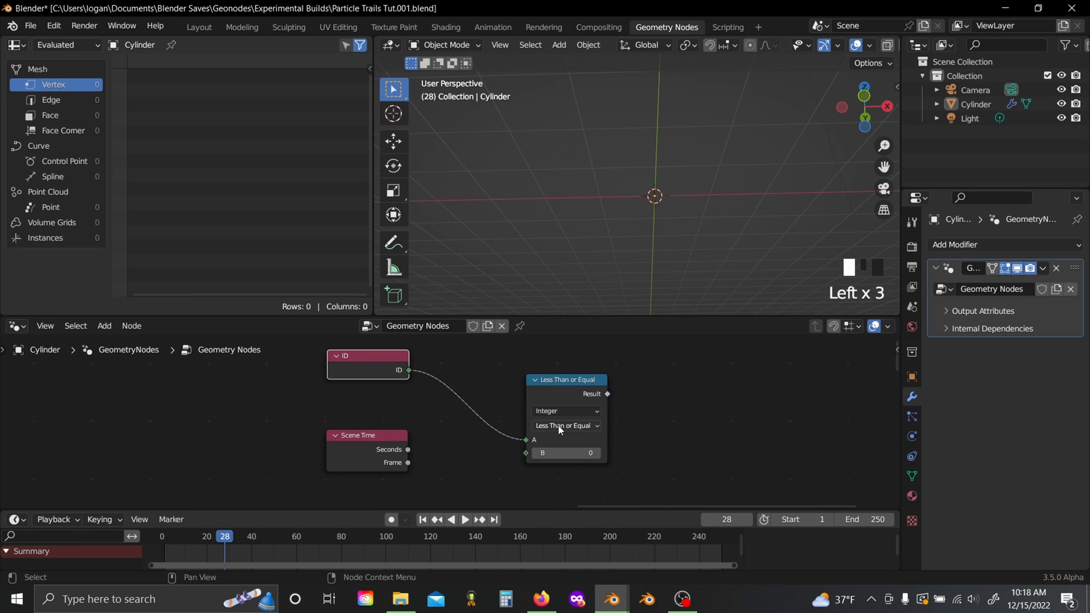
left_click_drag(366, 435, 285, 425)
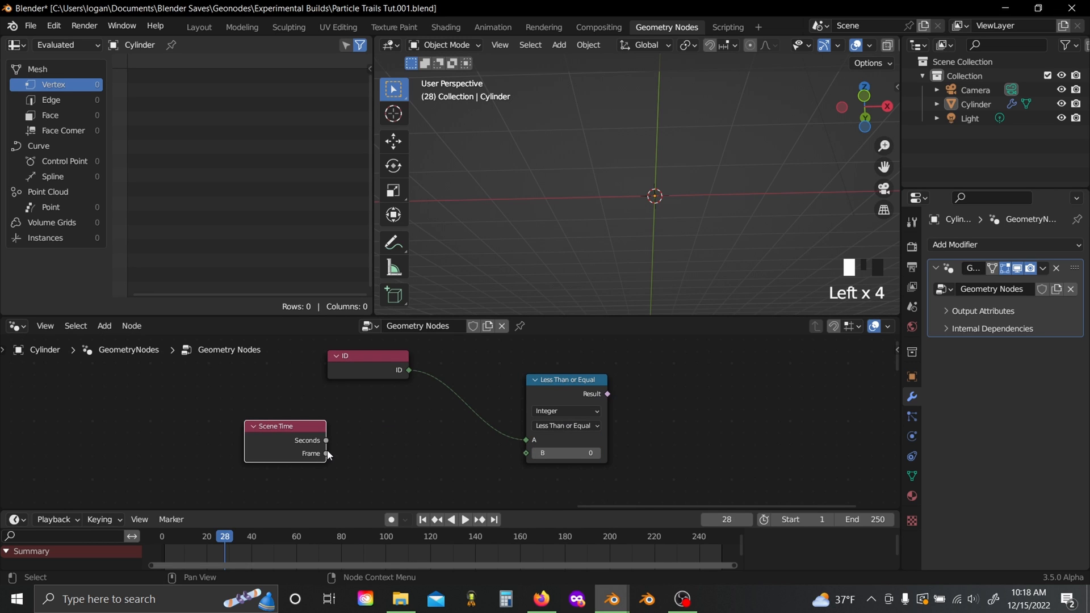
left_click_drag(326, 453, 526, 453)
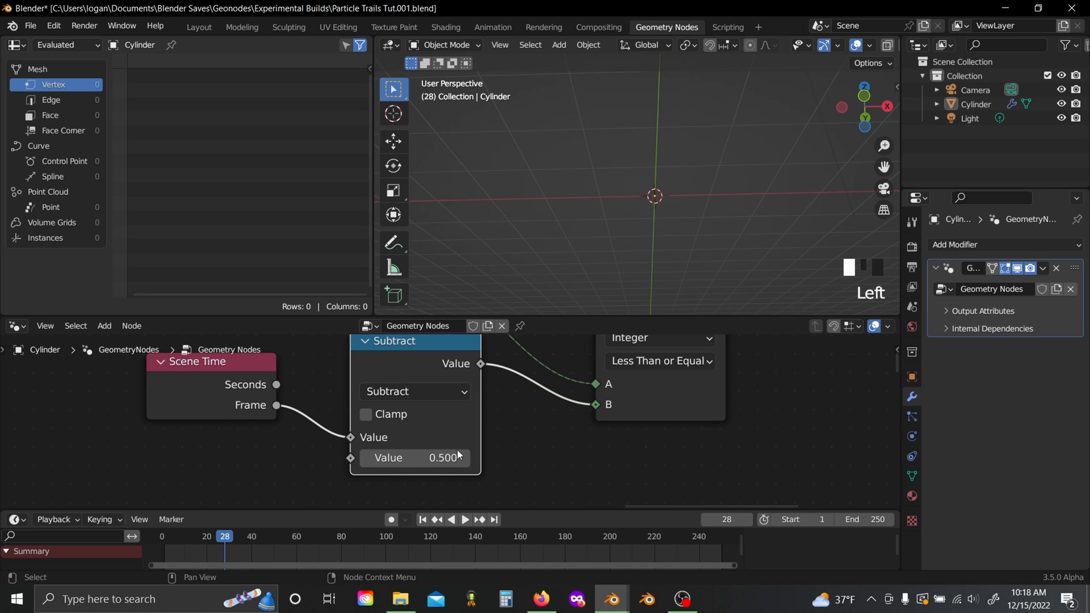
mouse_move(420, 480)
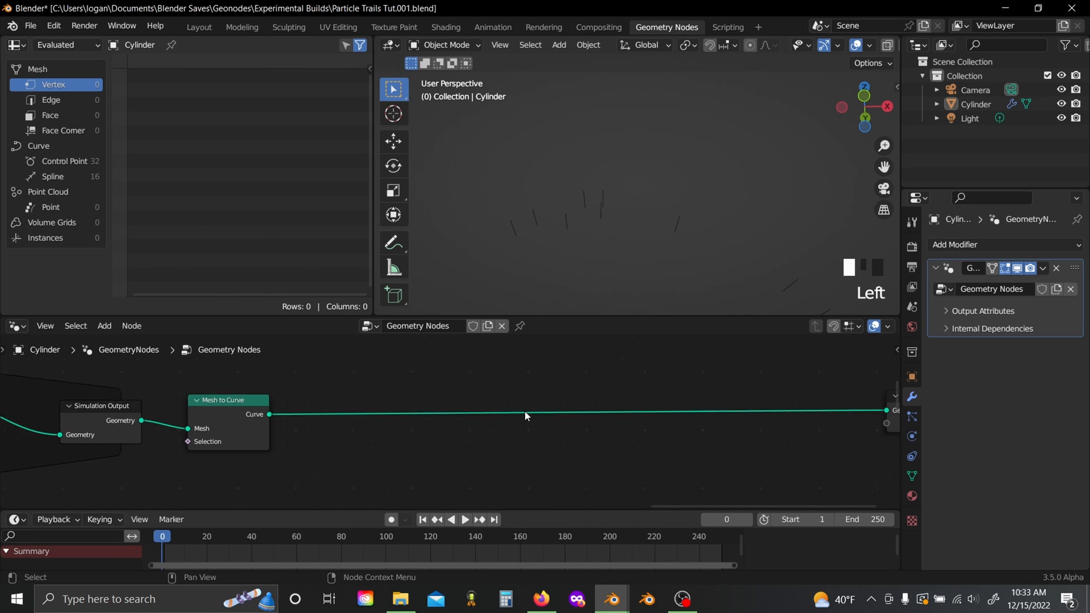
Step: Insert Set Spline Type (Bezier) and Set Handle Type after Mesh to Curve
type("set")
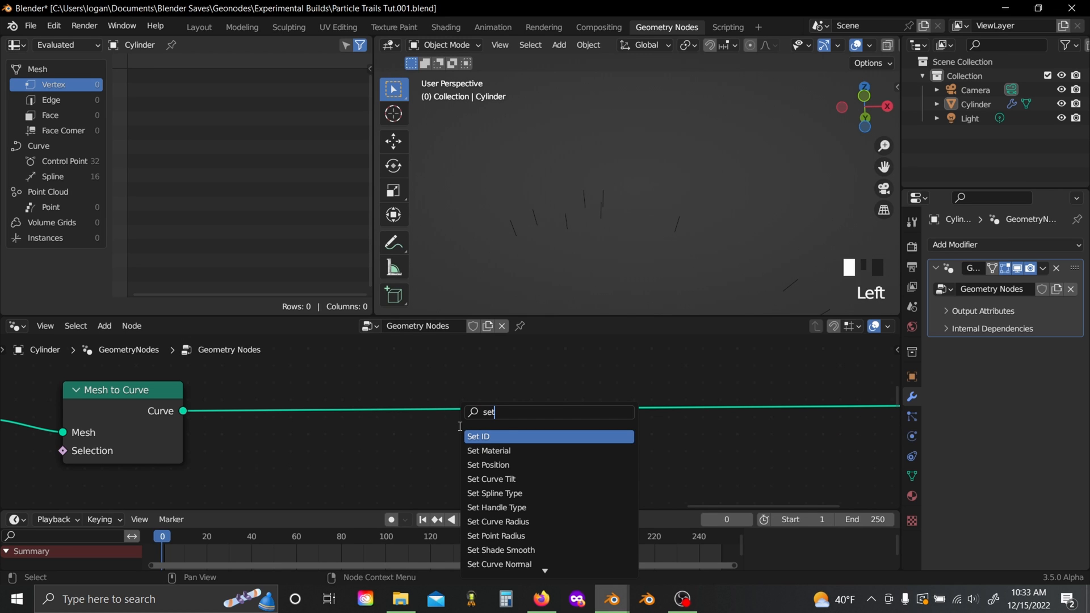
left_click(494, 496)
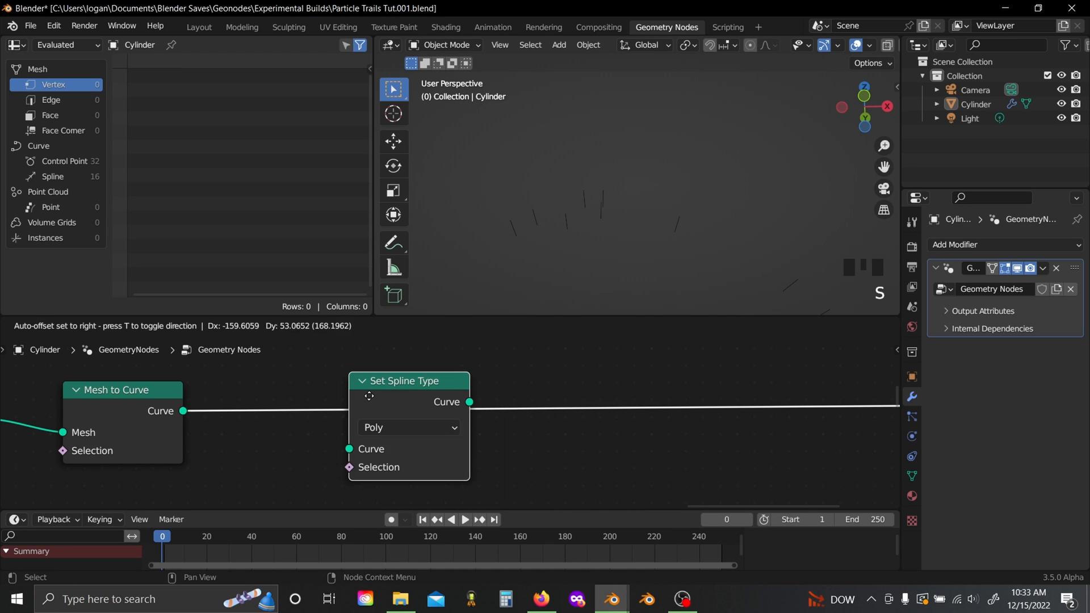
left_click(407, 427)
type("set h")
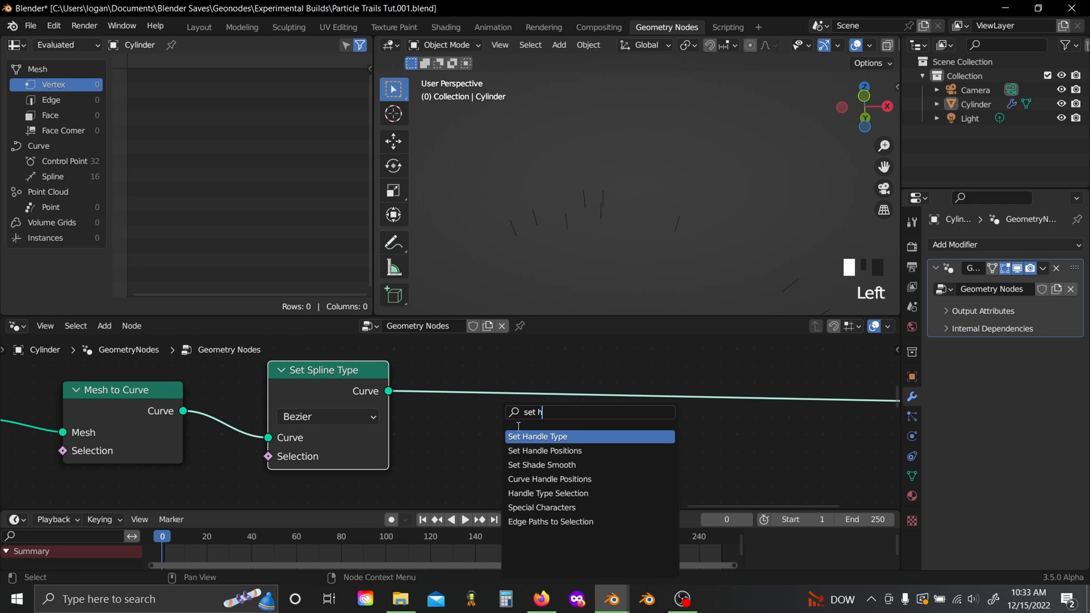
left_click(537, 436)
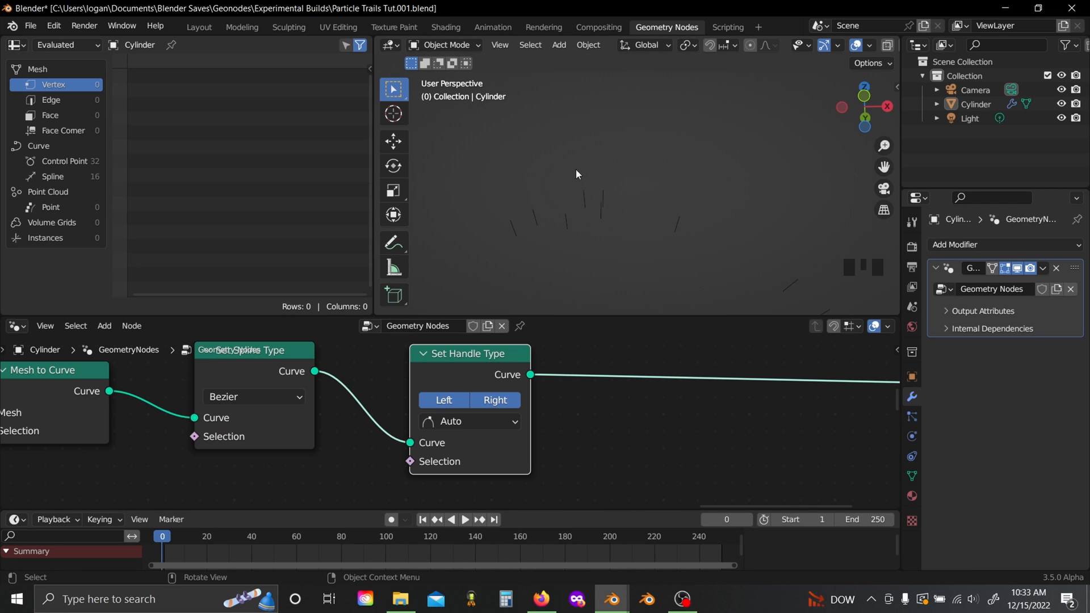
mouse_move(566, 148)
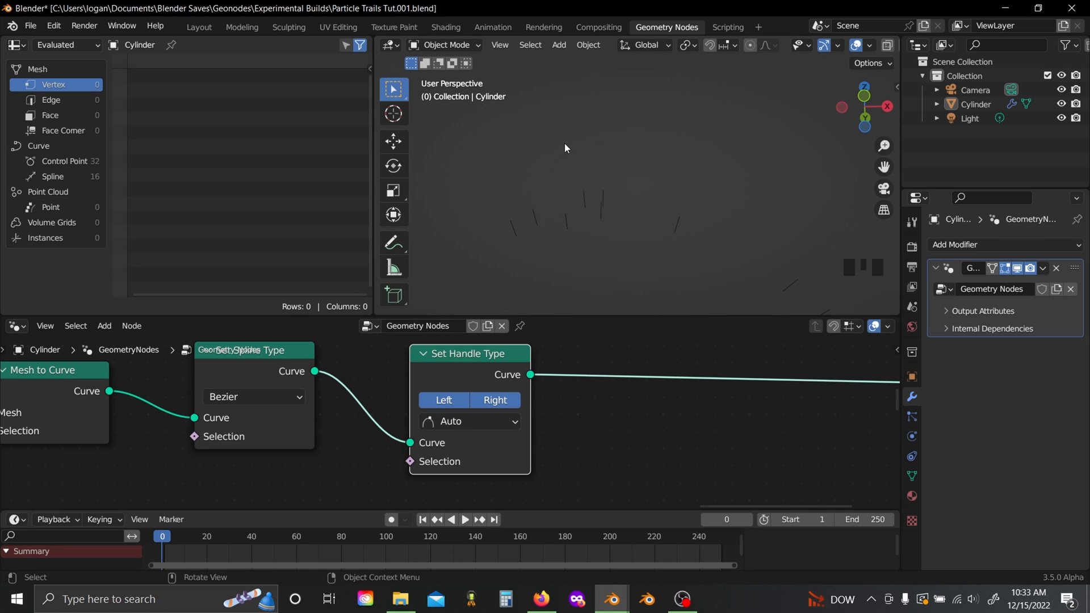
mouse_move(509, 386)
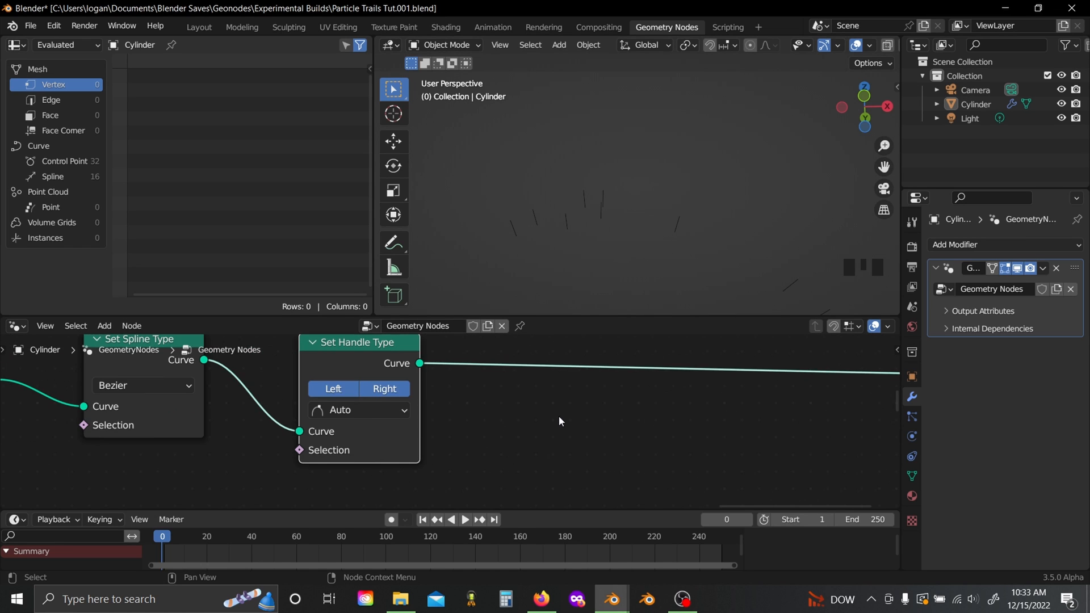
Step: Add a Resample Curve and expose its Count through a new Group Input on the modifier
type("res")
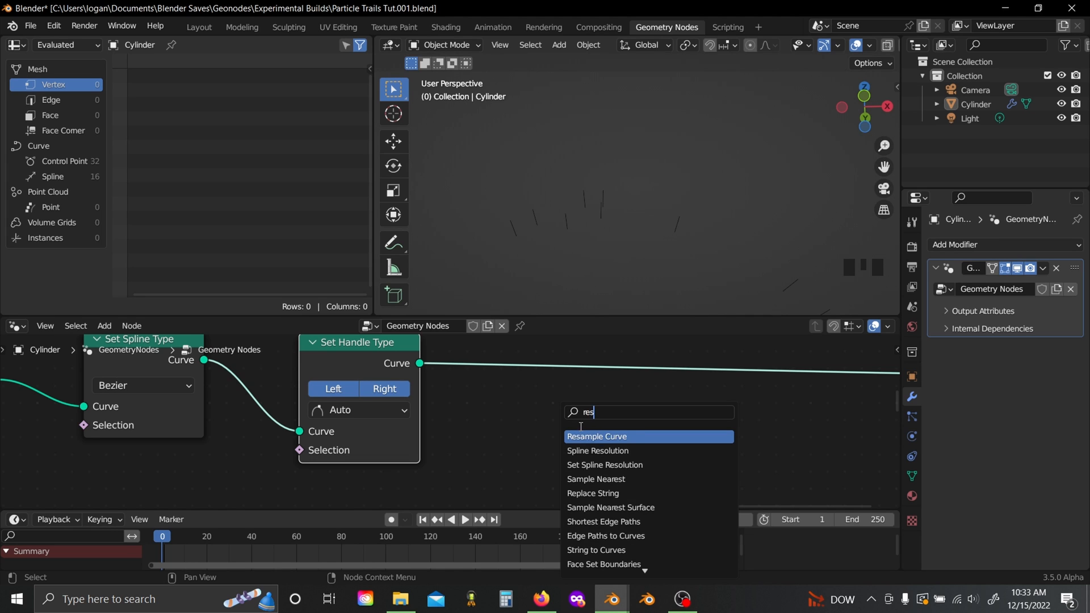
left_click(597, 436)
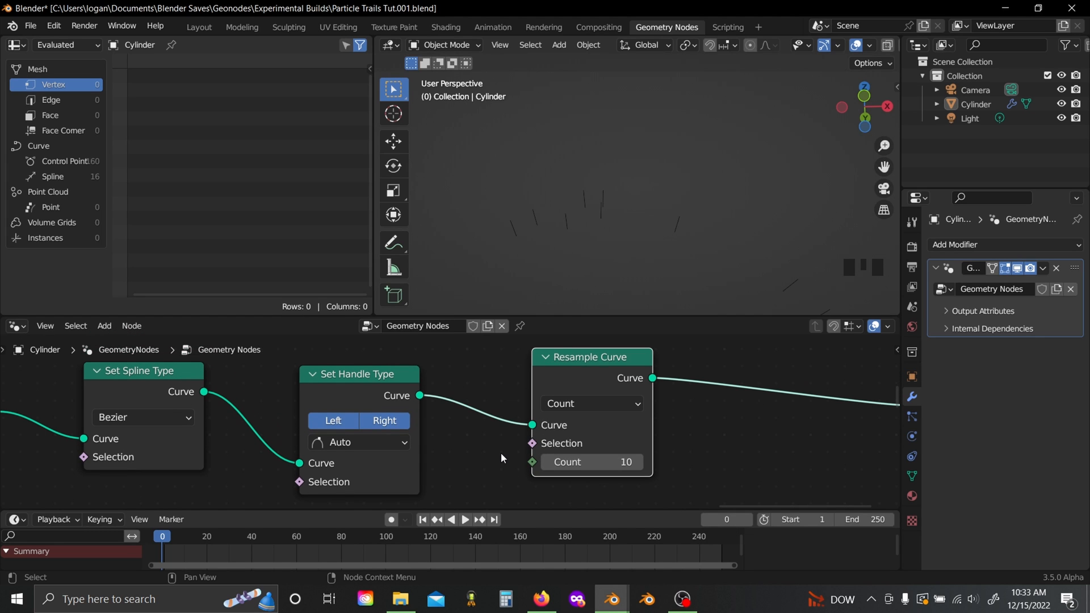
type("gr")
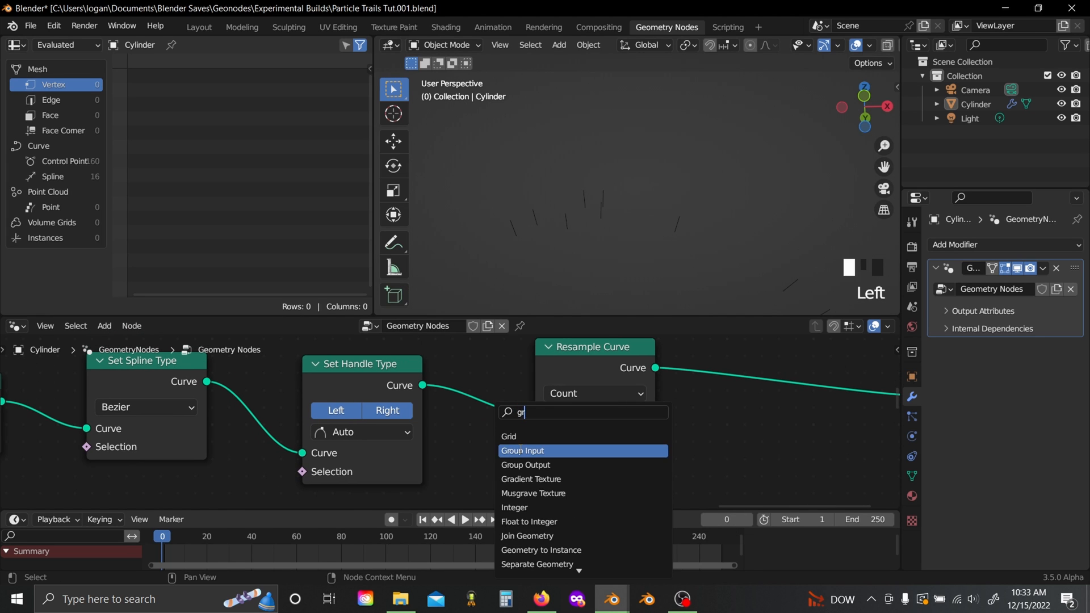
left_click(523, 451)
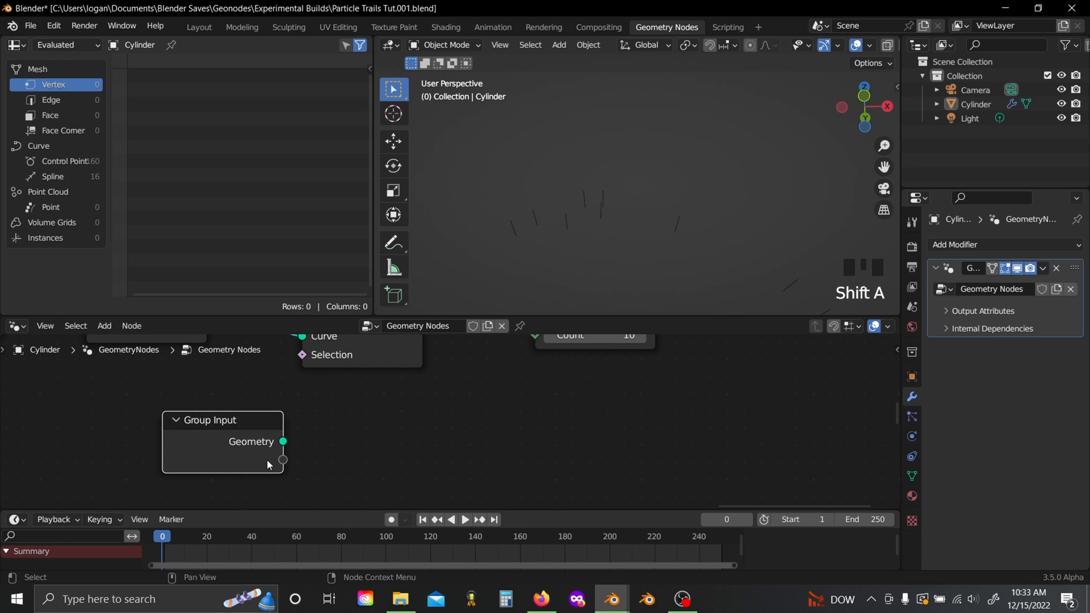
left_click_drag(283, 469, 535, 361)
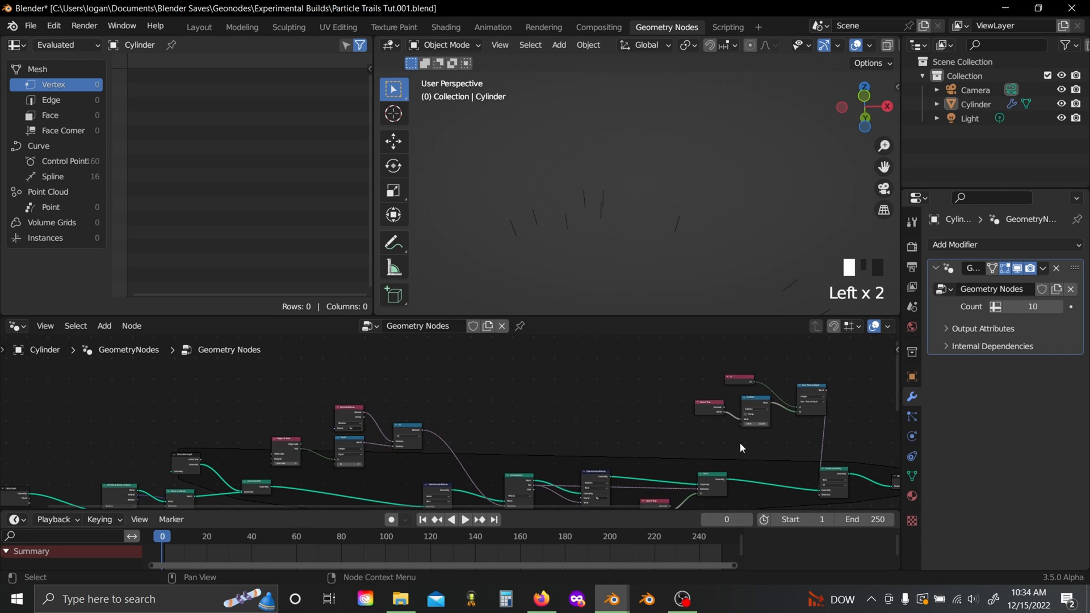
Step: Adjust the exposed modifier inputs, leaving Count 10 and a Value of 11.2
left_click(104, 326)
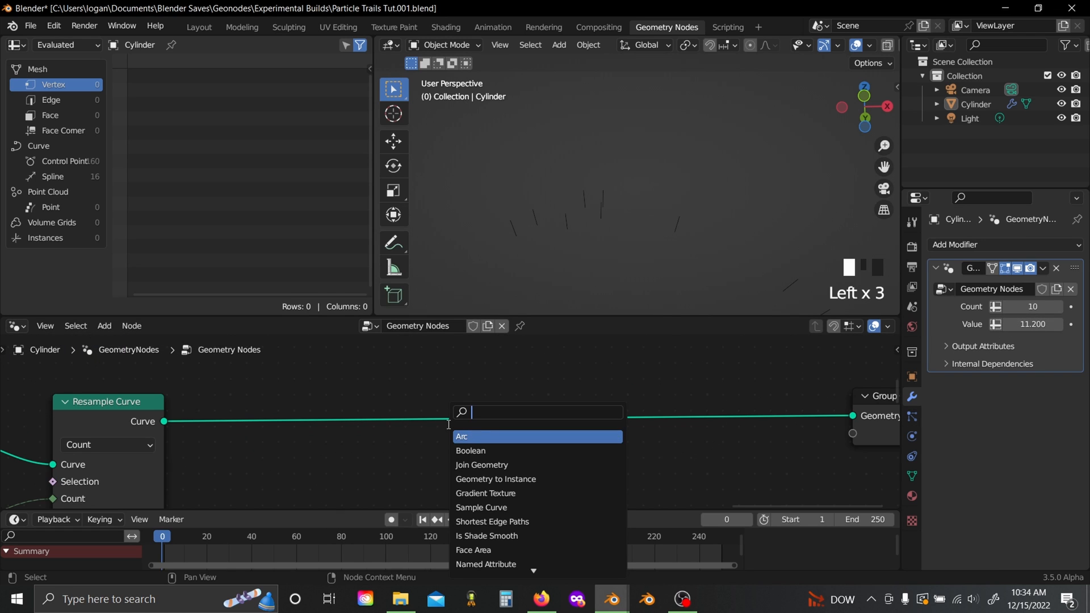
Step: Add Set Curve Radius and Spline Parameter, linking its Factor into a new Float Curve
type("set c")
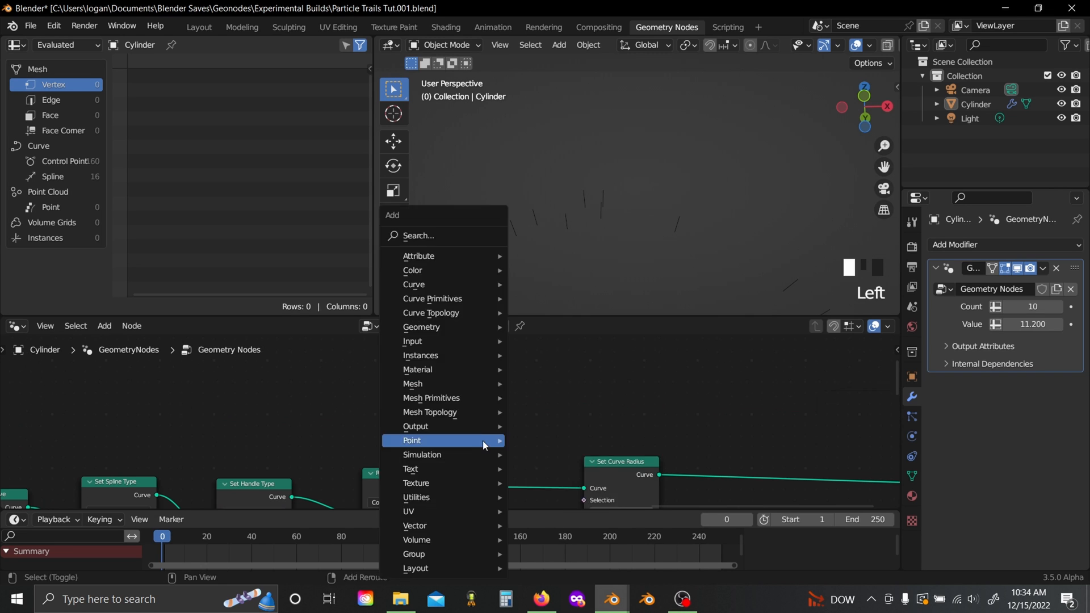
type("sp")
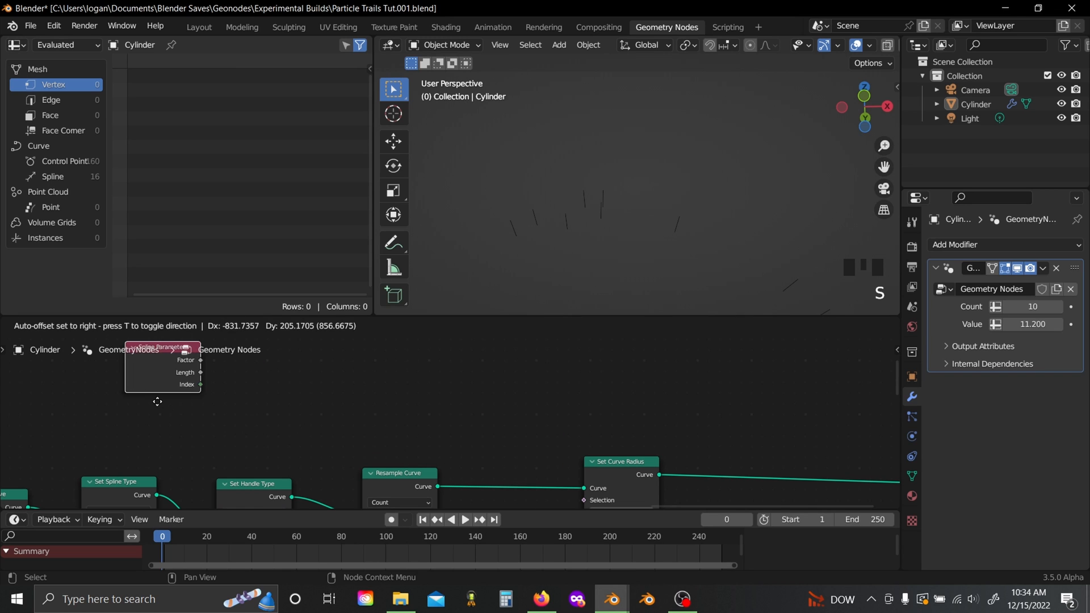
type("flo")
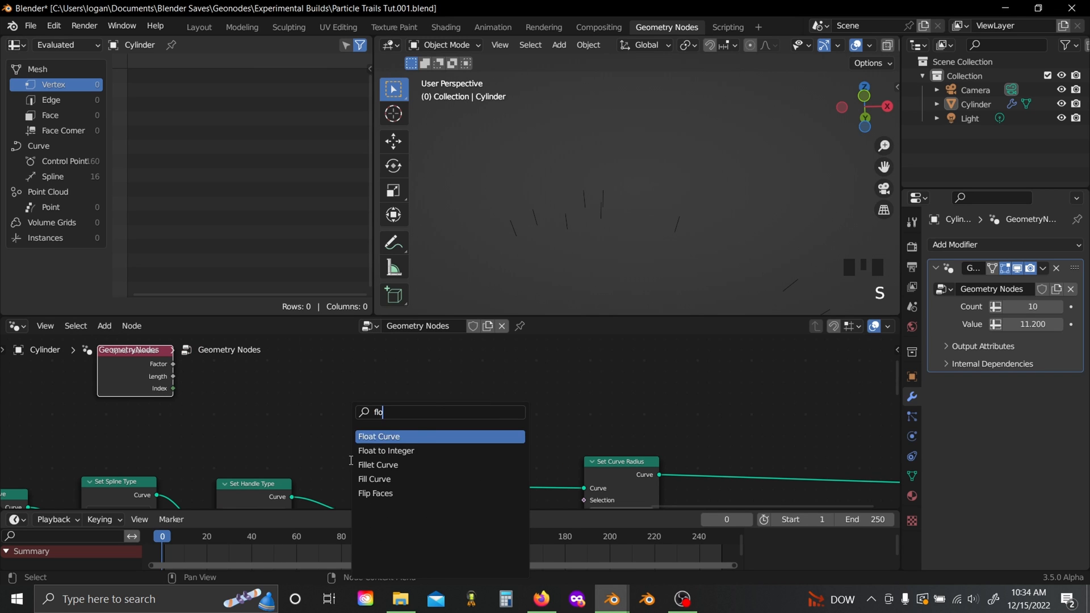
left_click(380, 437)
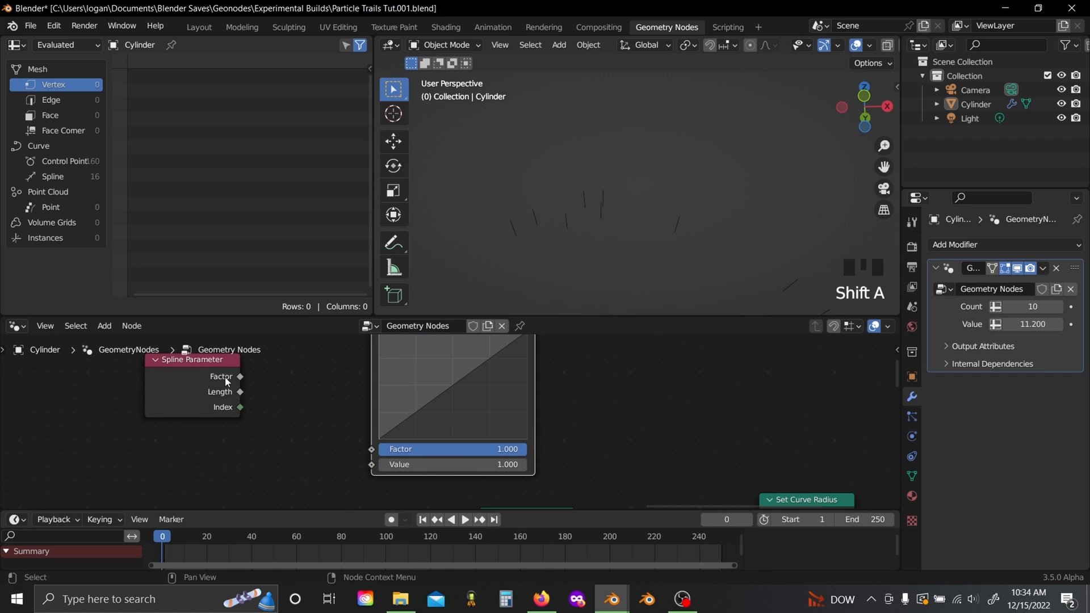
left_click_drag(240, 376, 369, 464)
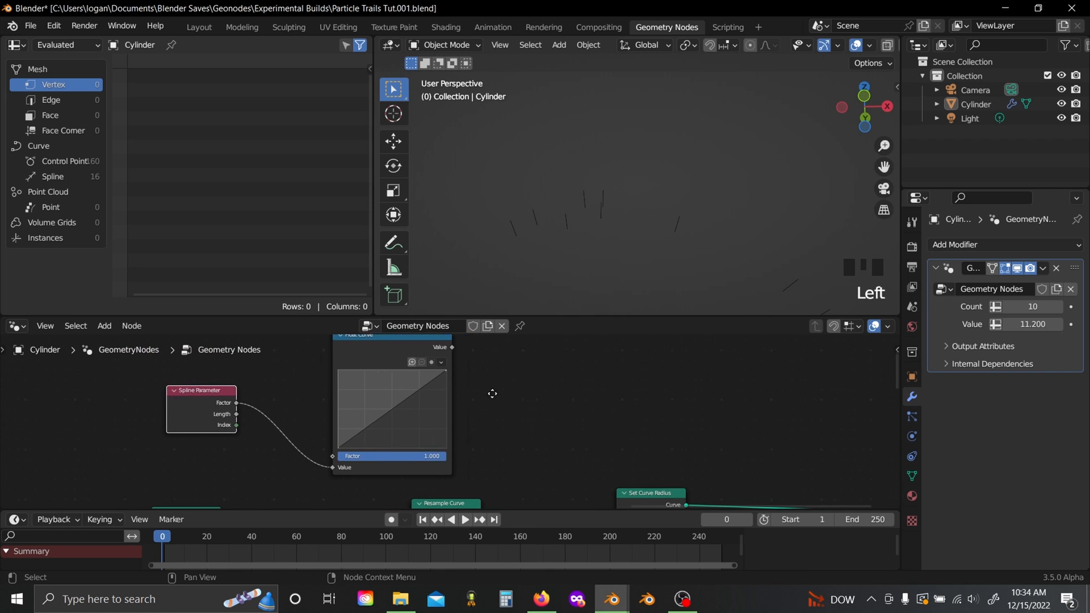
Step: Place a Math node after the Float Curve and start adding Curve to Mesh
type("m")
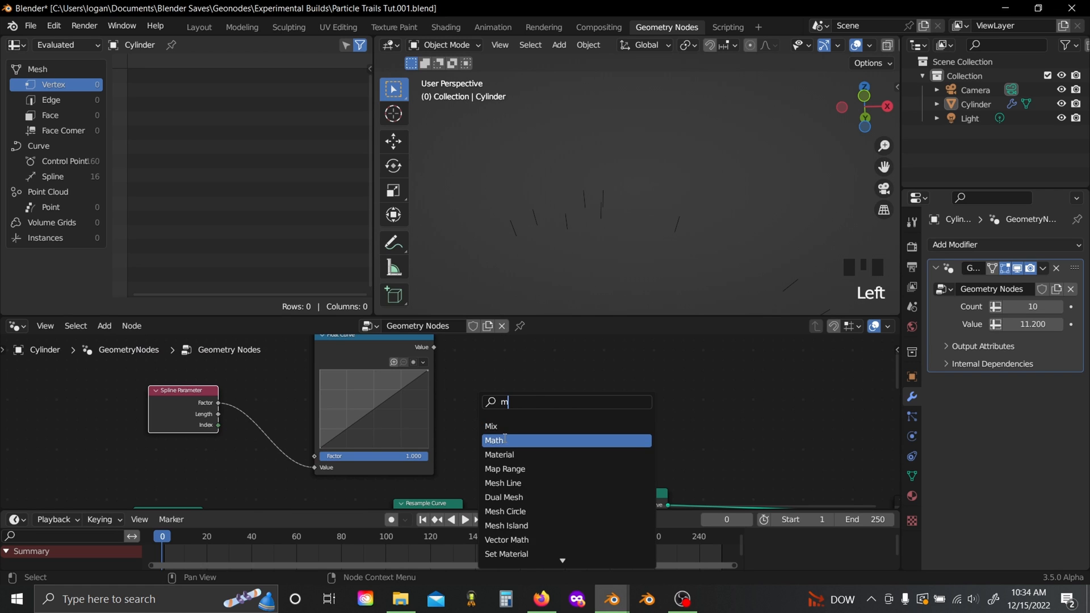
left_click(494, 440)
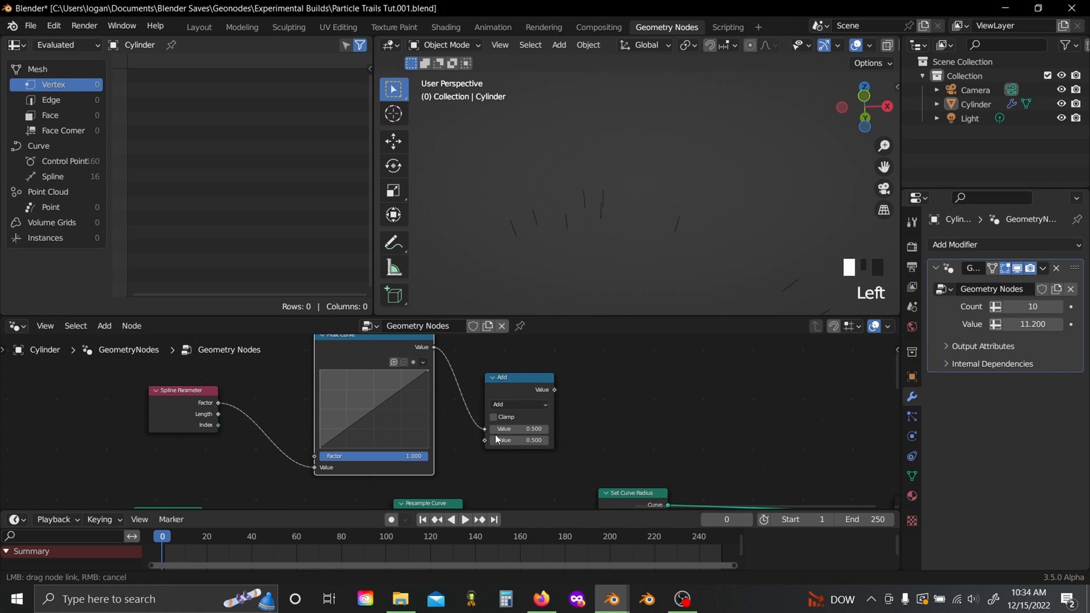
left_click(519, 405)
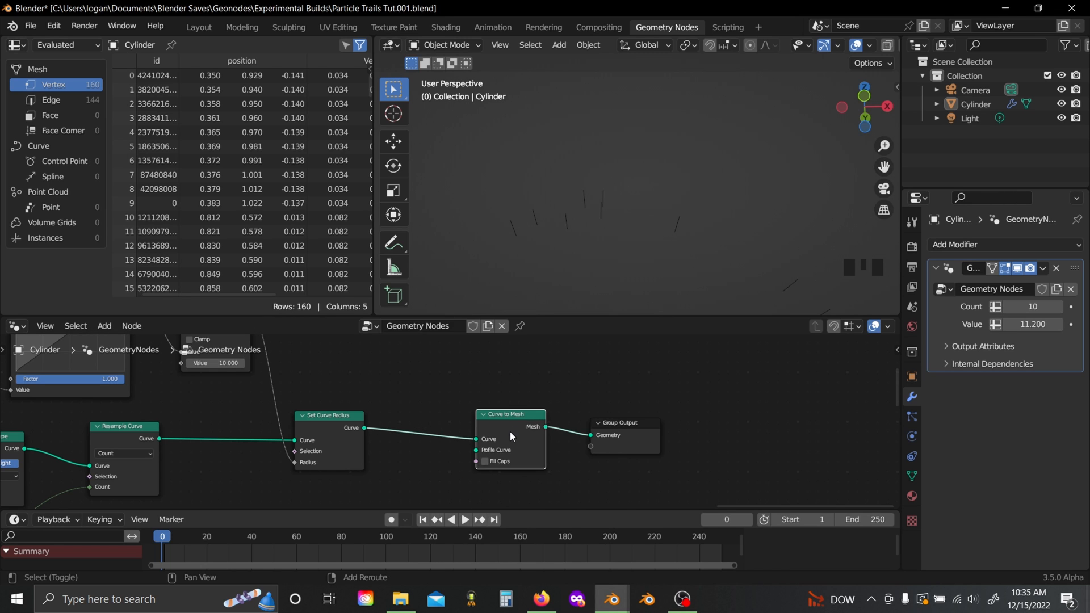
type("c")
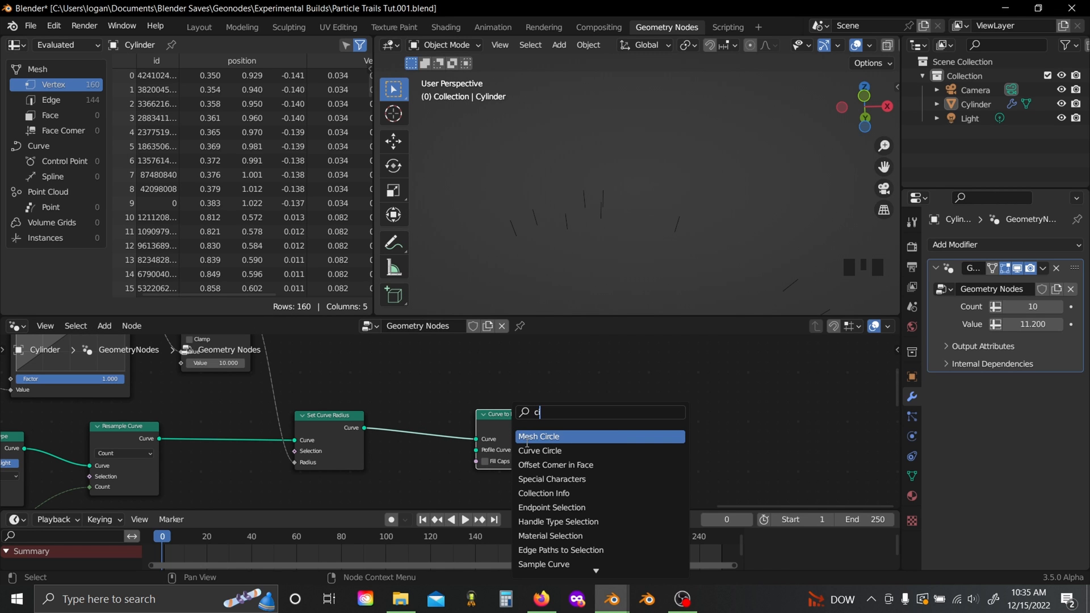
Step: Profile Curve to Mesh with a Curve Circle, taper the radius falloff curve, and play the animation
left_click(539, 451)
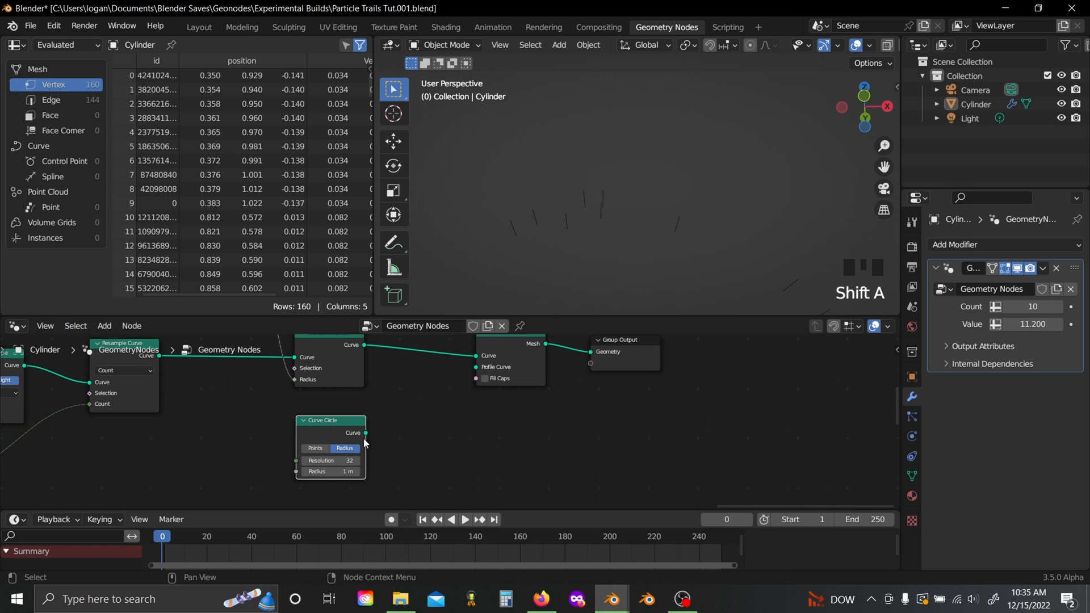
left_click_drag(364, 432, 478, 369)
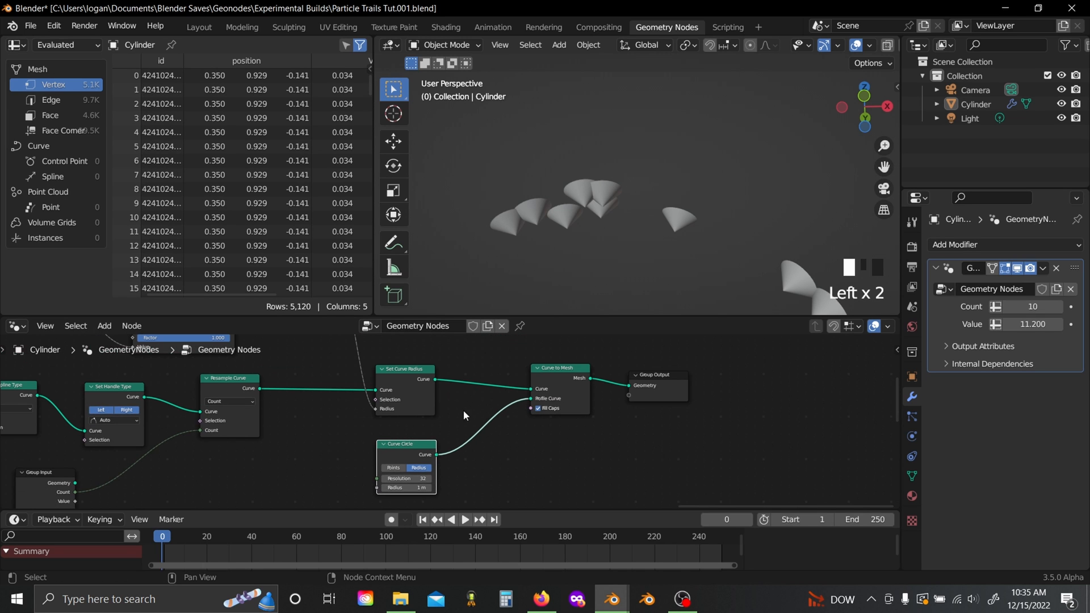
scroll("down", 3)
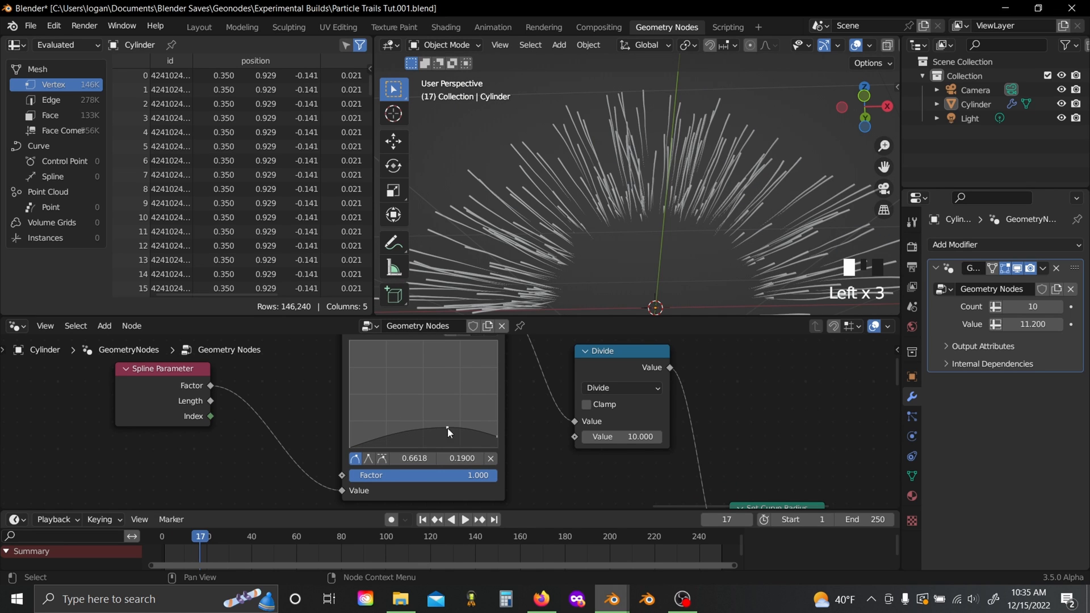
left_click_drag(449, 429, 451, 427)
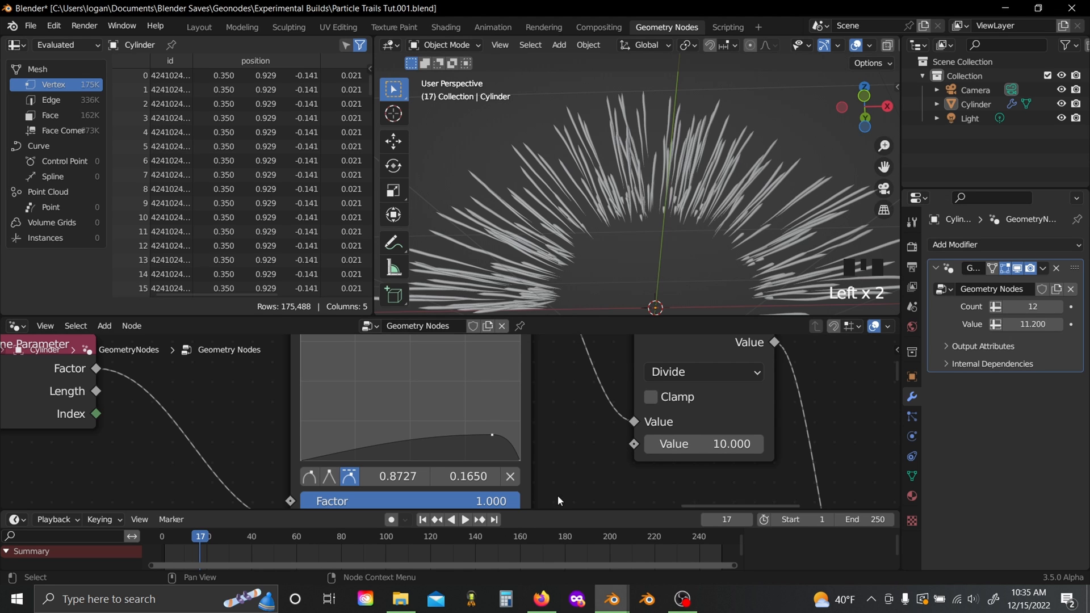
key("space")
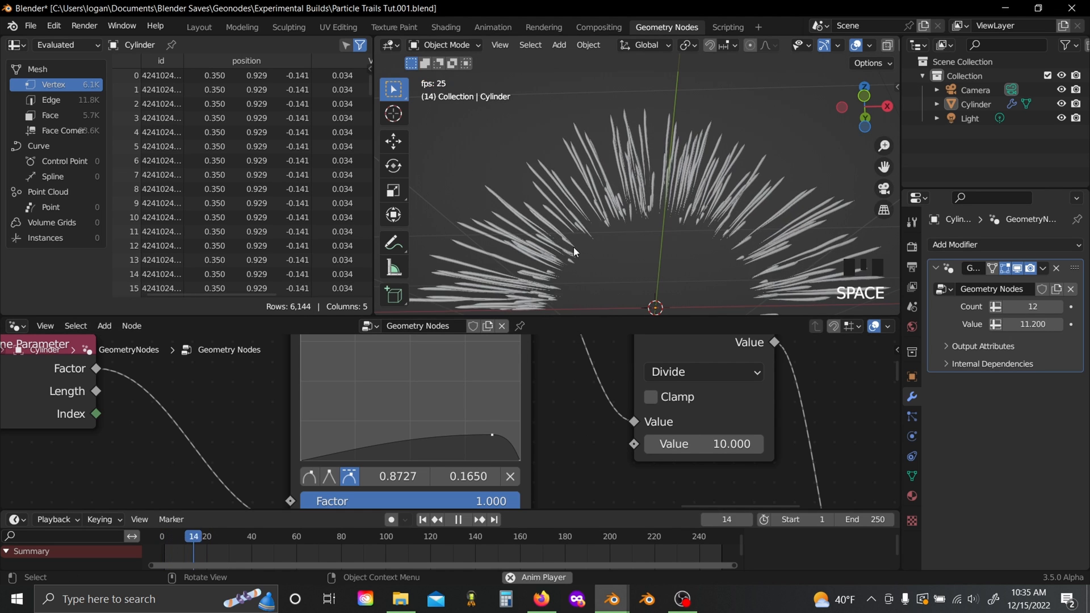
Step: Zoom out and stop playback at frame 41 on the full radial burst of tapered trails
scroll("down", 3)
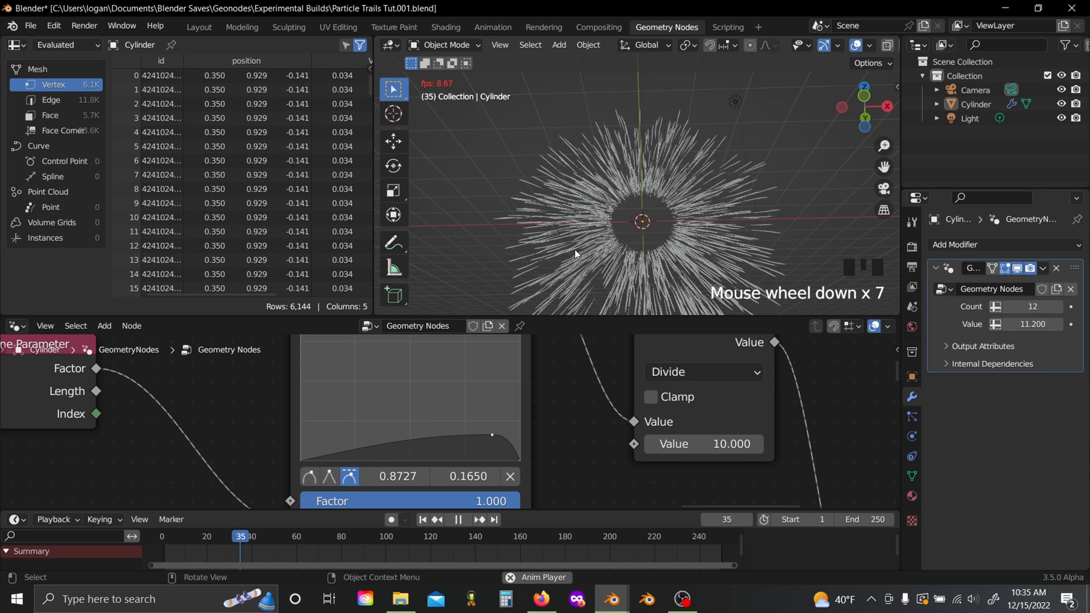
key("space")
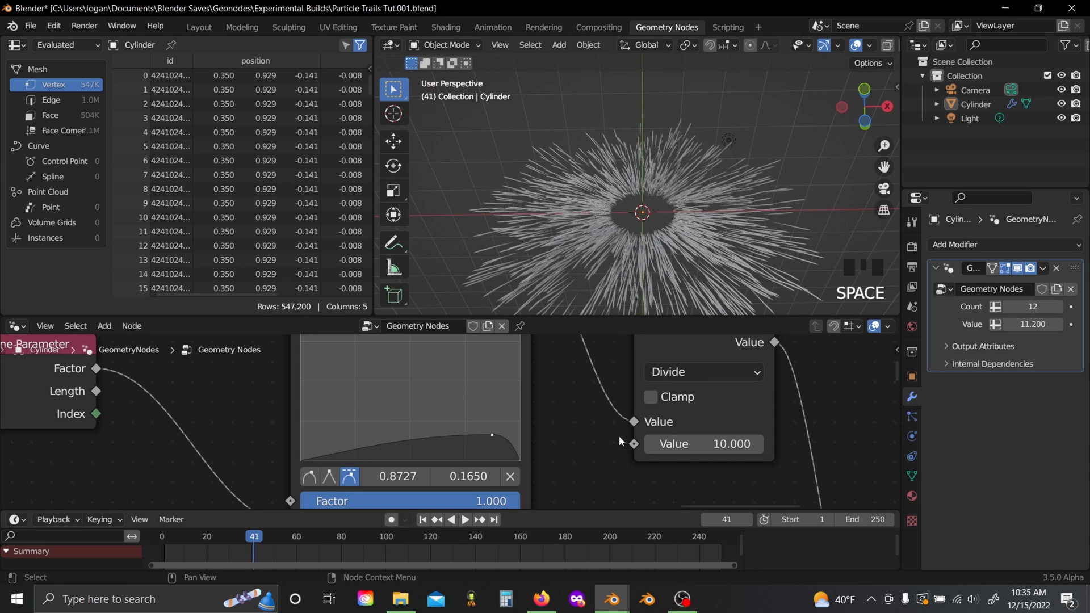
scroll("down", 3)
type("de")
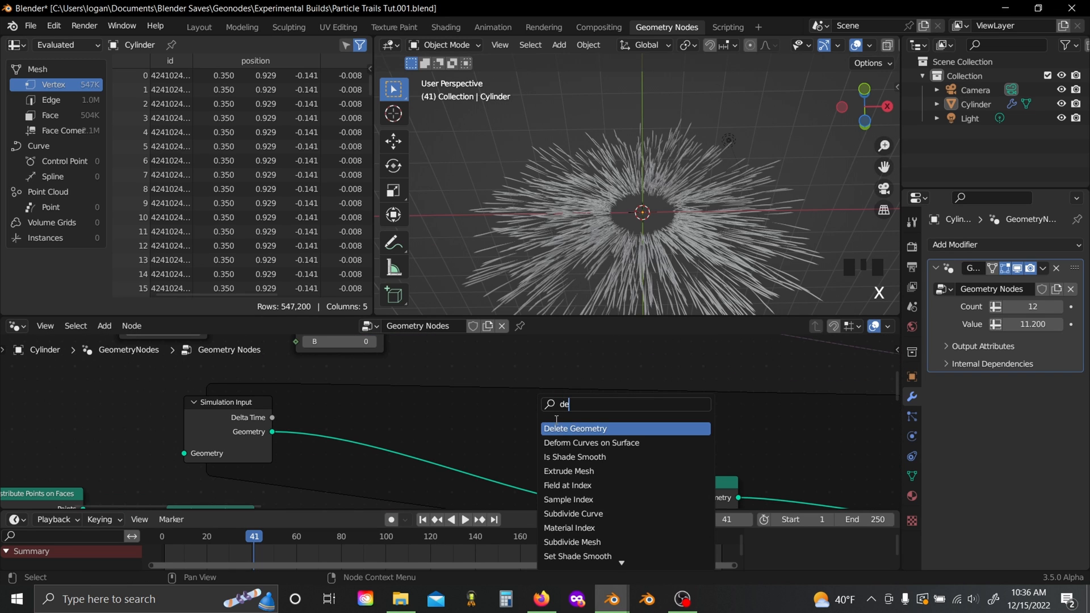
Step: Drop a Delete Geometry node on the link before Join Geometry and pan to the curve radius nodes
left_click(574, 428)
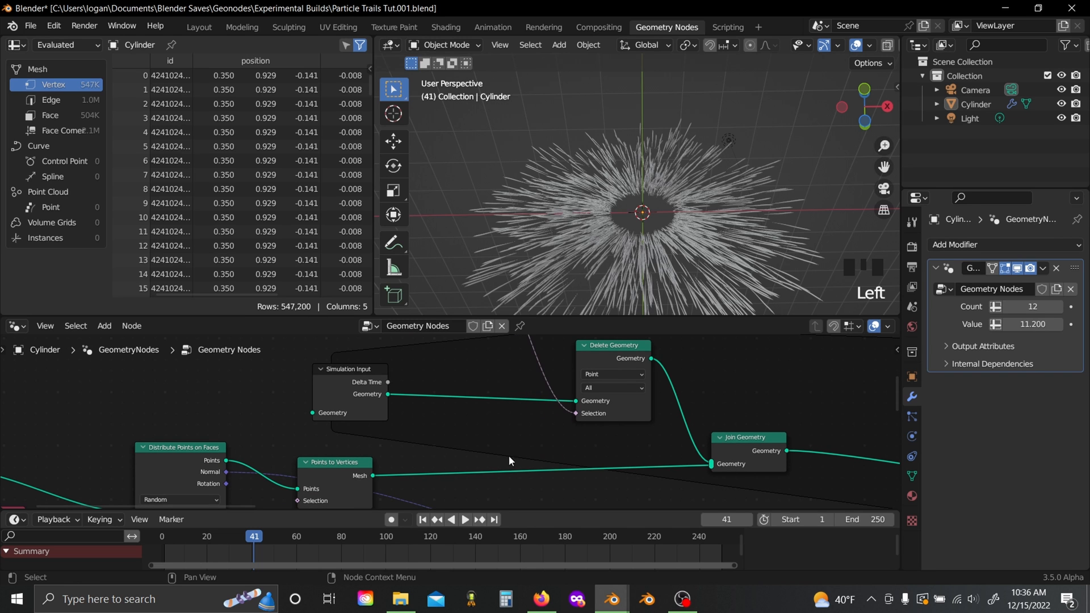
left_click(465, 519)
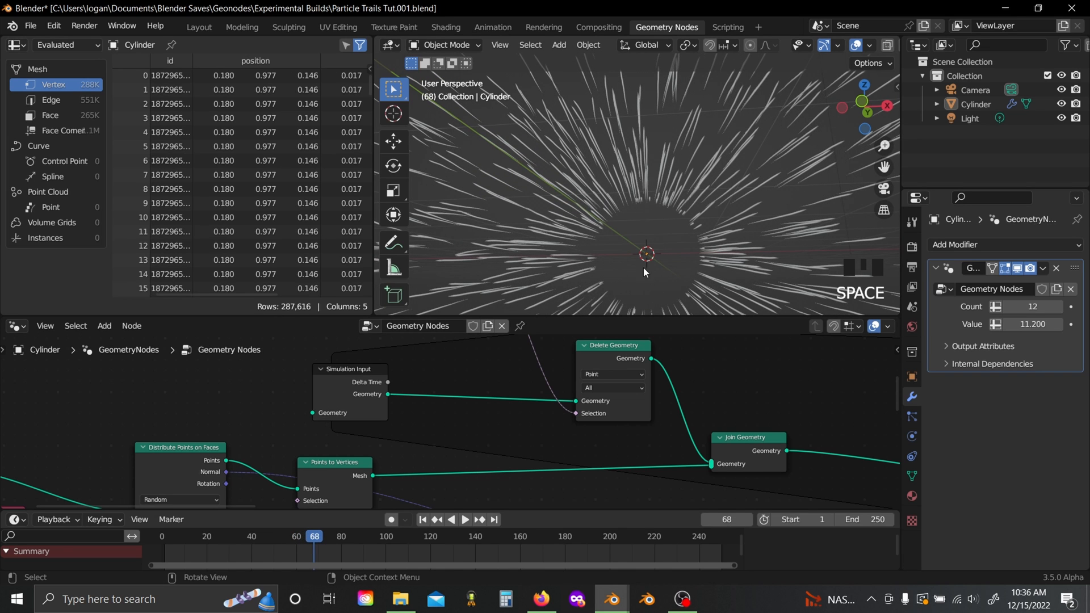
mouse_move(318, 514)
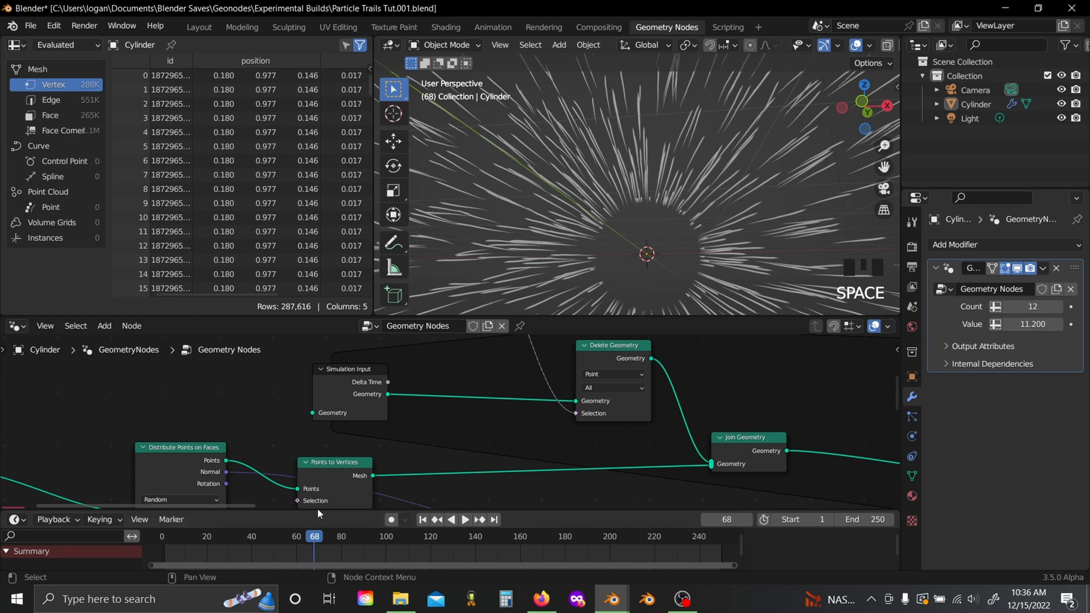
left_click_drag(314, 536, 163, 536)
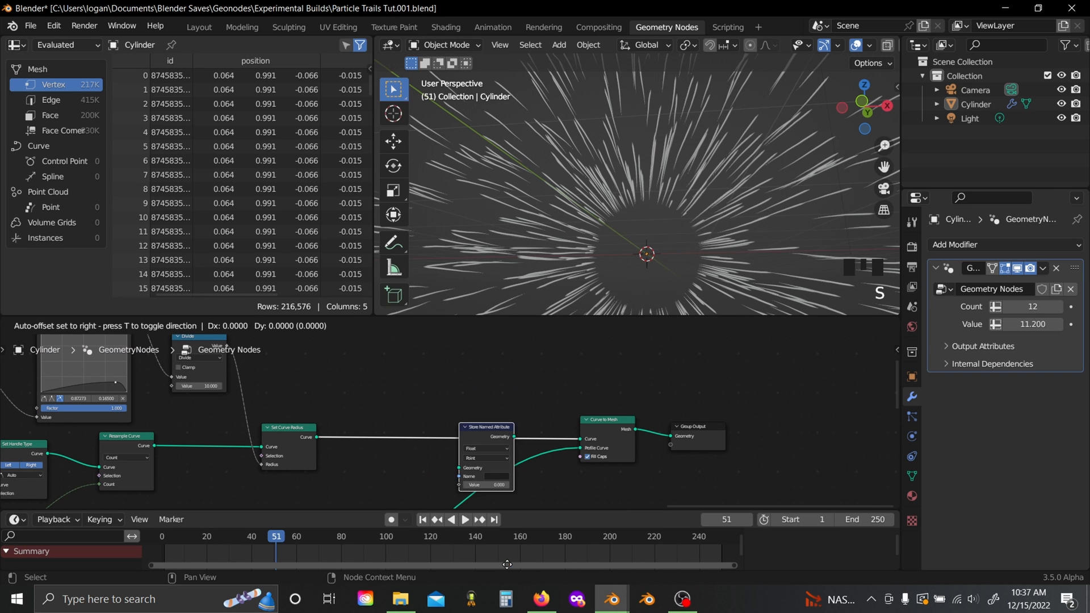
Step: Duplicate Store Named Attribute, set the copy to Spline domain, name the first SF fed by Spline Parameter Factor
key("shift+d")
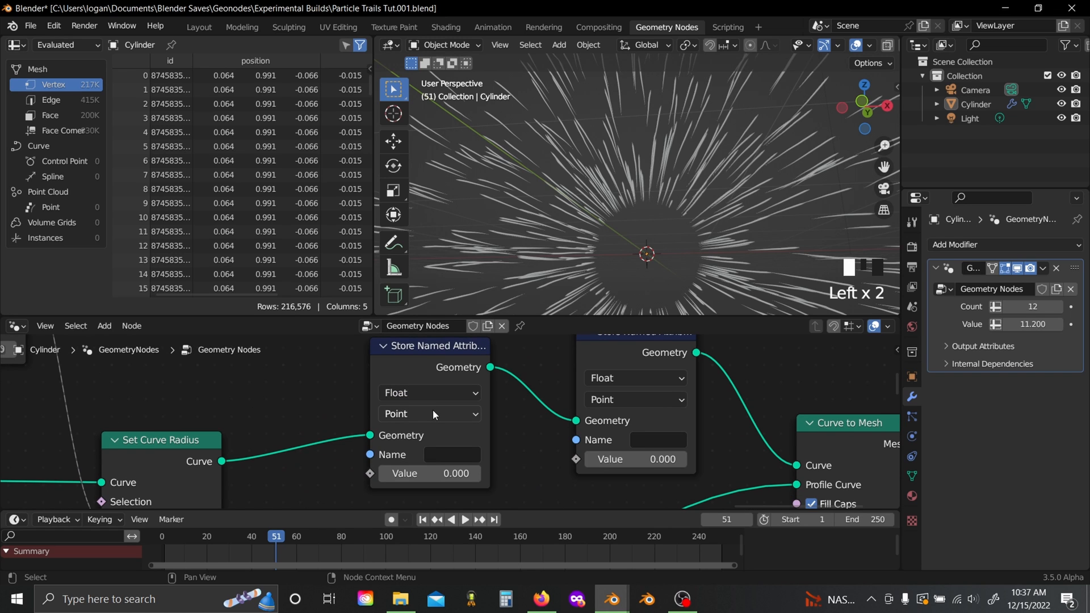
left_click(634, 399)
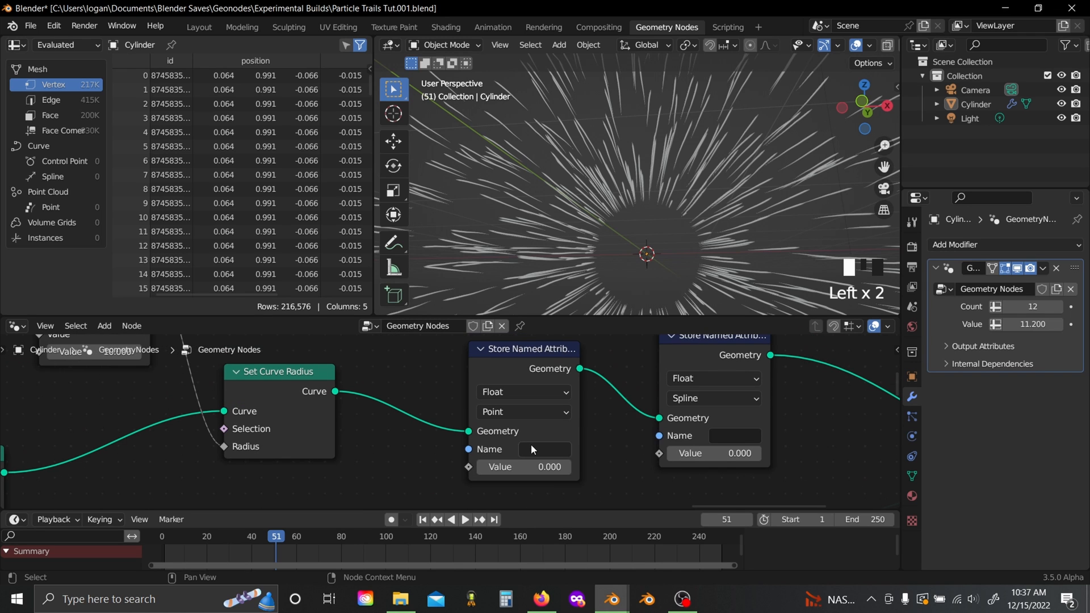
type("SF")
type("s")
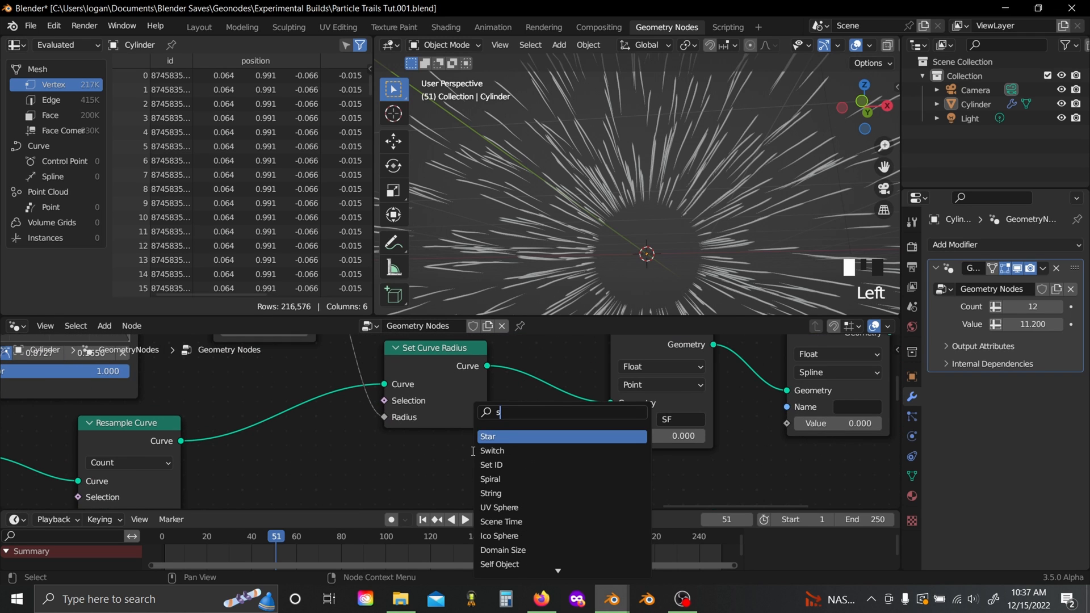
type("p")
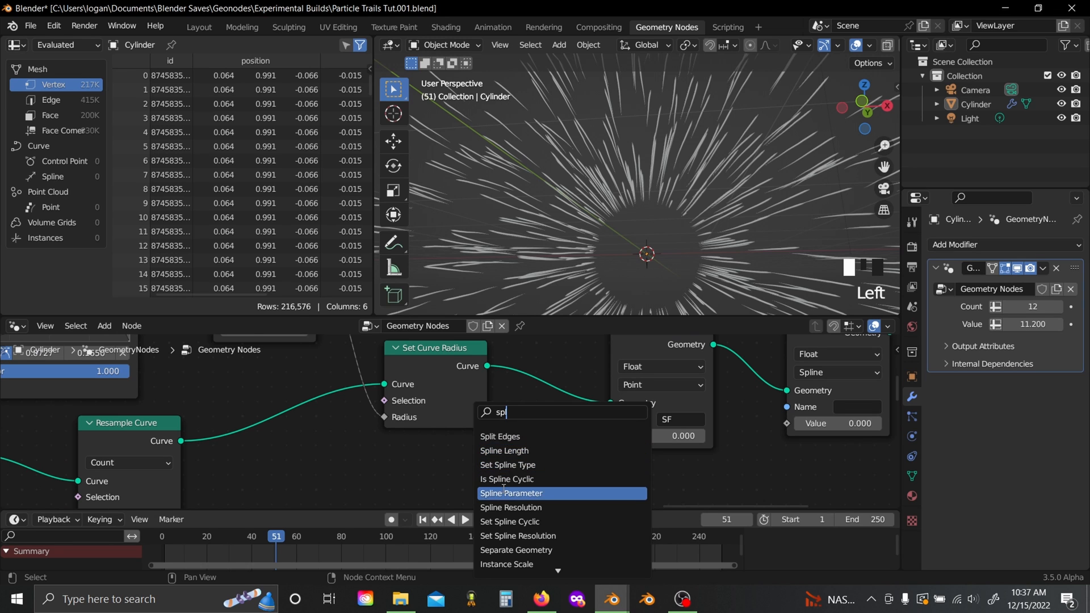
left_click(511, 496)
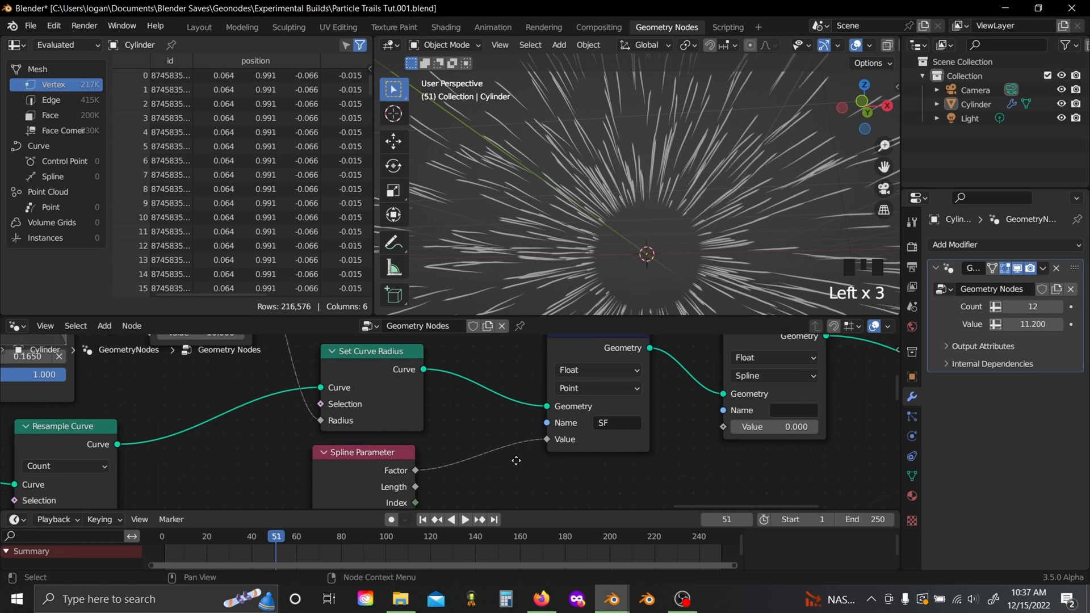
Step: Name the second attribute SRV and add a Random Value node to drive it
left_click(617, 423)
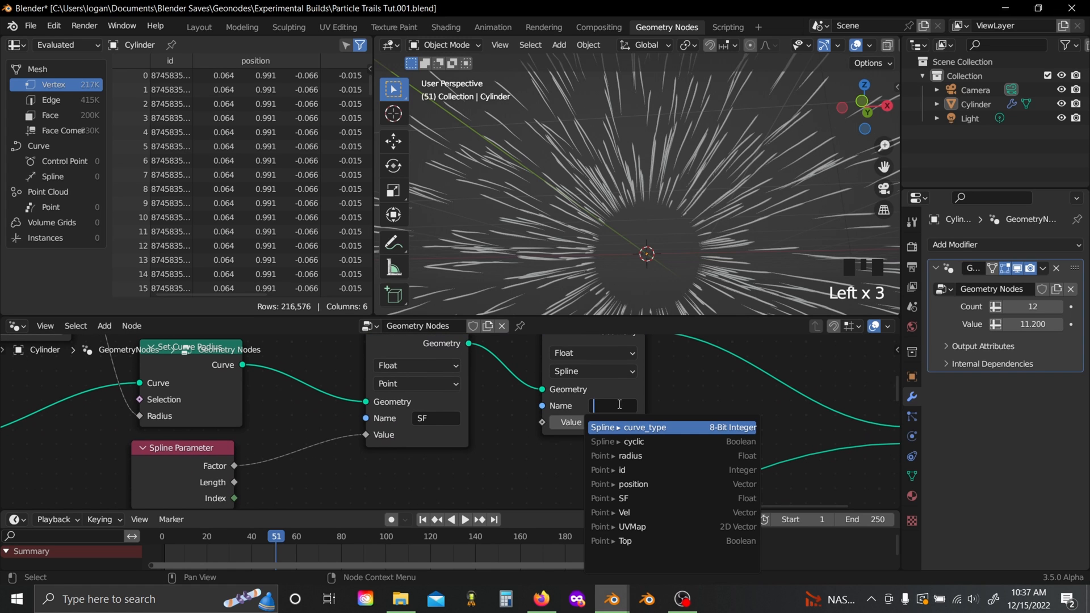
type("SRV")
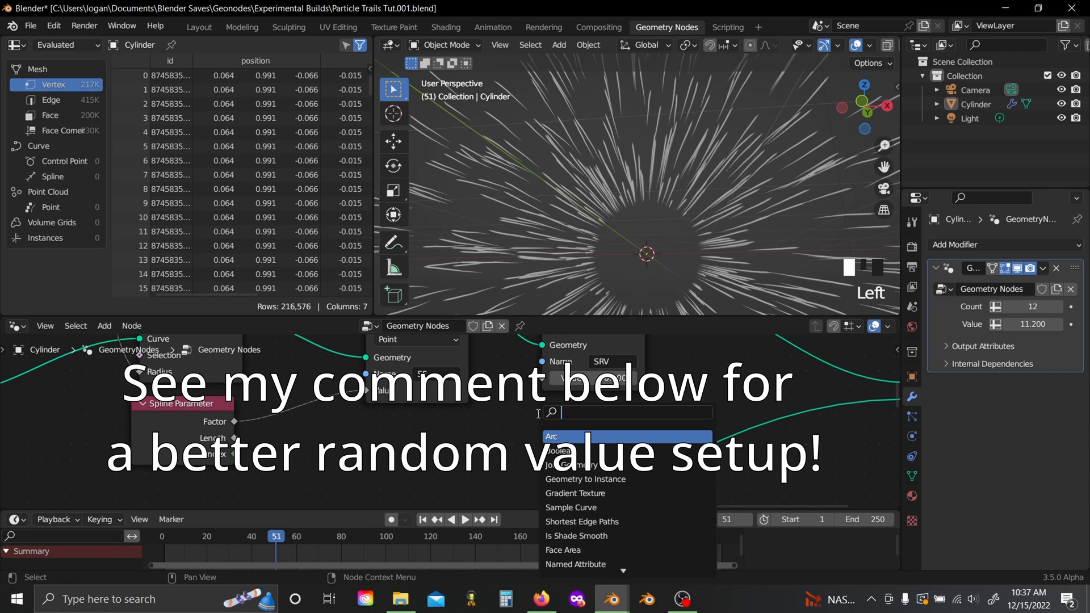
type("ra")
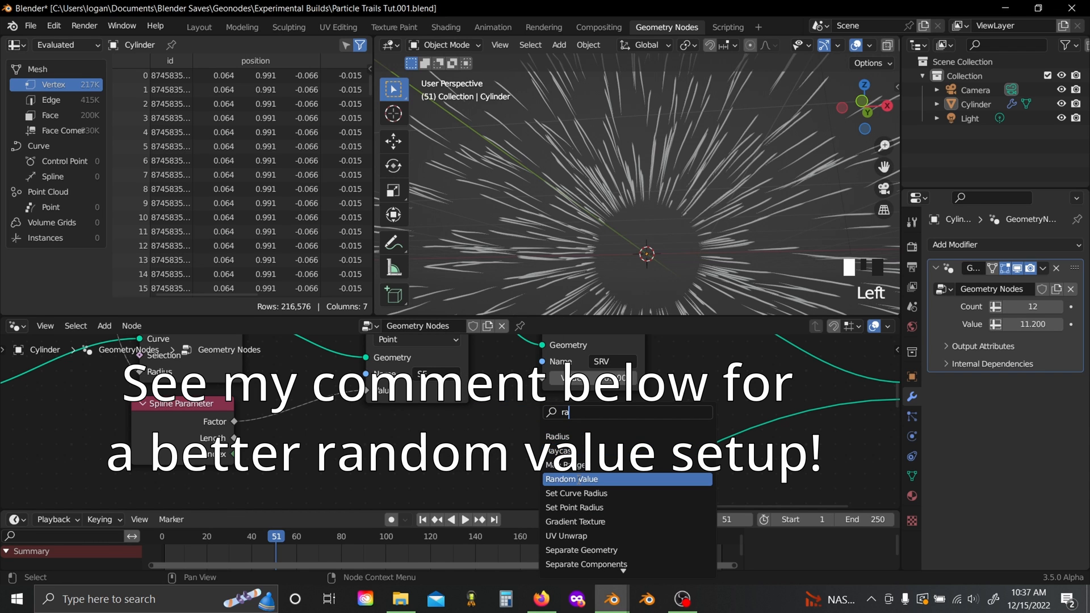
left_click(570, 479)
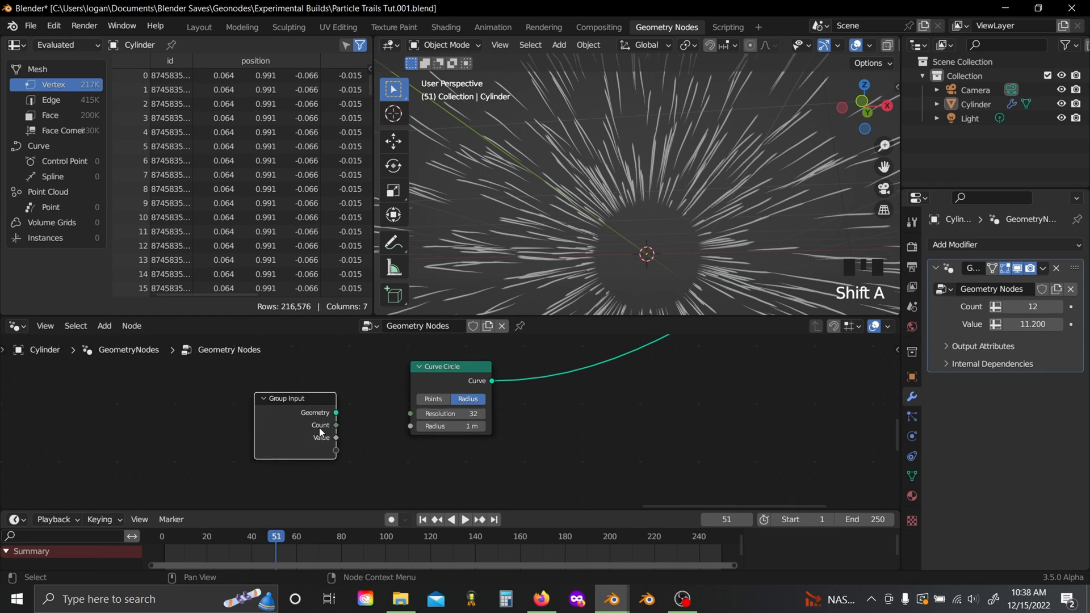
Step: Lower the Curve Circle profile resolution to 3 for lighter tube meshes
double_click(452, 413)
type("3")
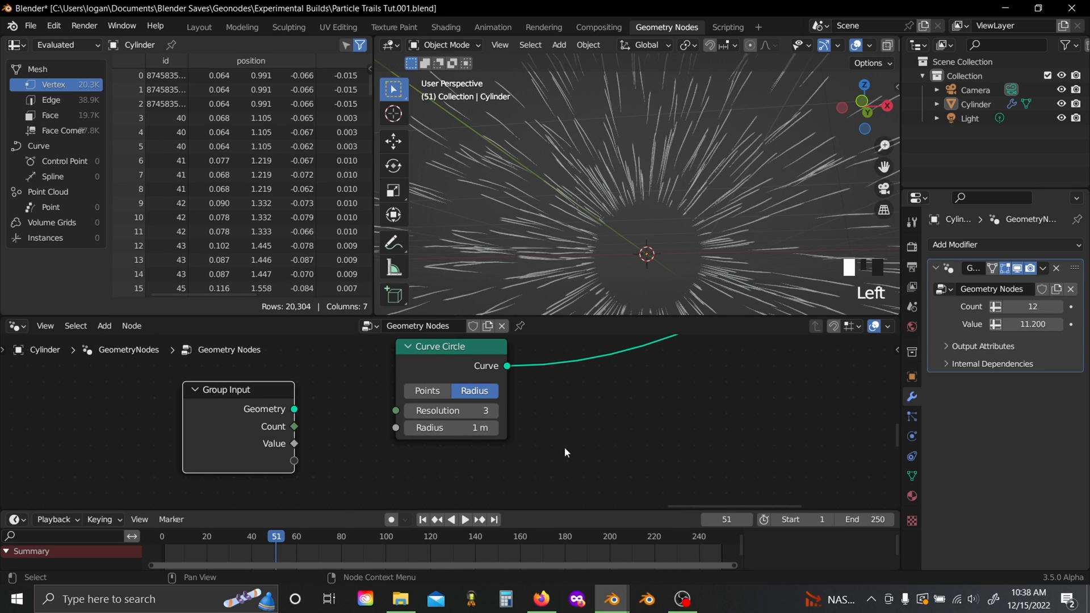
scroll("up", 3)
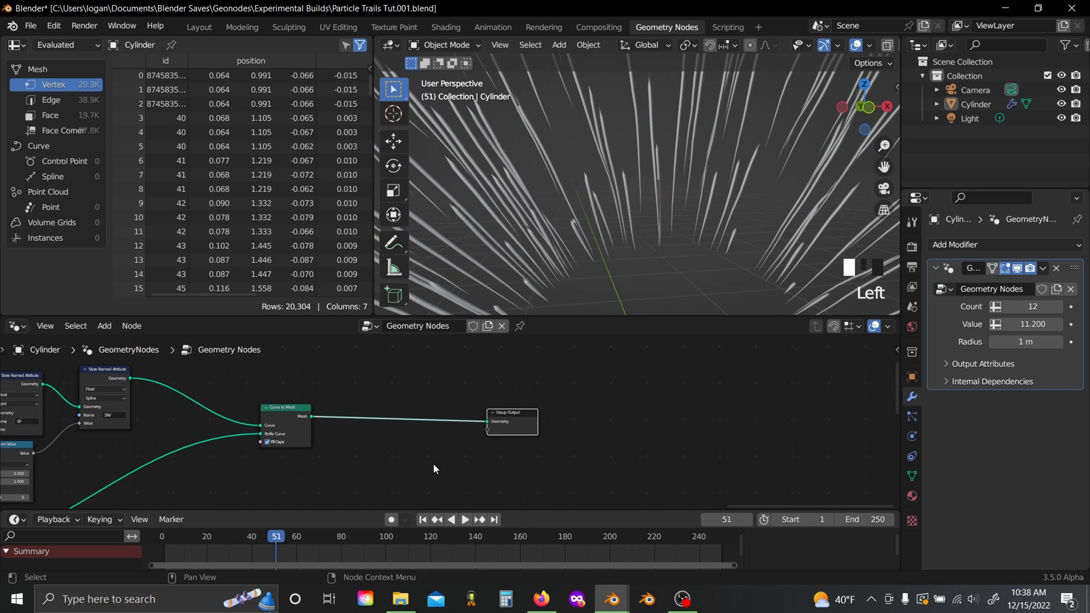
Step: Insert a Set Material node before the Group Output
type("set")
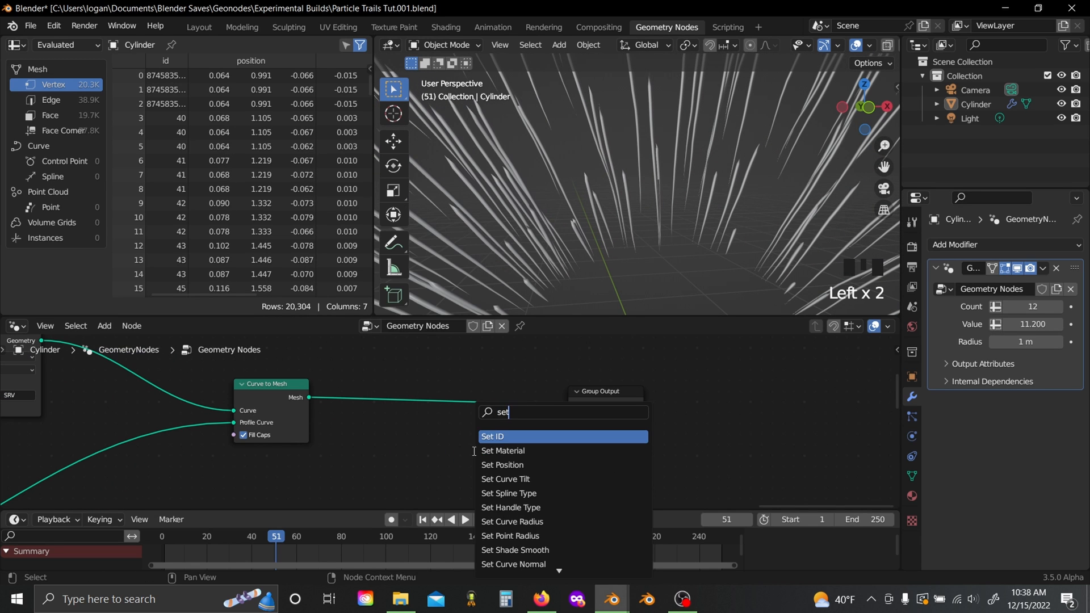
left_click(503, 451)
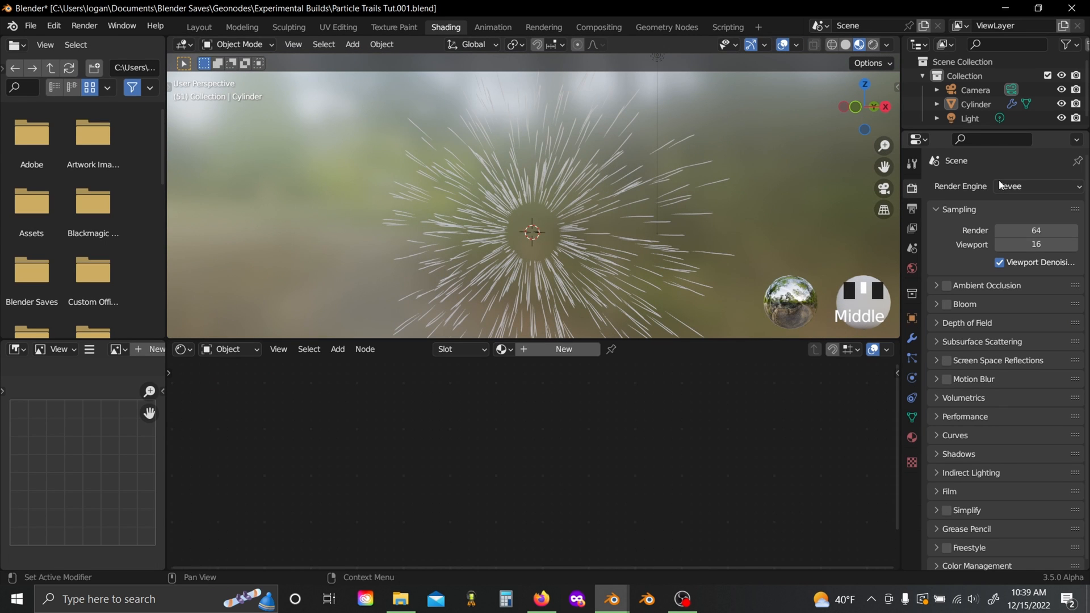
Step: Enable Eevee Bloom and create a new material for the cylinder
left_click(947, 304)
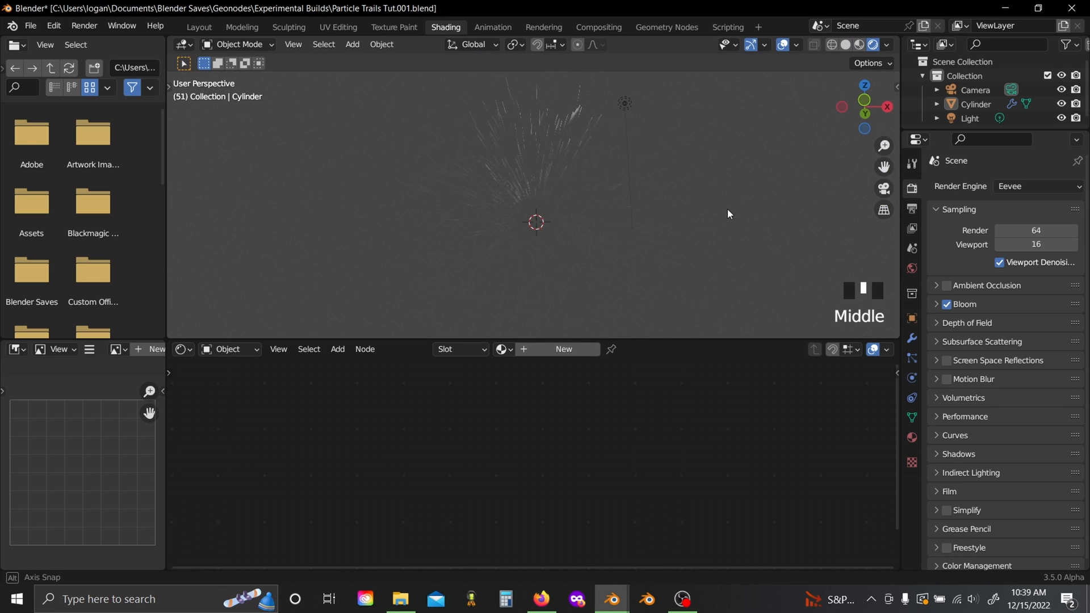
left_click(912, 438)
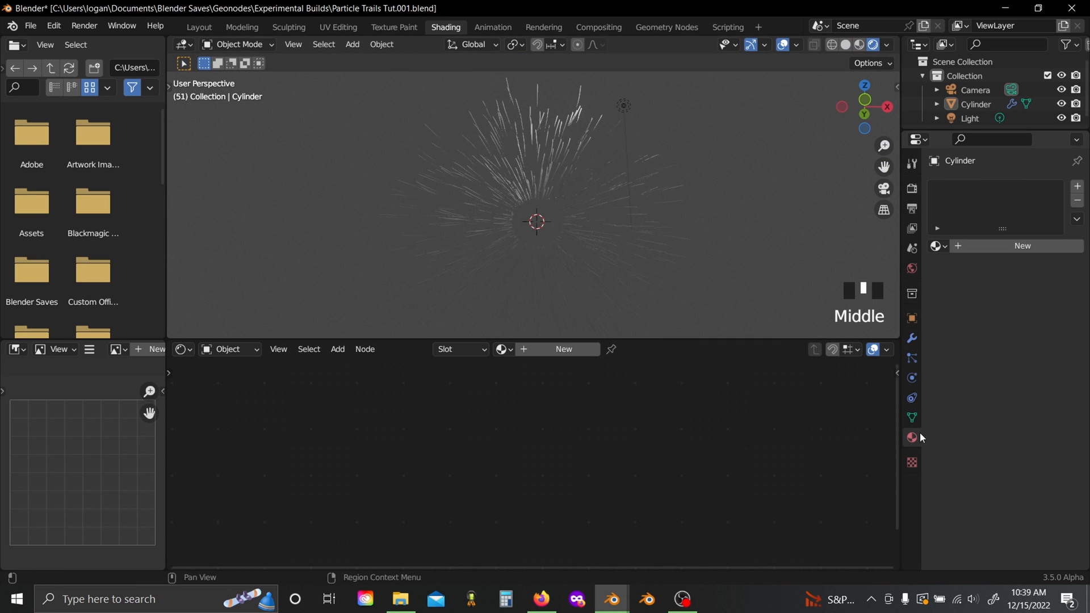
mouse_move(912, 268)
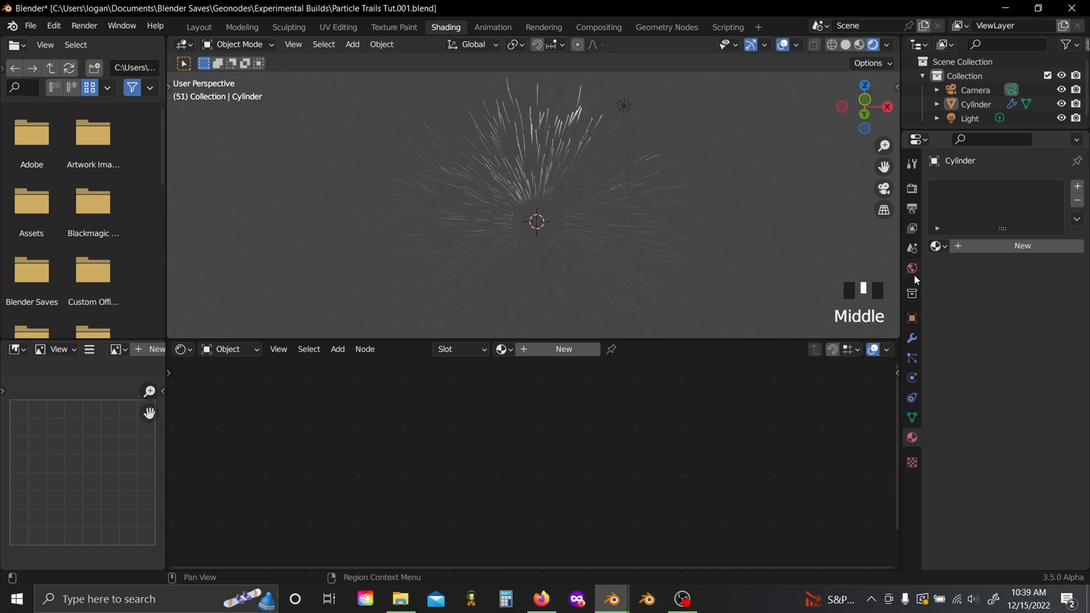
left_click(912, 268)
type("e")
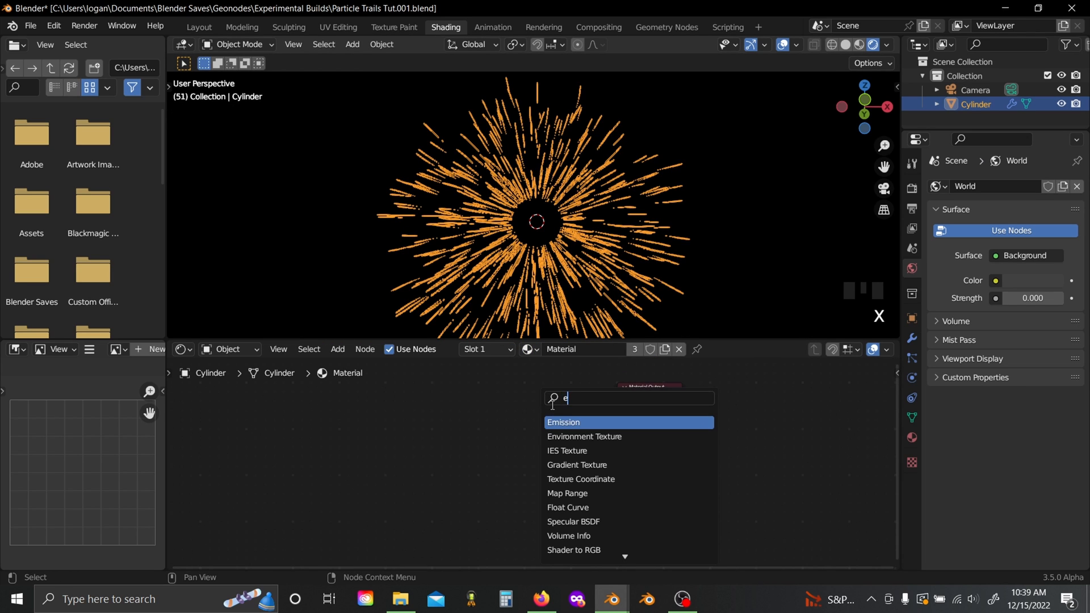
Step: Add an Emission shader whose strength reads the SF attribute through a ColorRamp
left_click(562, 423)
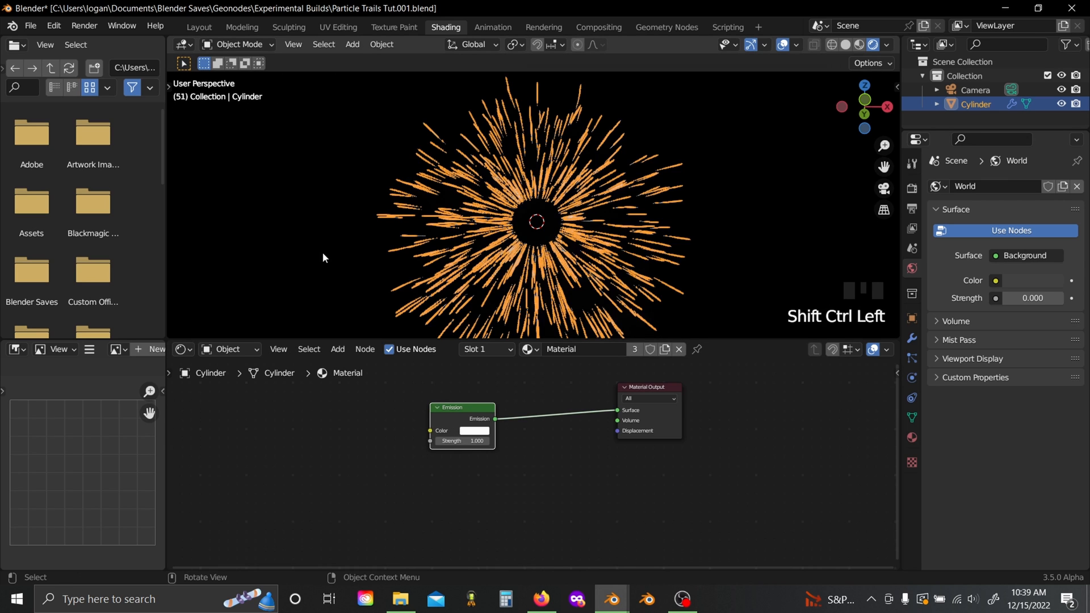
type("a")
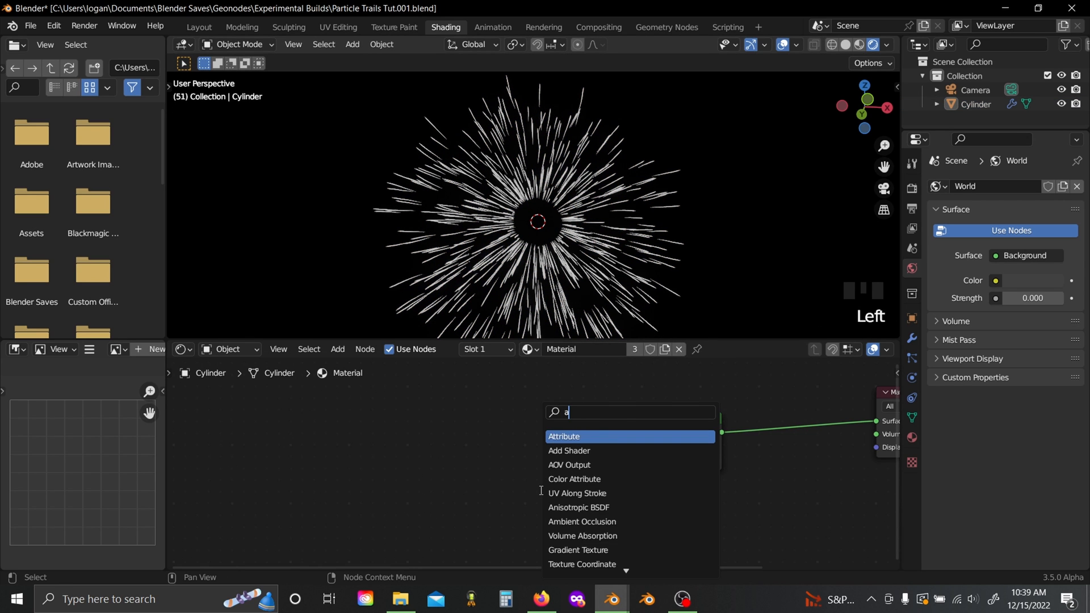
left_click(565, 436)
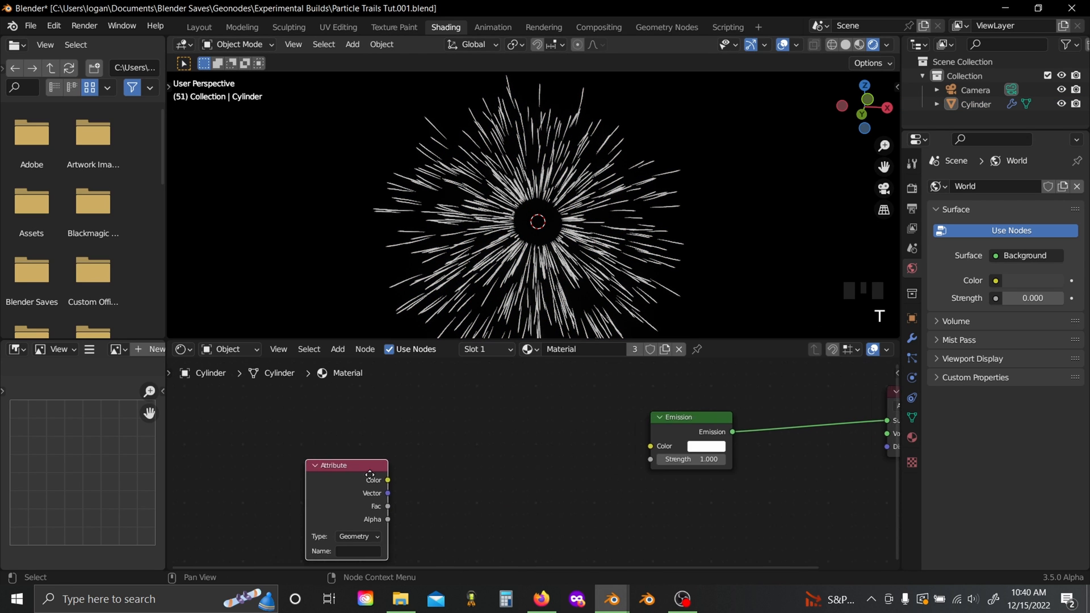
type("SF")
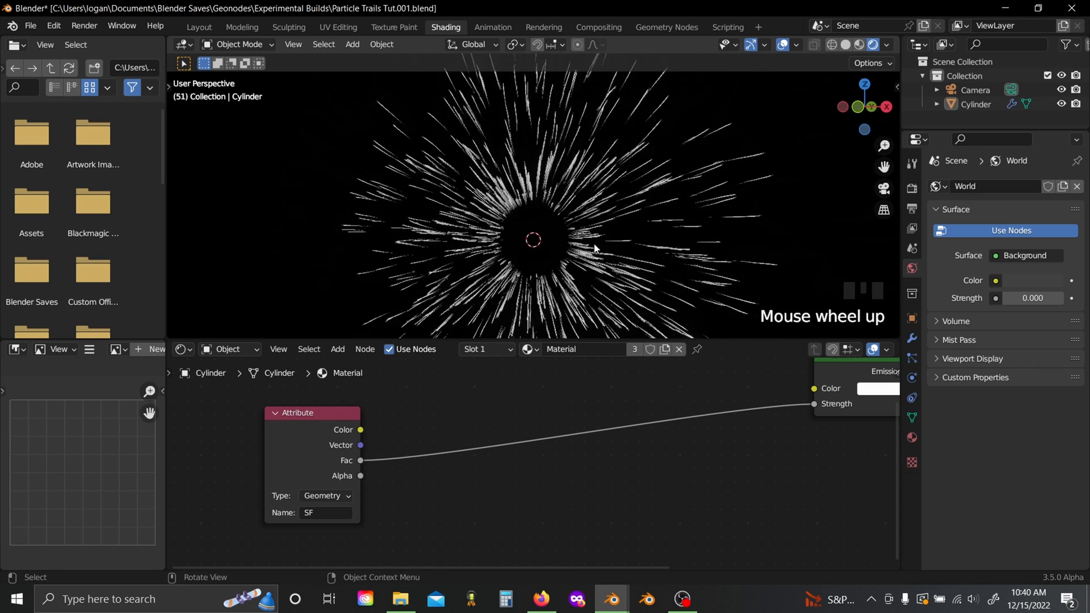
scroll("up", 3)
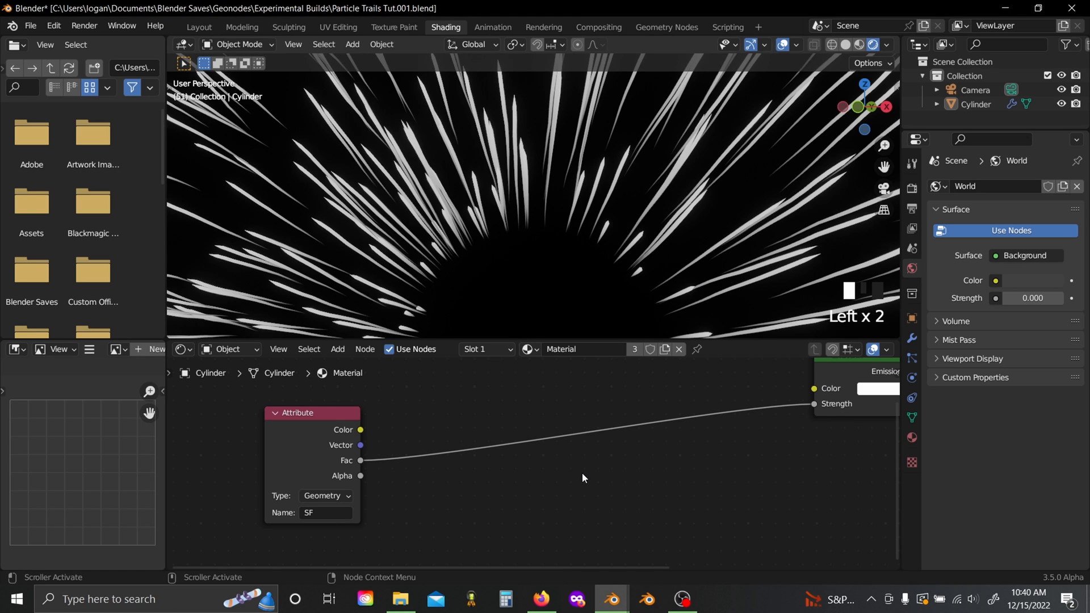
mouse_move(410, 451)
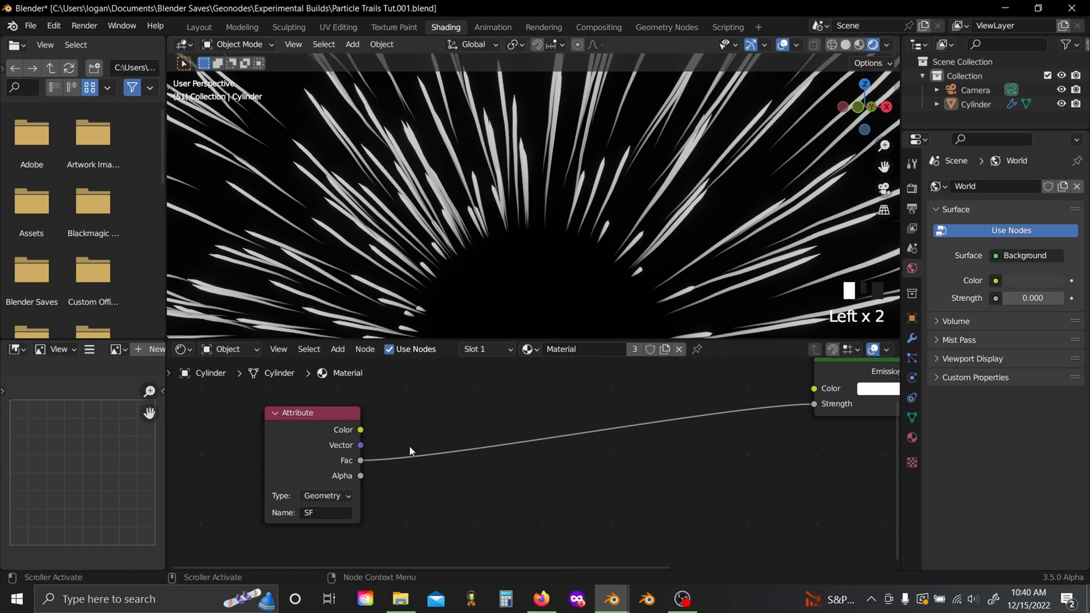
key("shift+a")
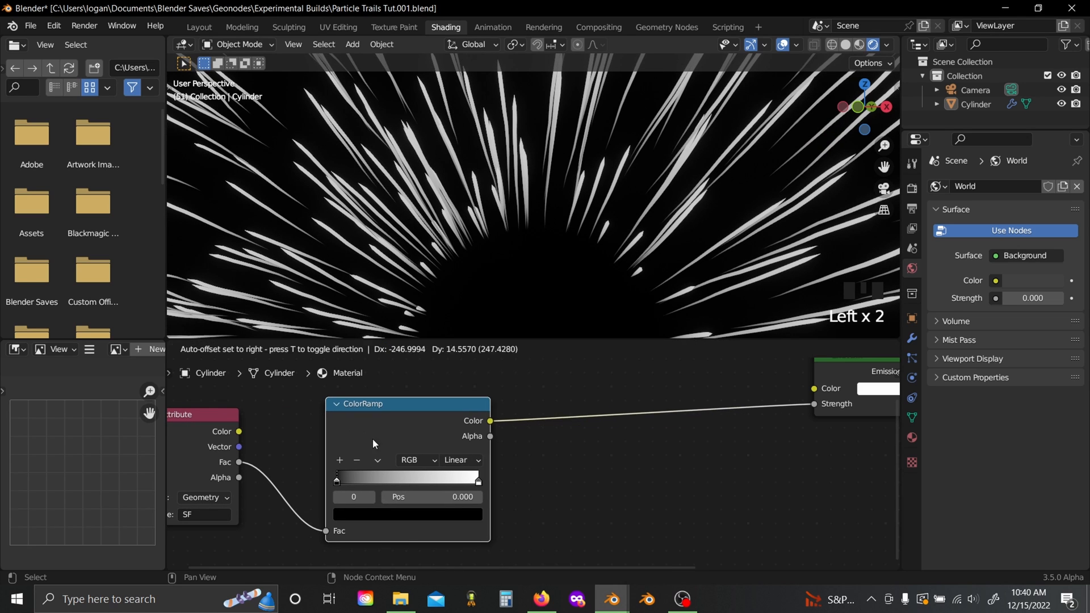
Step: Add a Multiply node and a Float Curve bent into an ease-in on the strength path
key("shift+a")
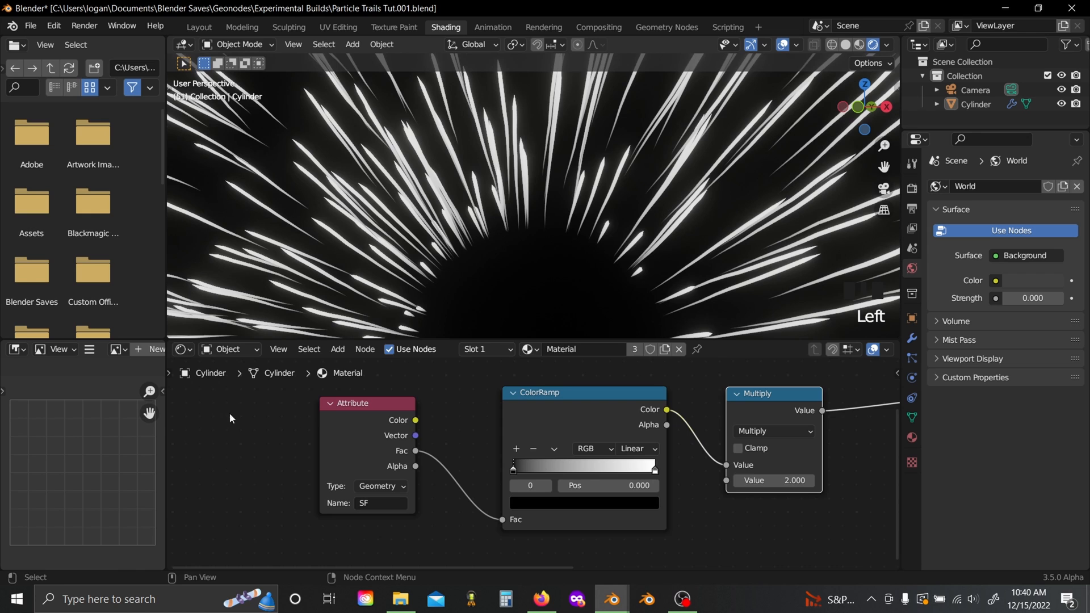
type("flo")
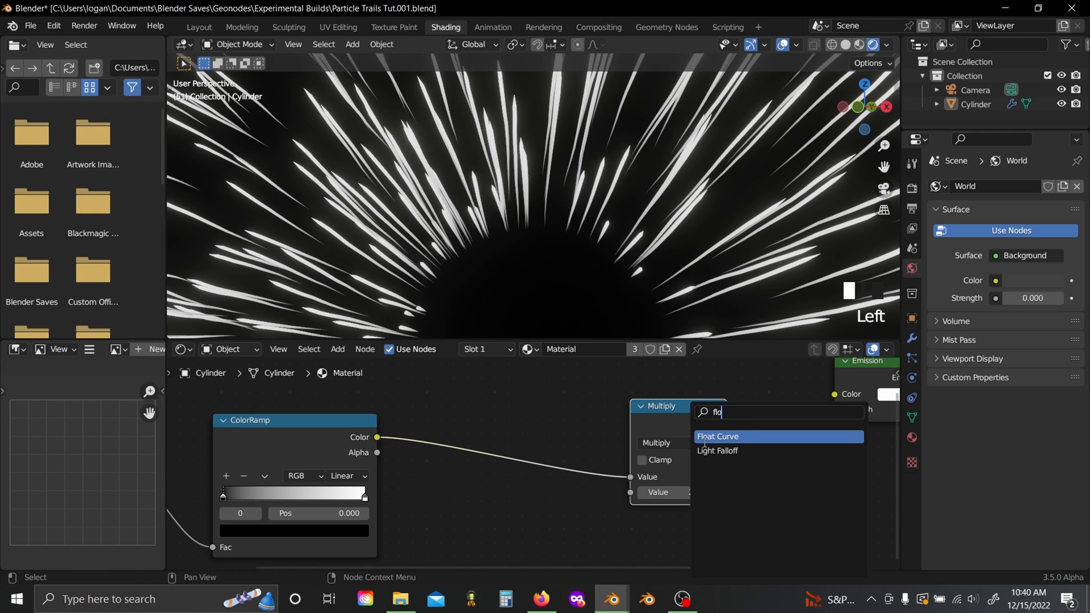
left_click(717, 436)
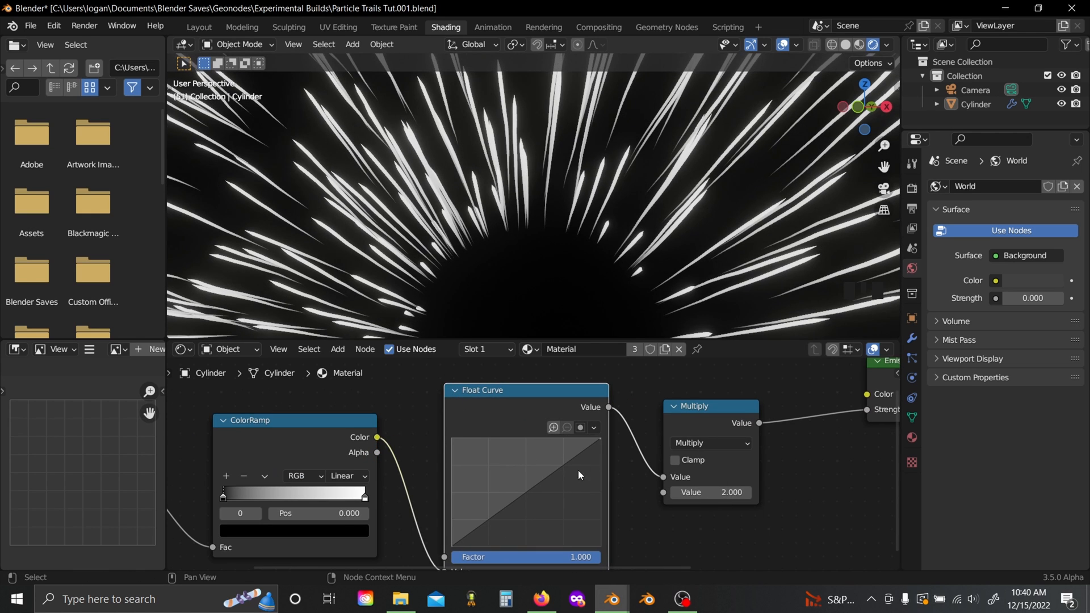
left_click_drag(578, 475, 552, 494)
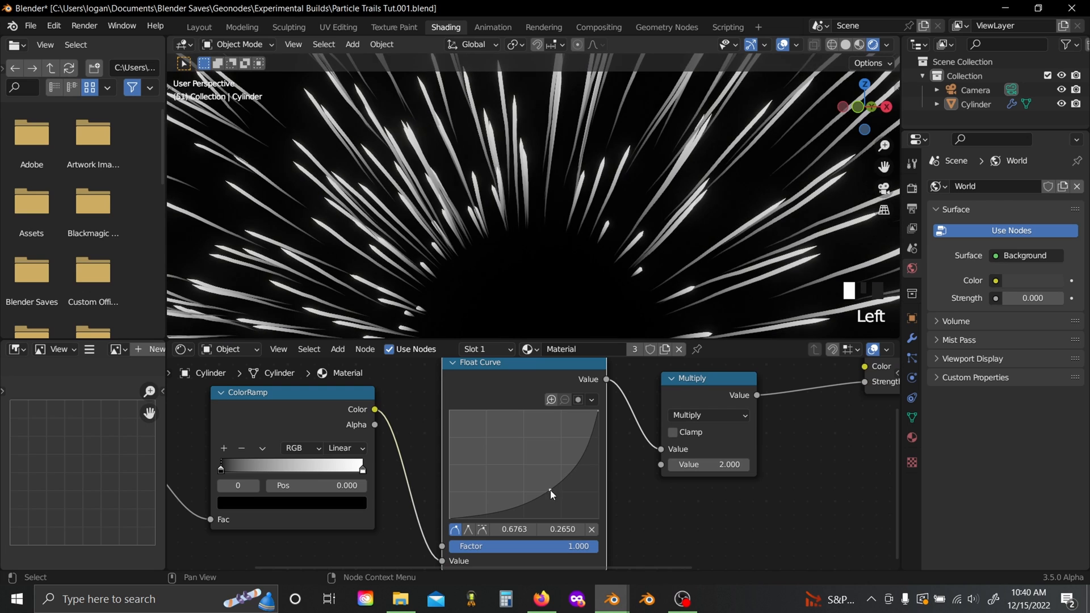
left_click_drag(552, 494, 560, 494)
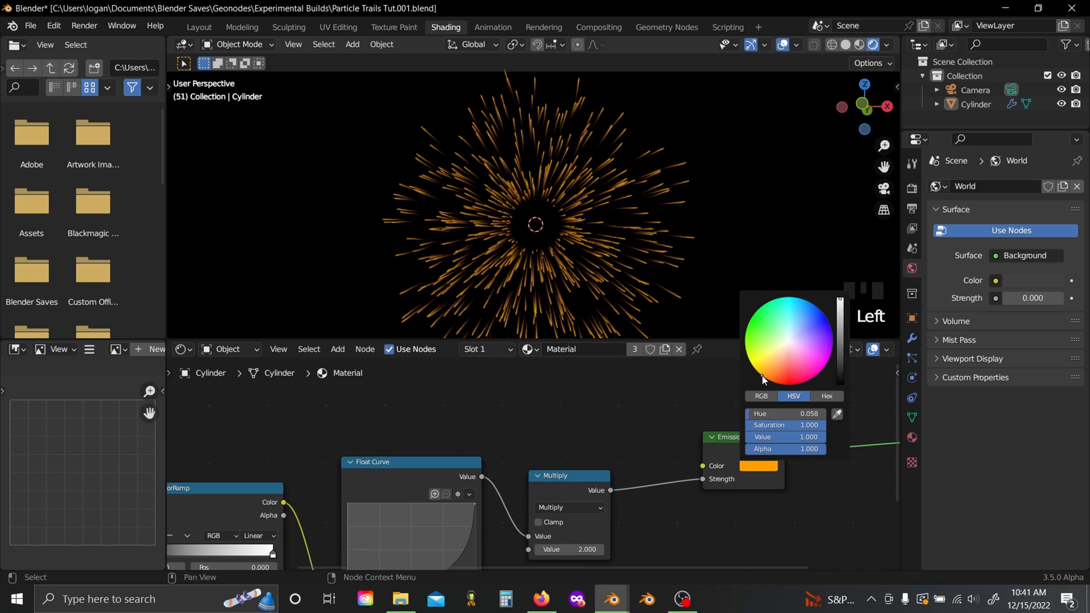
Step: Add an Attribute node reading SRV into a ColorRamp with a stop at 0.333
type("a")
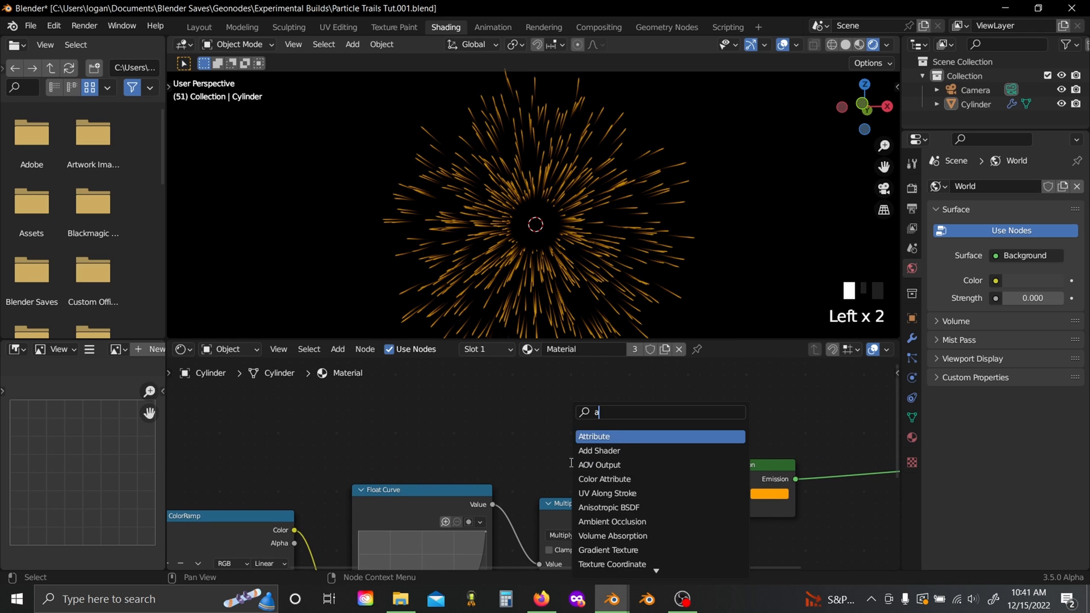
left_click(593, 437)
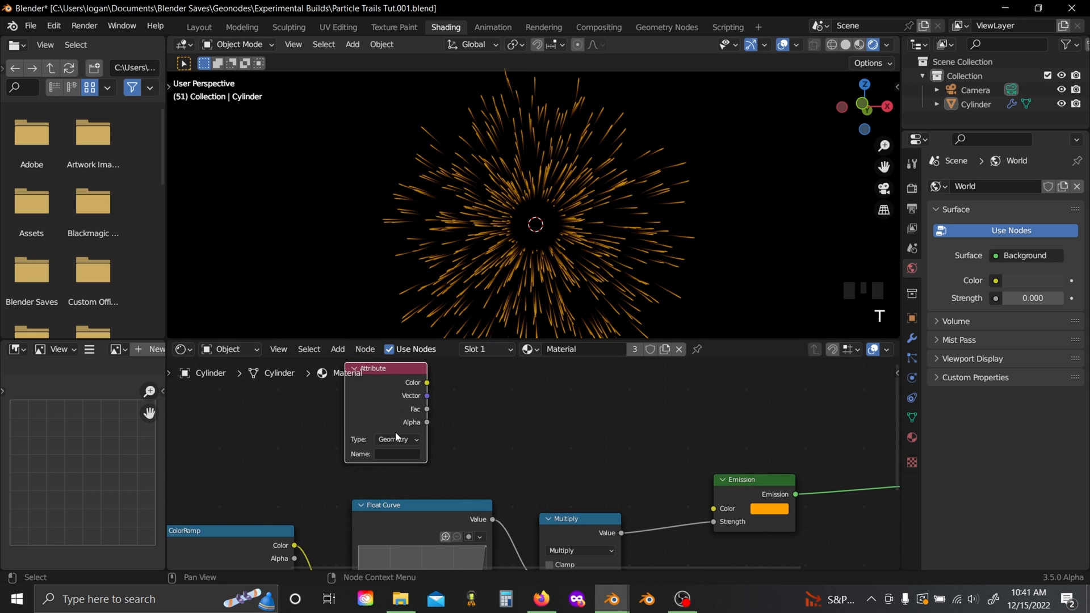
type("SR")
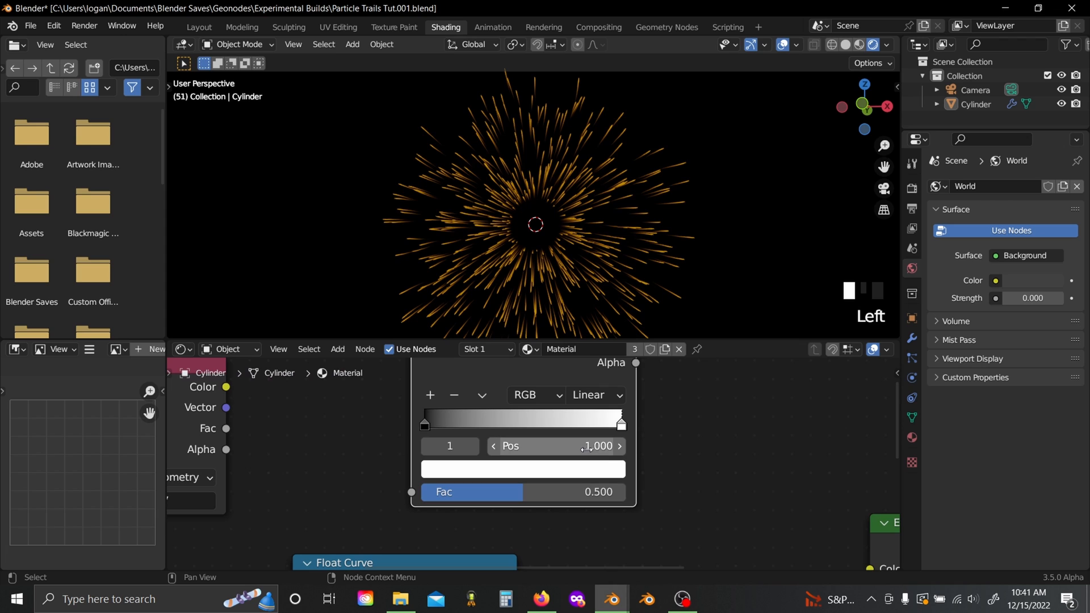
type(".333")
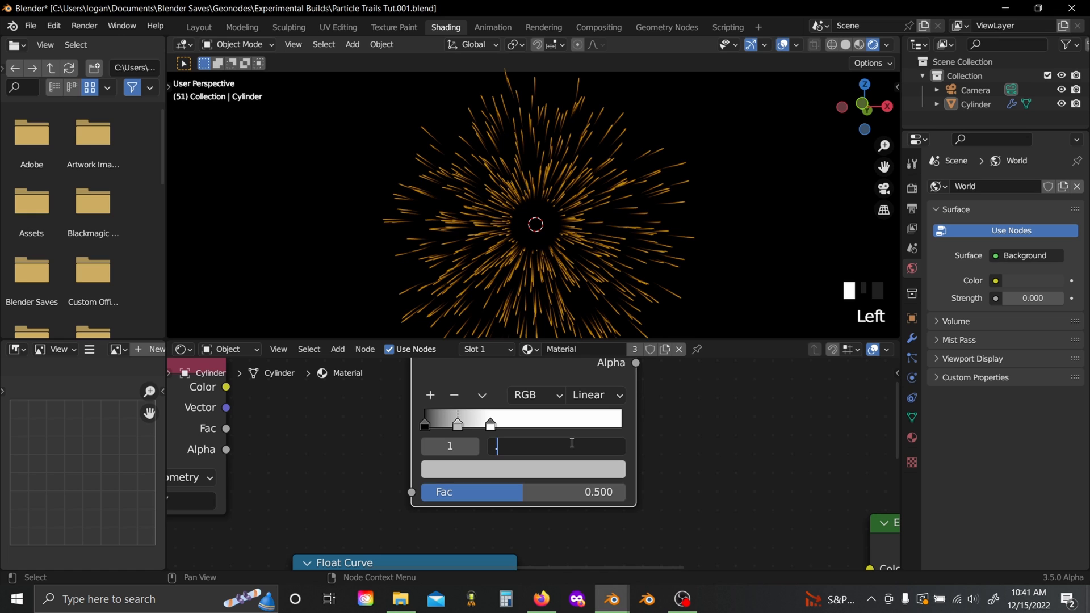
Step: Set the ramp interpolation to Constant and recolour its stops for yellow, red, blue trails
left_click(594, 395)
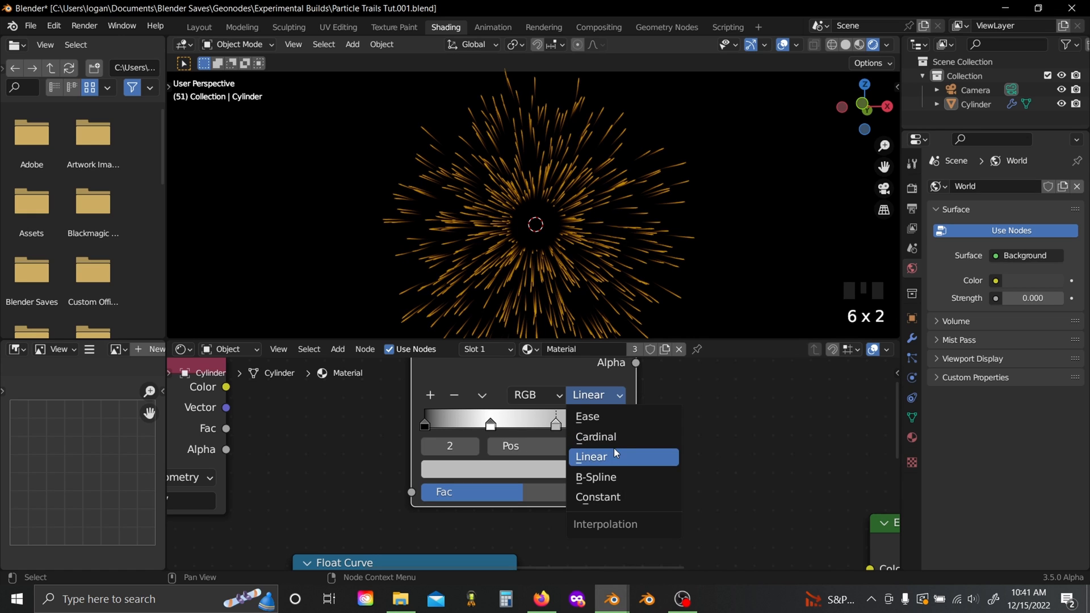
left_click(596, 500)
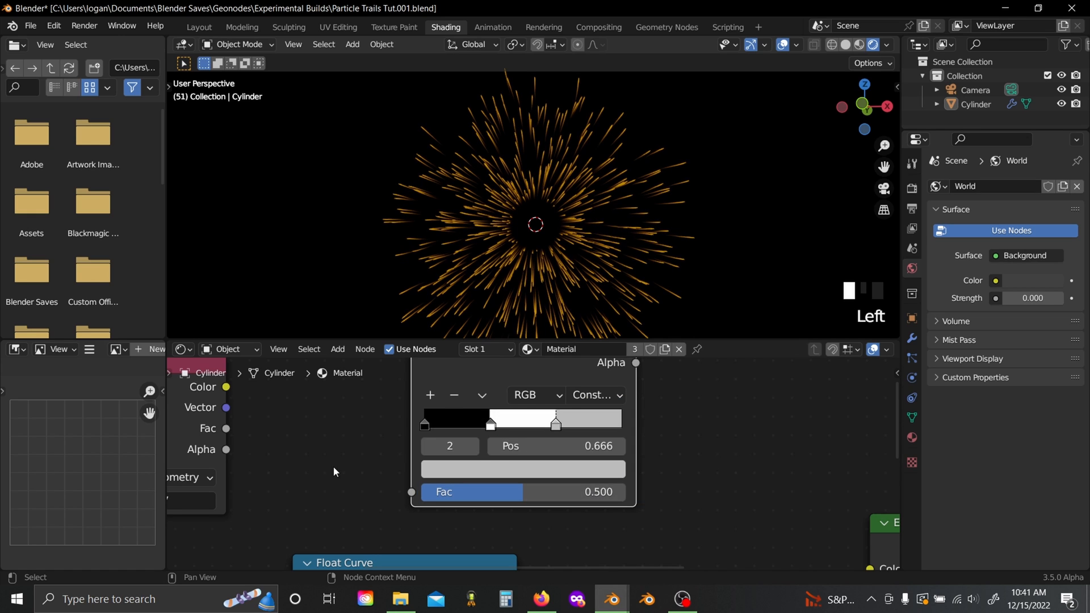
left_click(522, 469)
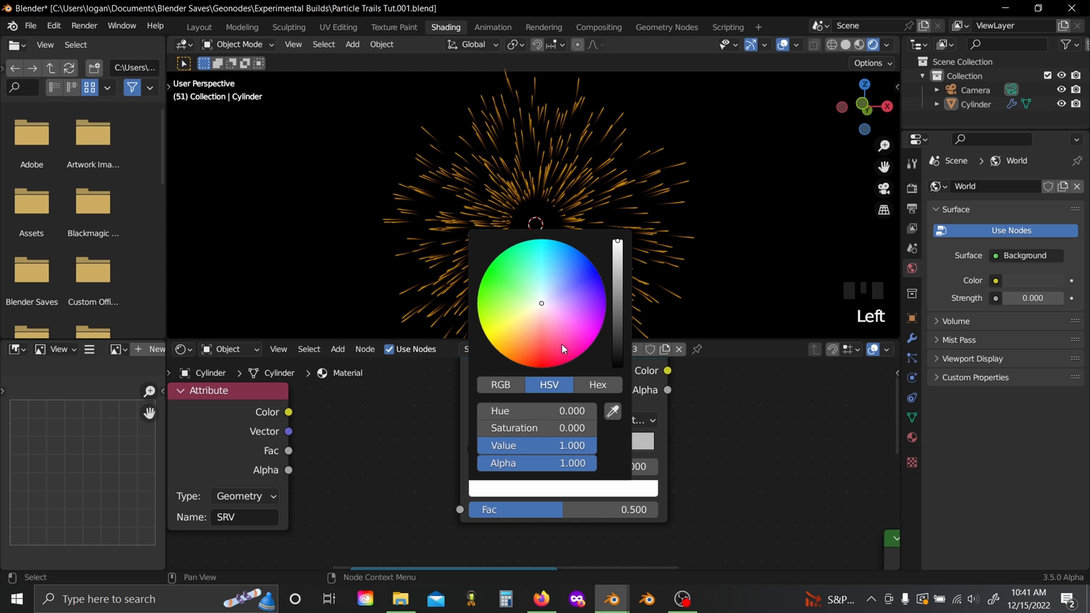
left_click(494, 347)
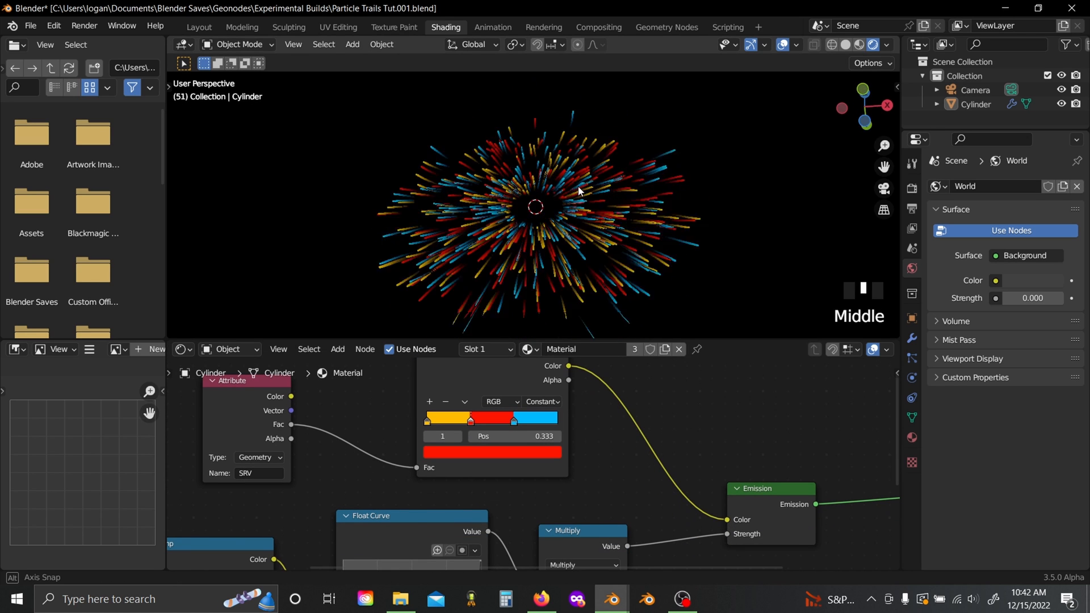
Step: Adjust the view around the Hue Saturation Value node set to 0.76 saturation
scroll("up", 3)
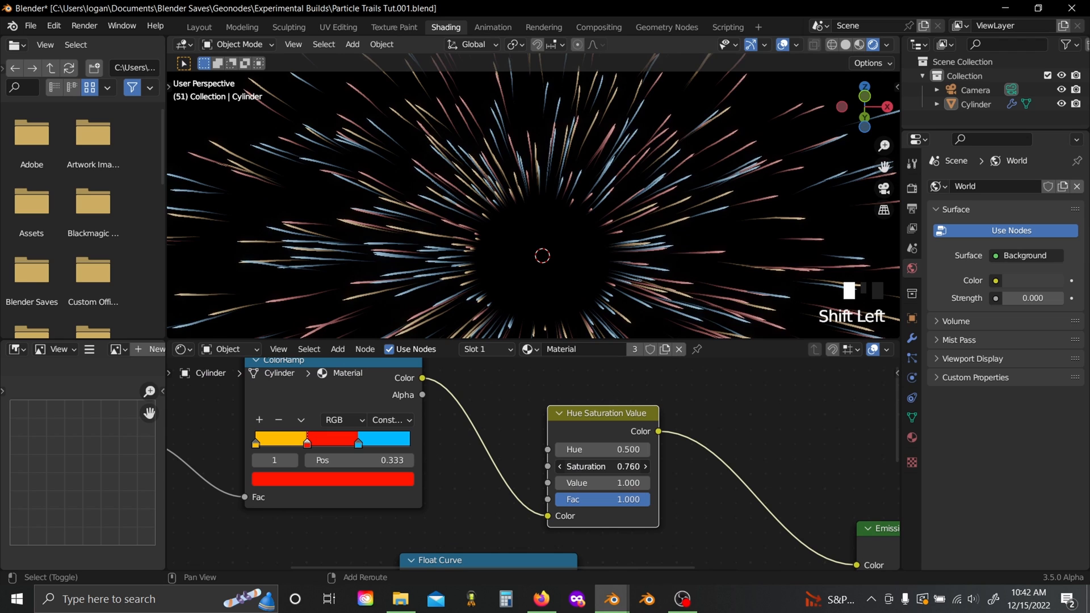
scroll("down", 3)
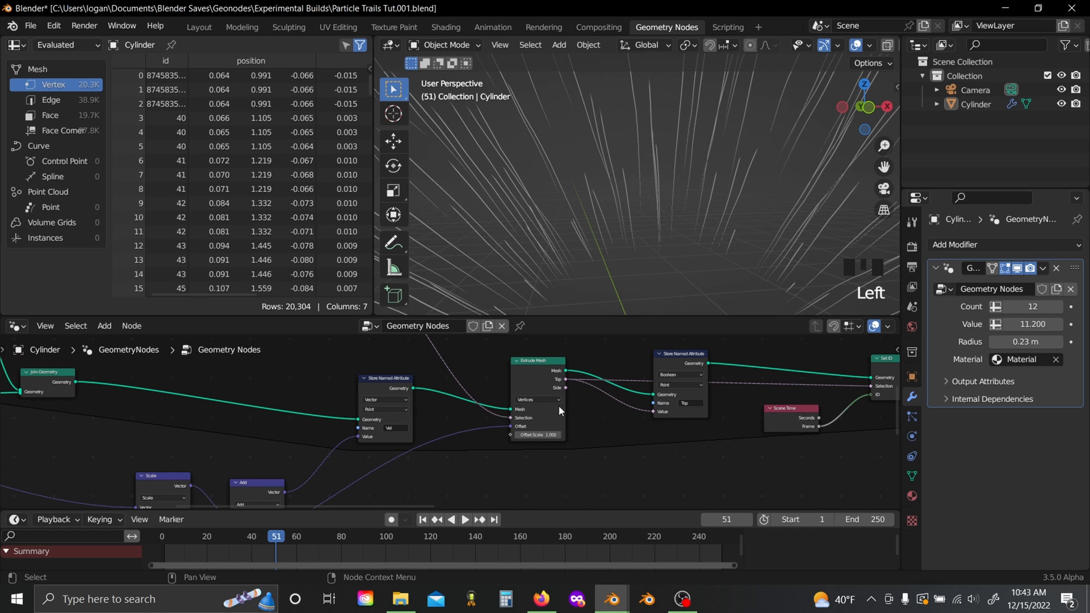
mouse_move(643, 410)
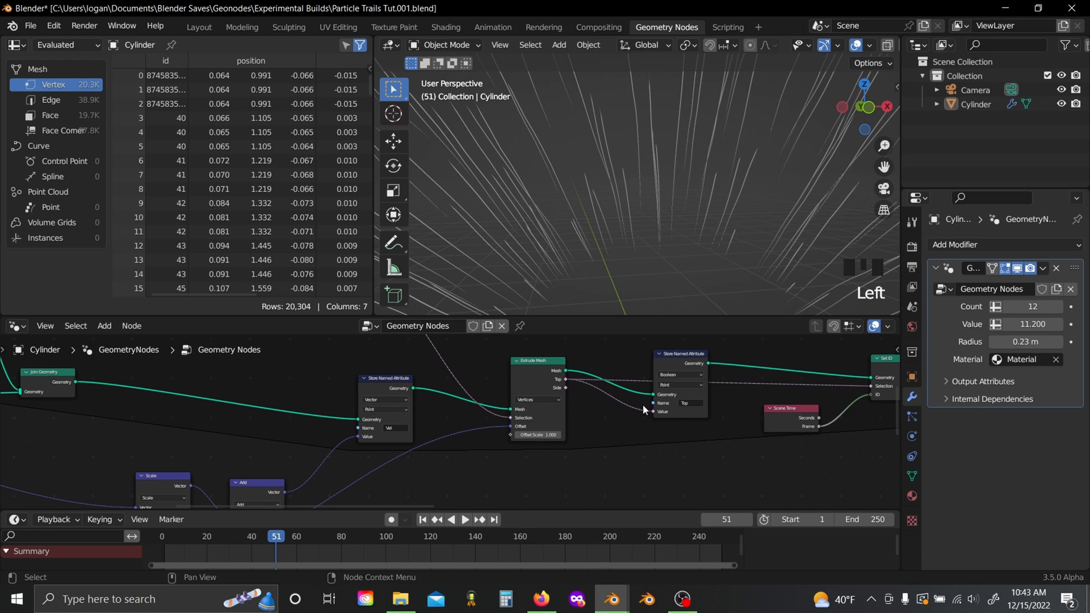